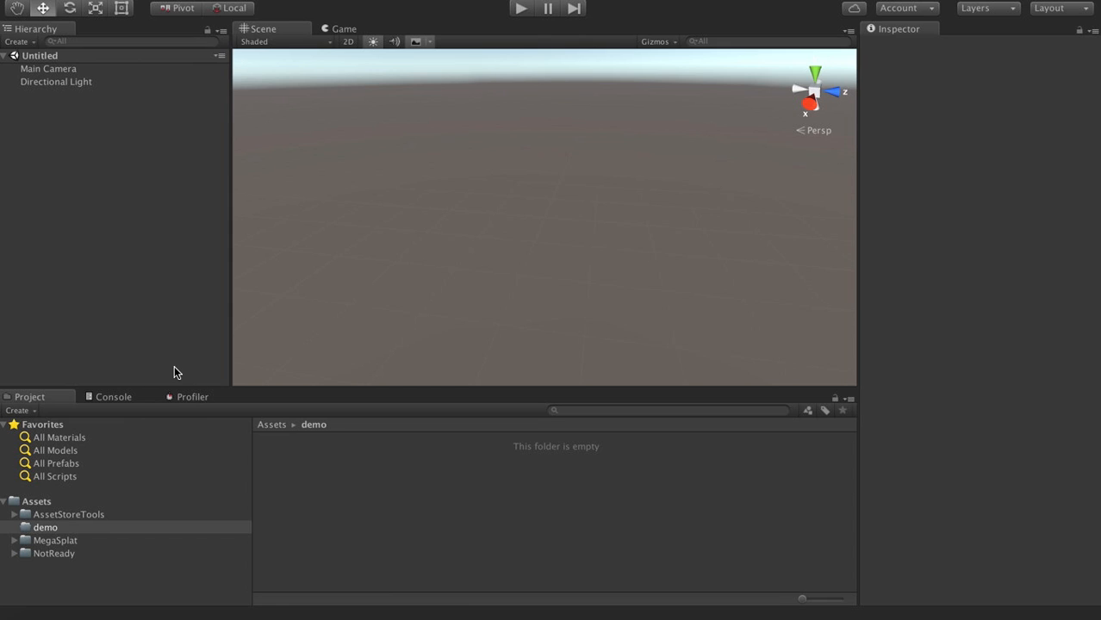
mouse_move(343, 537)
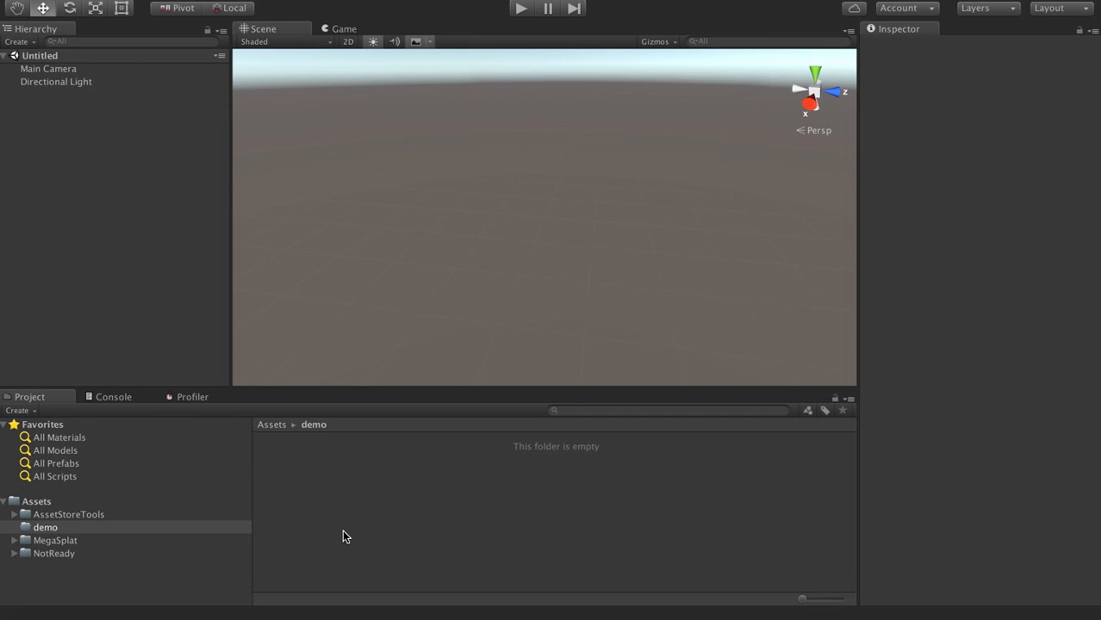
mouse_move(10, 524)
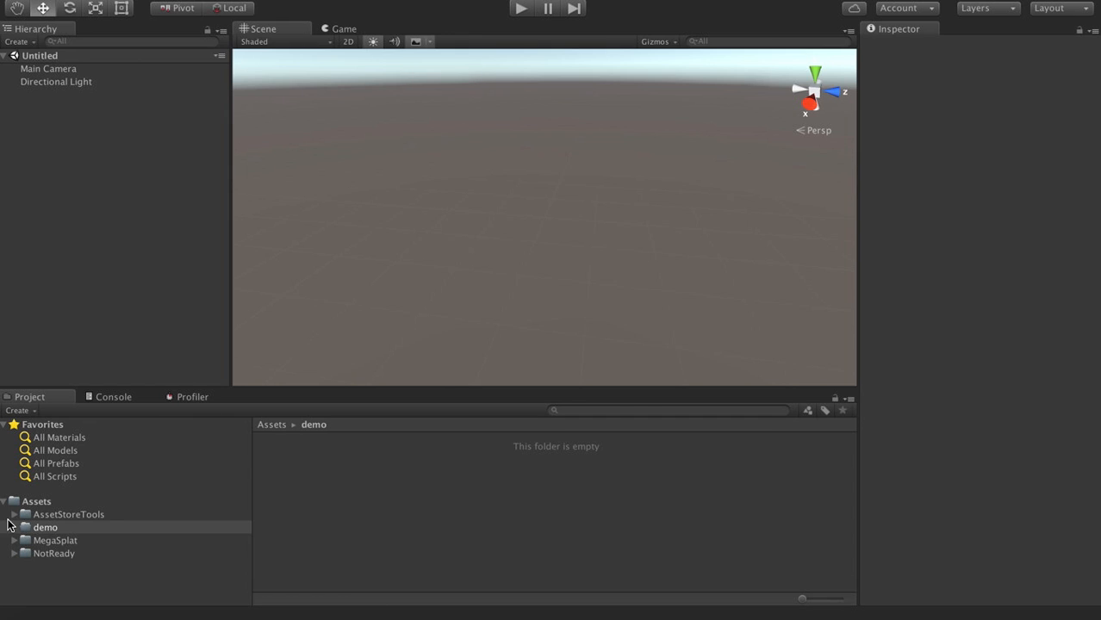
mouse_move(352, 544)
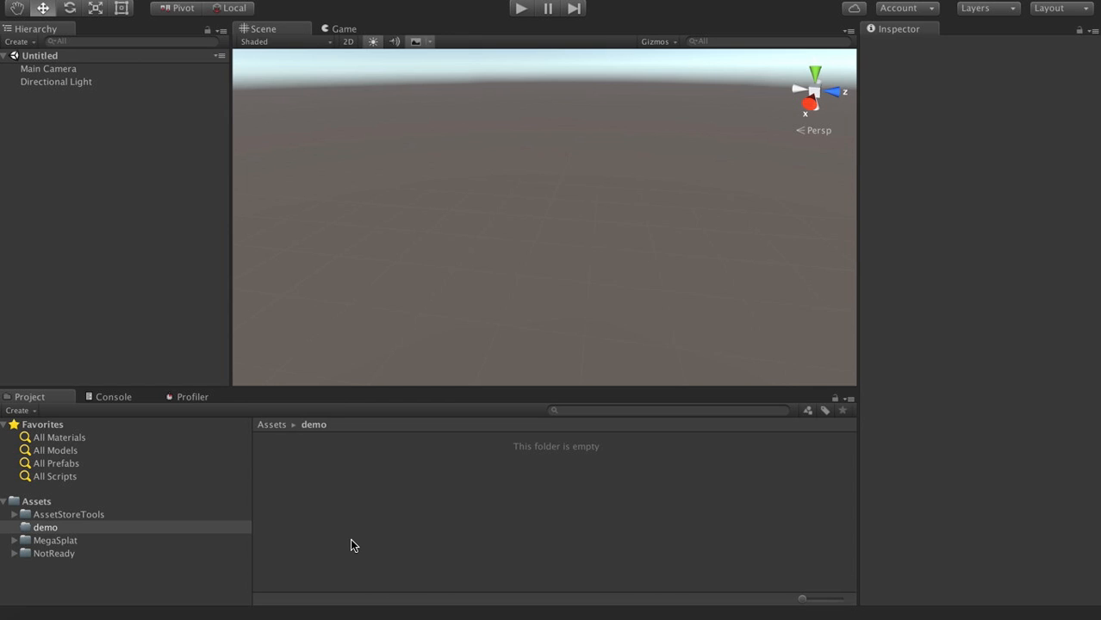
Bring up the creation options from the demo folder's context menu.
right_click(351, 546)
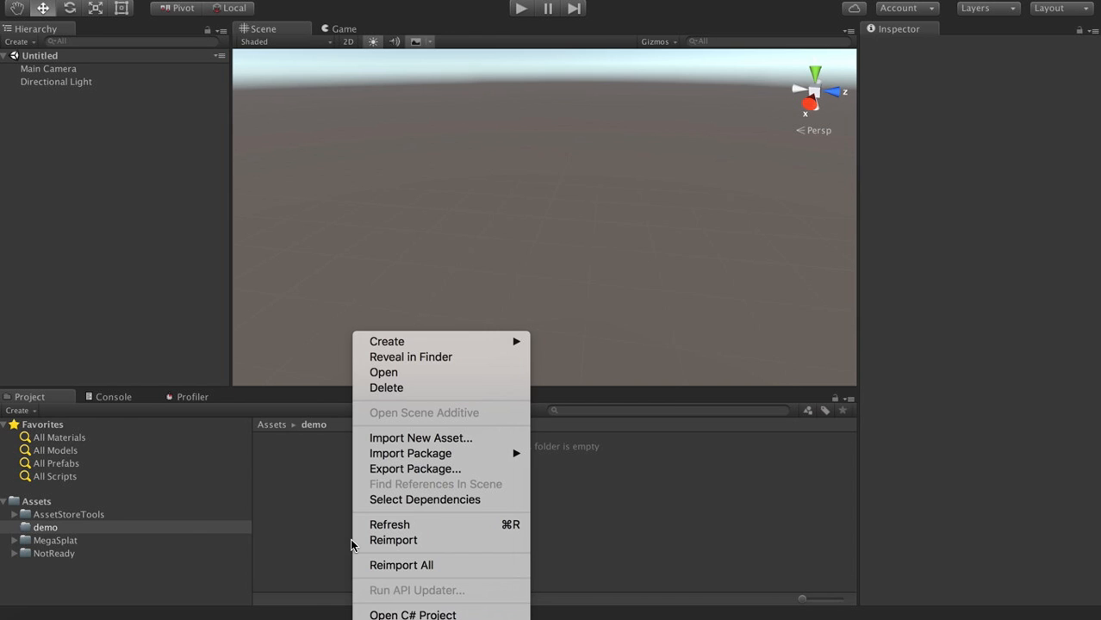
mouse_move(386, 341)
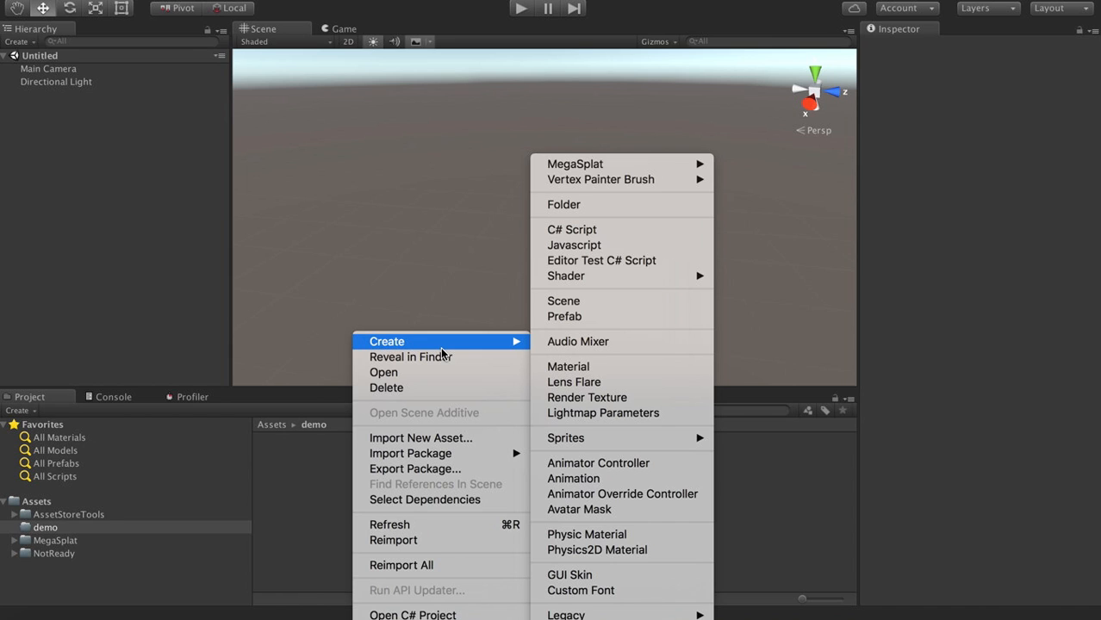
mouse_move(389, 445)
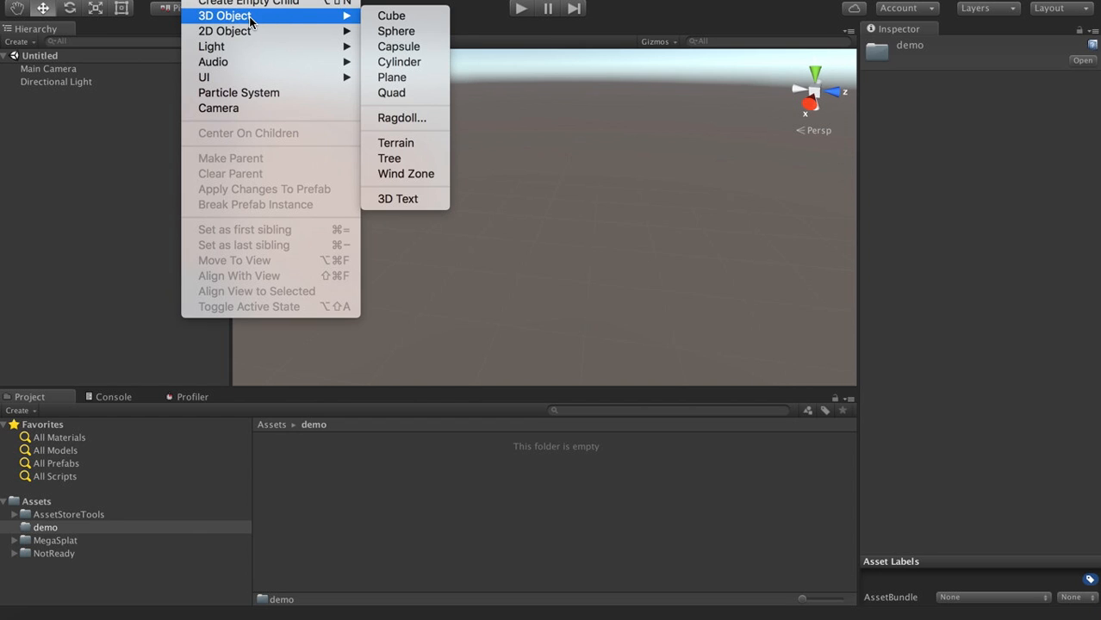
mouse_move(396, 143)
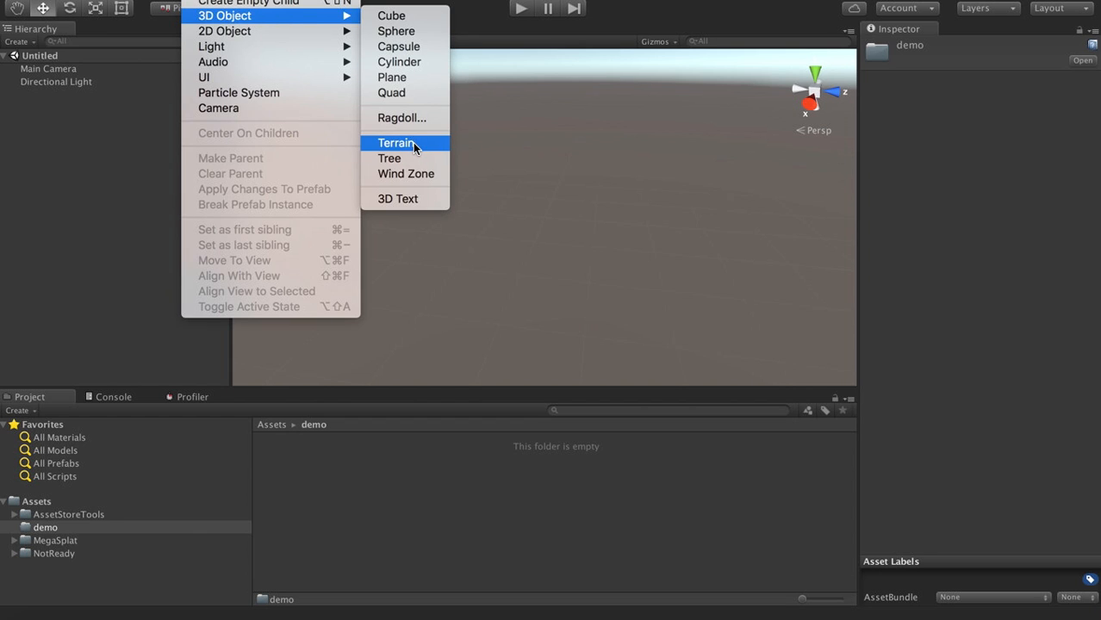
Add a new Terrain object to the scene and start importing a raw heightmap.
left_click(396, 143)
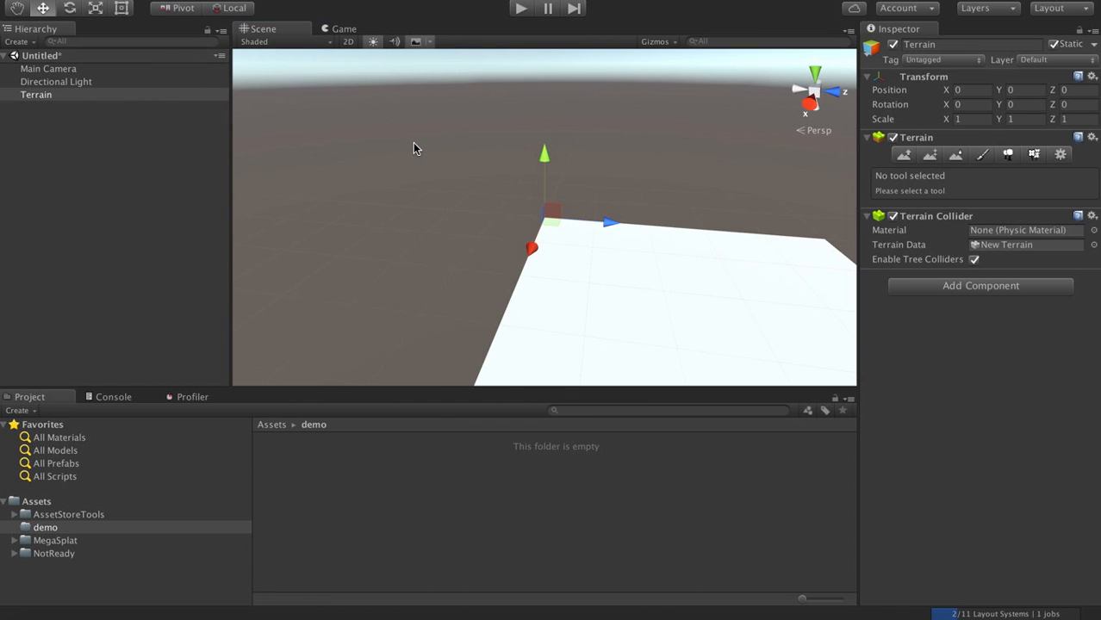
left_click_drag(413, 146, 672, 324)
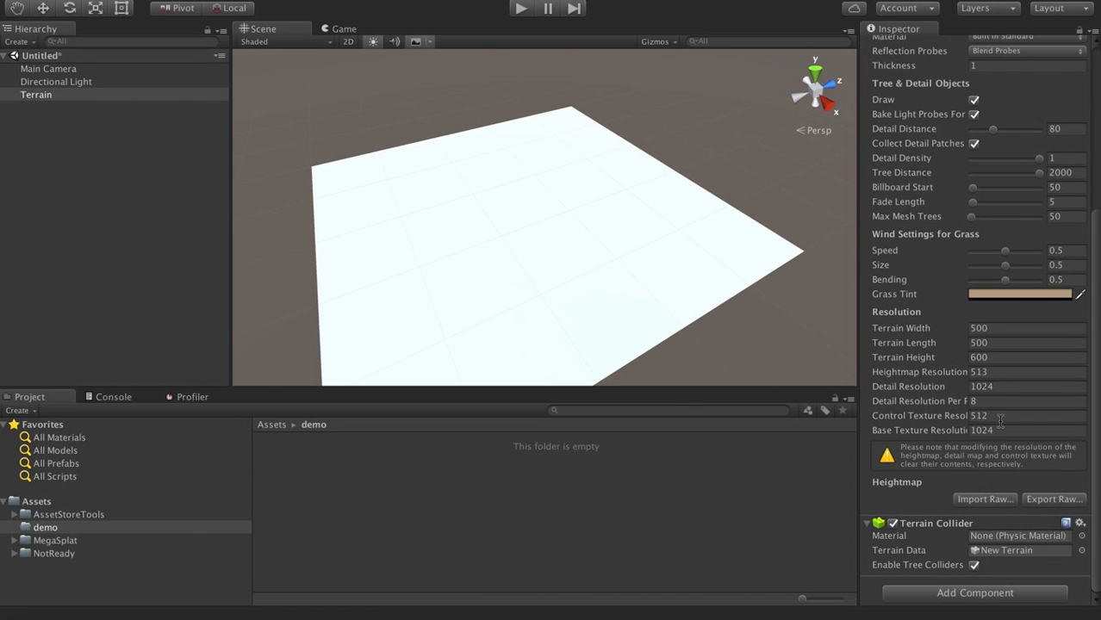
left_click(985, 500)
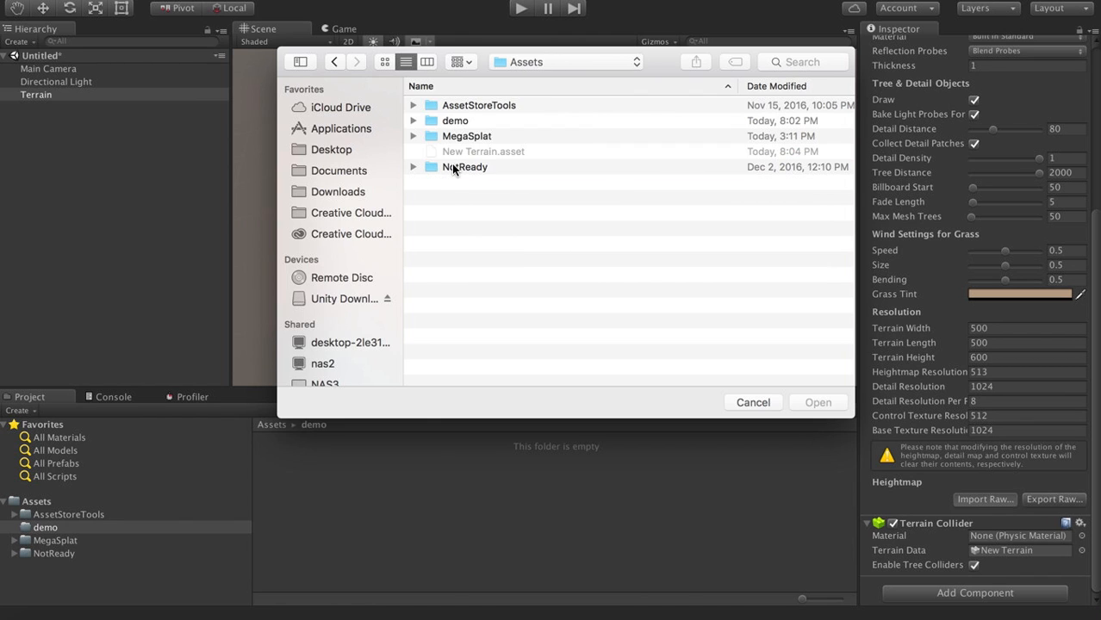
Browse to MegaSplat/Examples/Terrains to locate the 103_h16.raw heightmap.
double_click(467, 135)
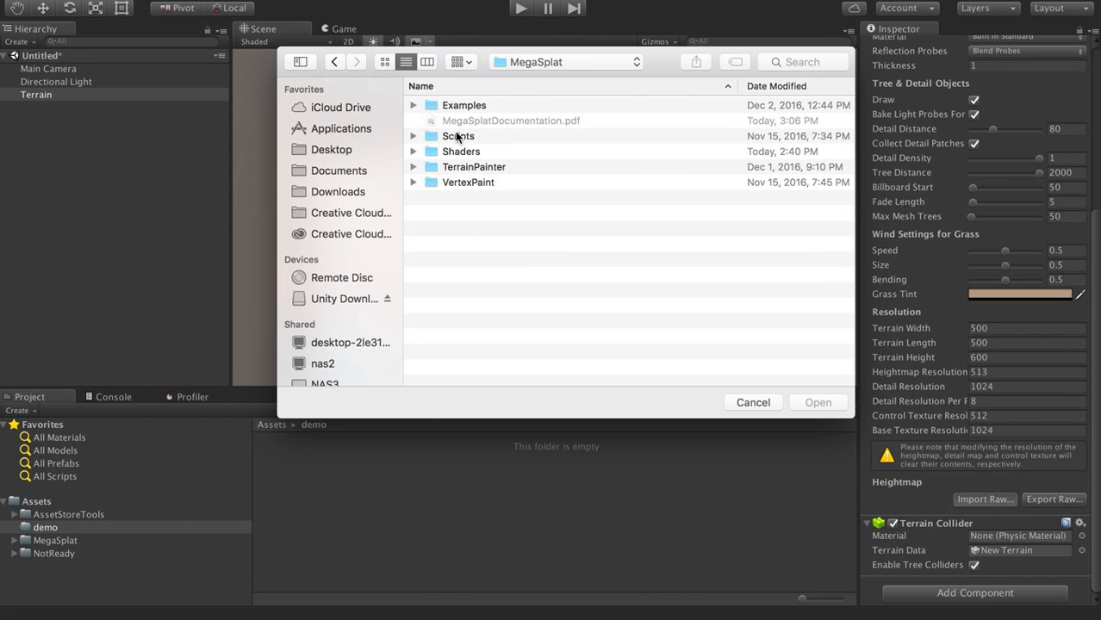
mouse_move(462, 110)
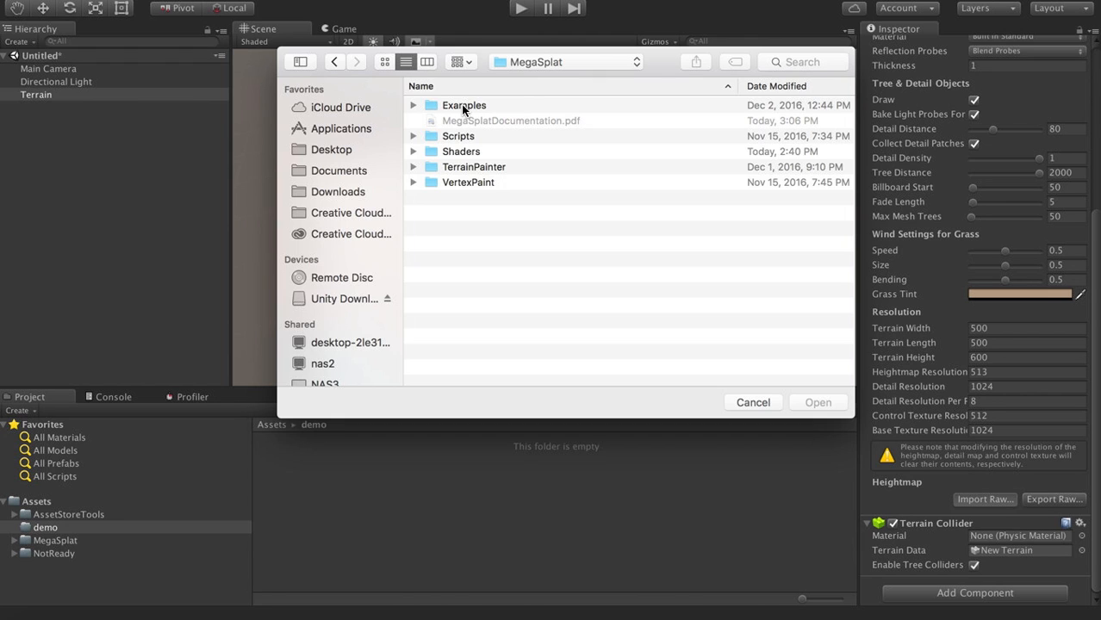
double_click(465, 105)
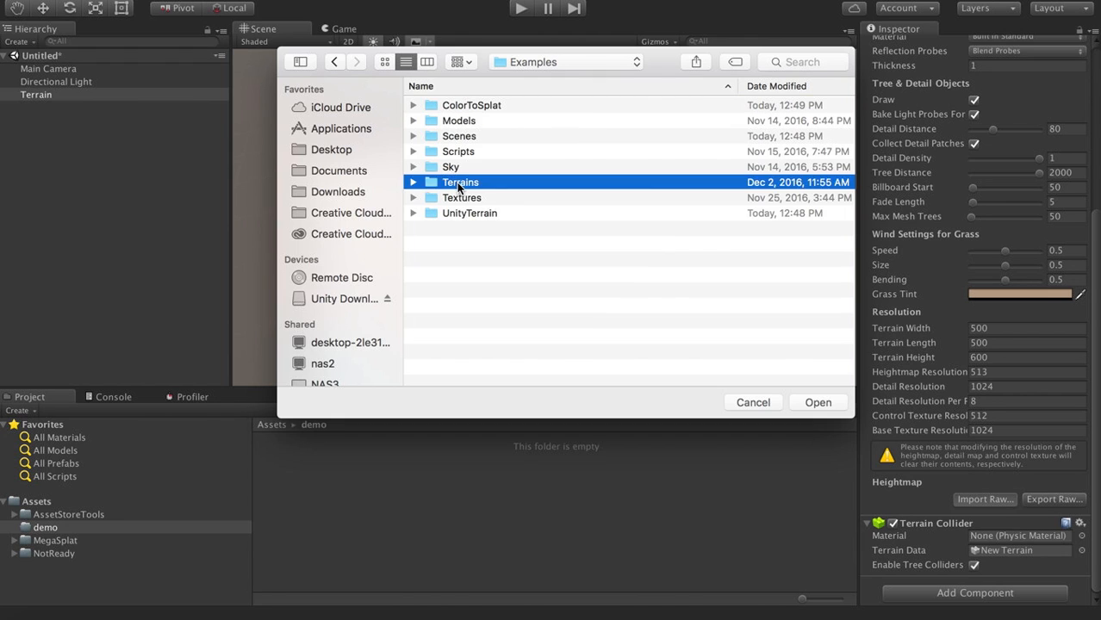
double_click(460, 183)
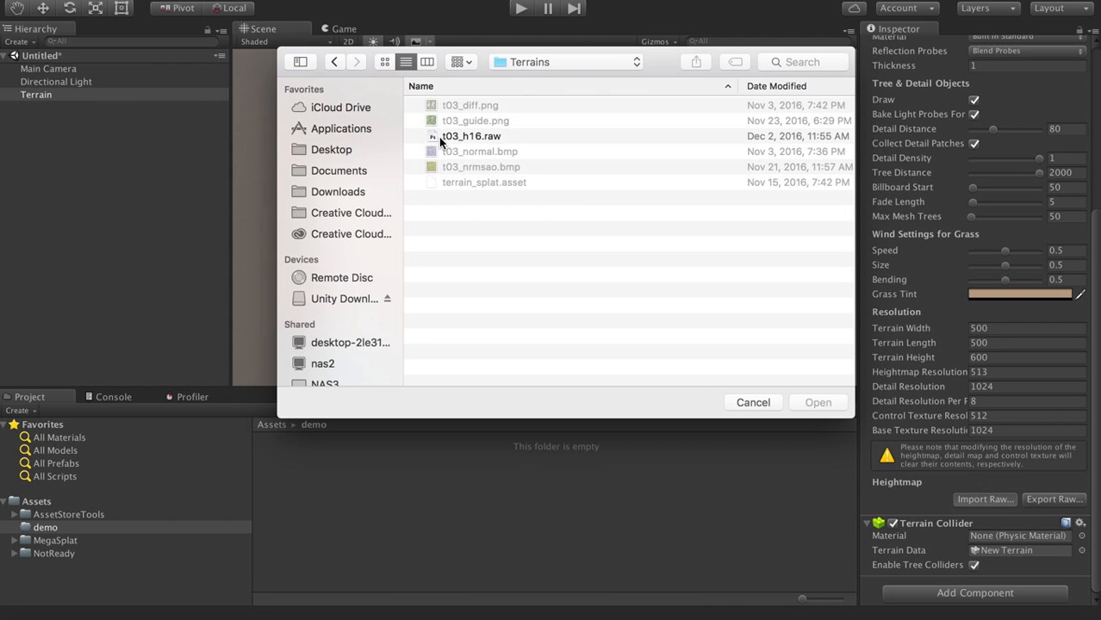
mouse_move(481, 136)
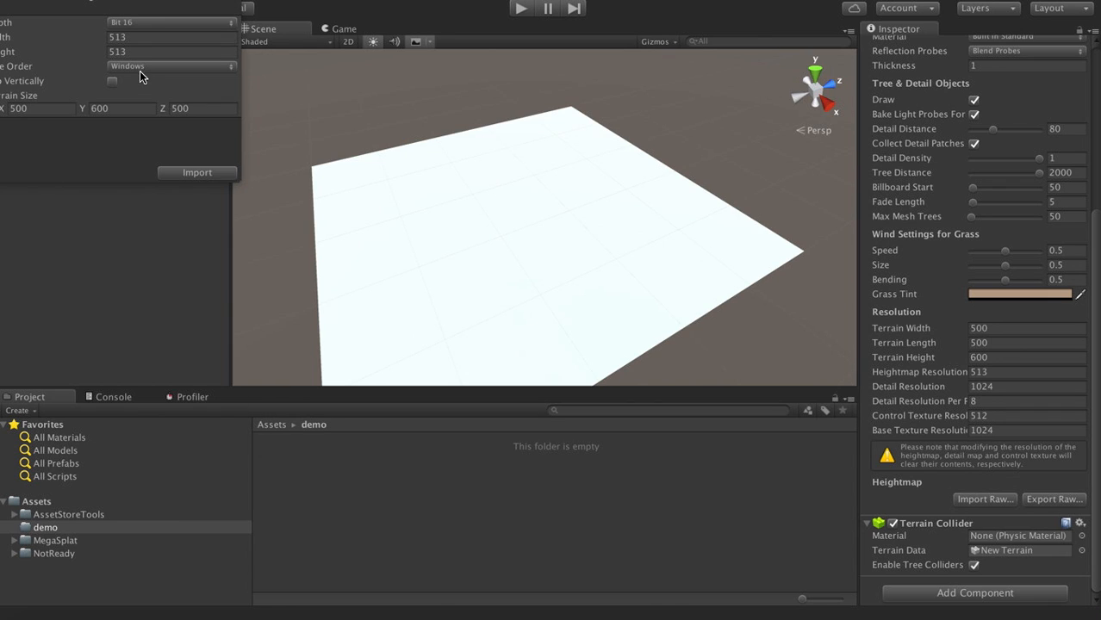
Import the heightmap with Mac byte order and a terrain size of 512 × 180 × 512.
left_click(168, 66)
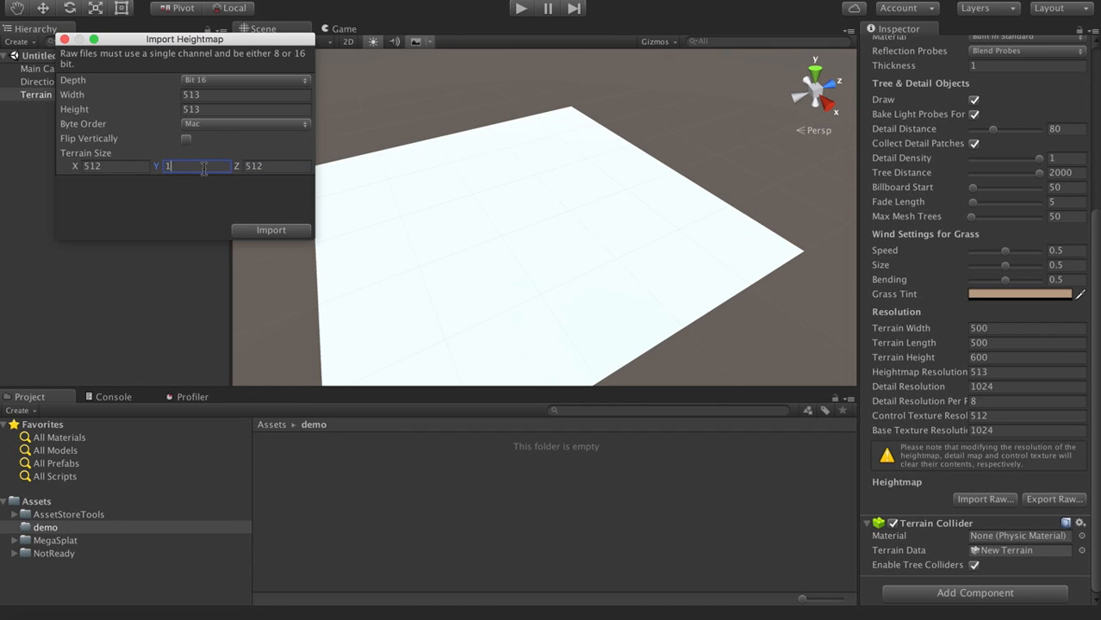
type("180")
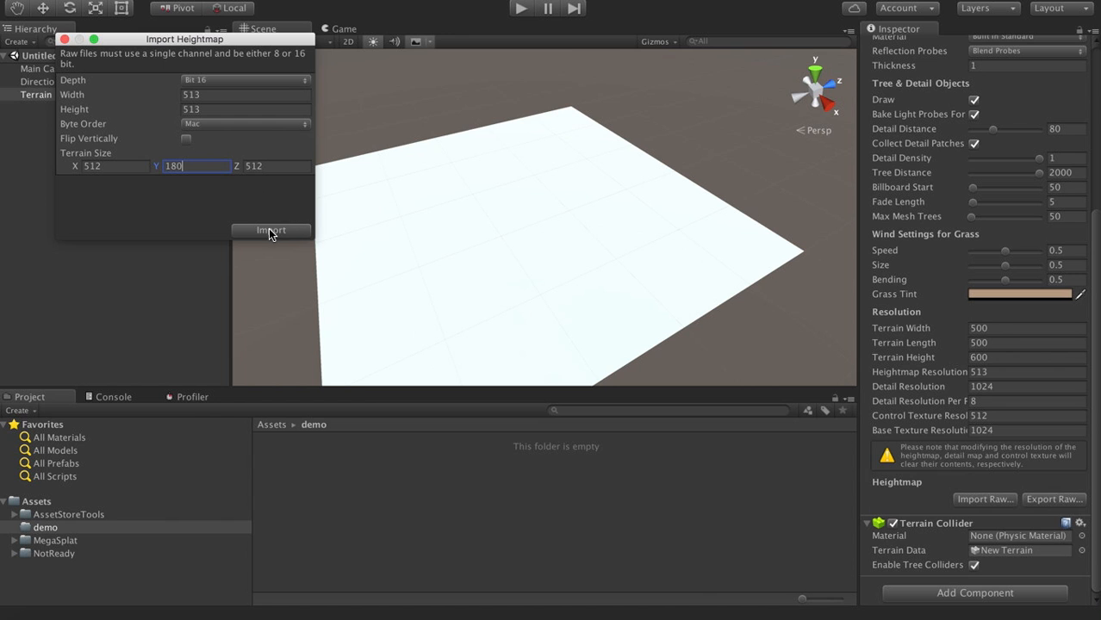
left_click(272, 231)
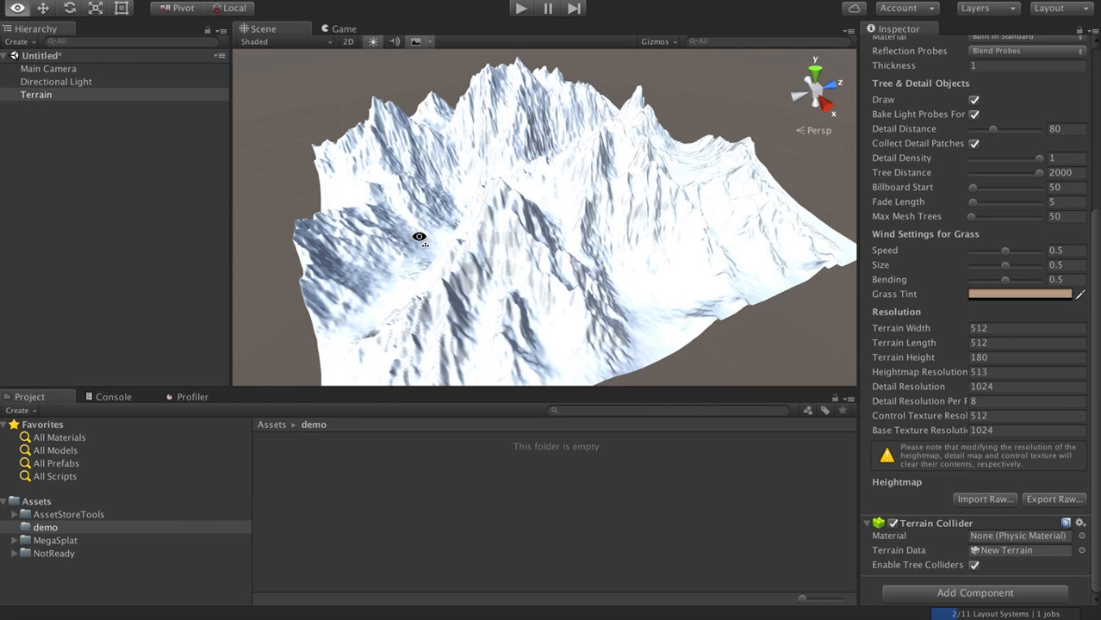
Lower the Terrain Height from 180 to 120 and inspect the mountains from new angles.
left_click_drag(418, 237, 410, 293)
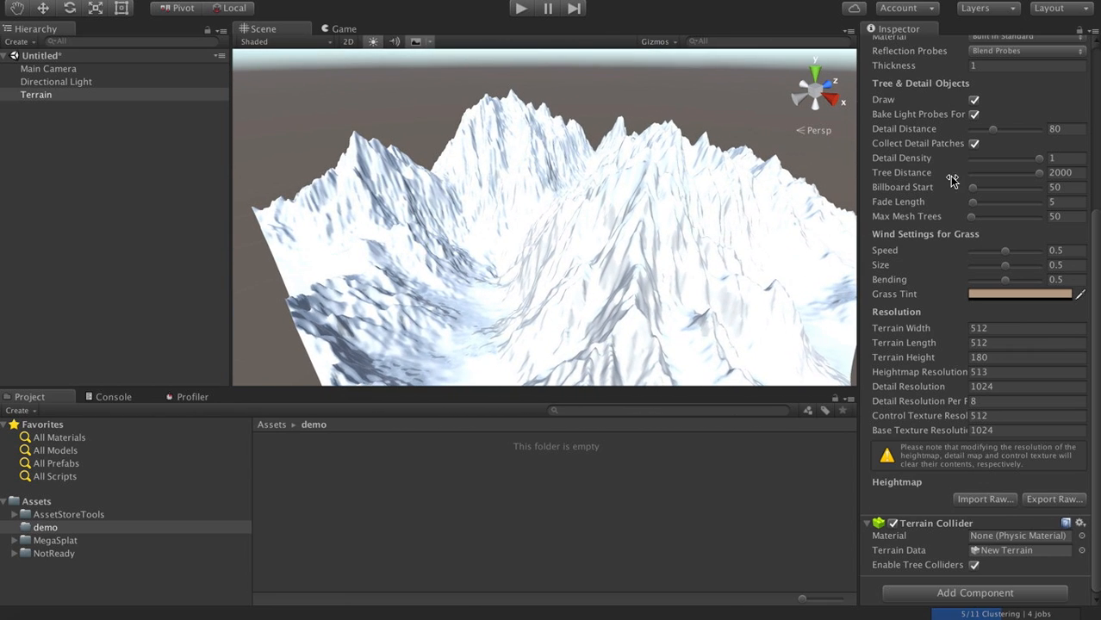
scroll("up", 3)
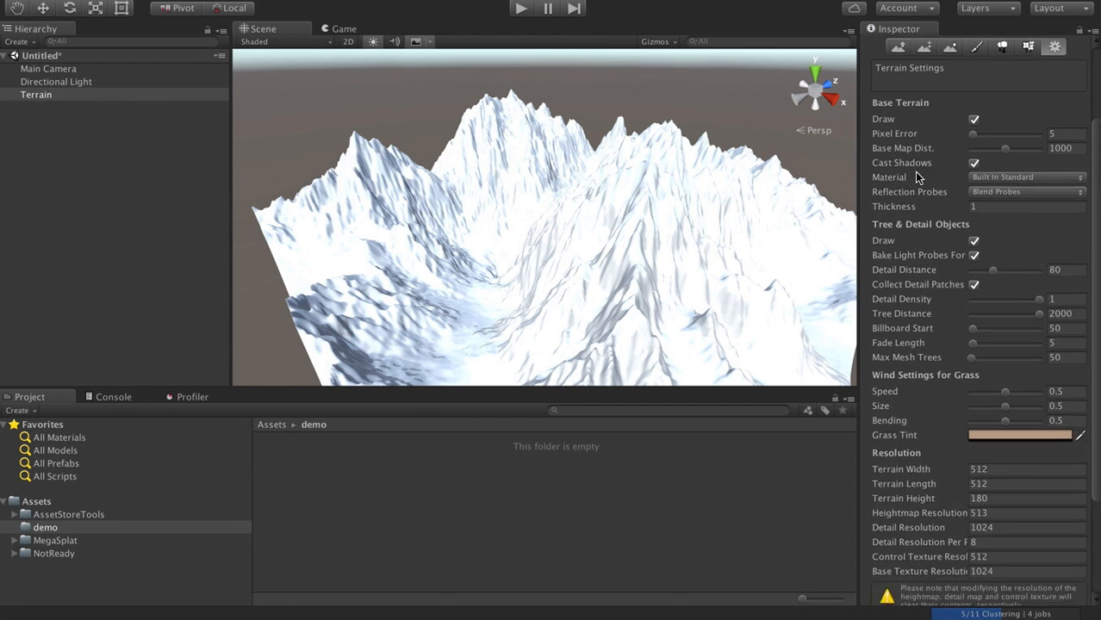
scroll("down", 3)
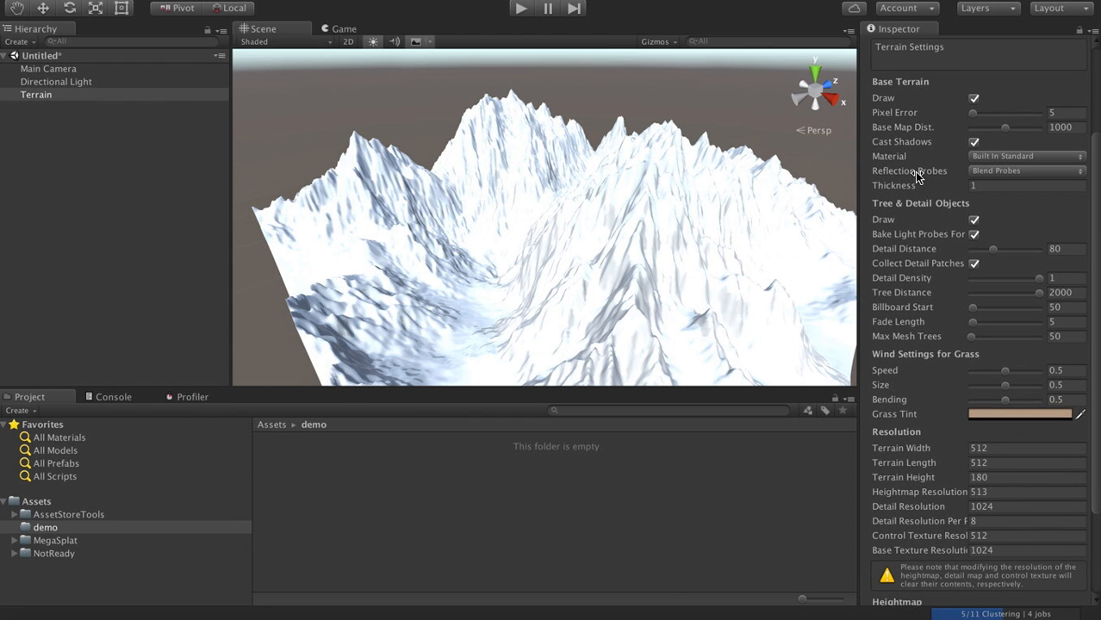
scroll("down", 3)
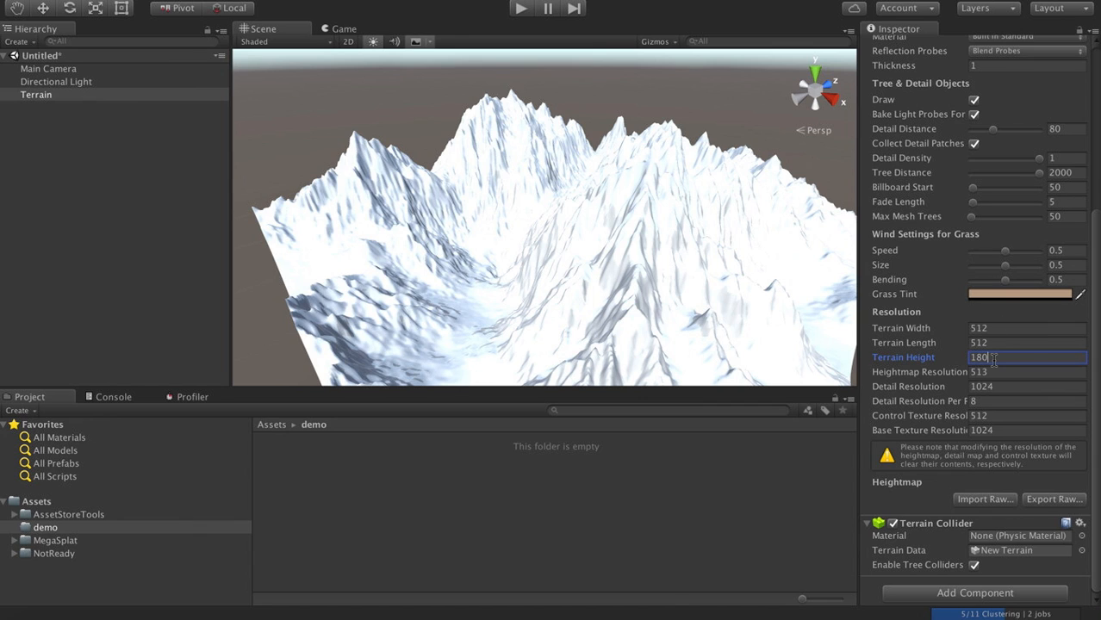
type("120")
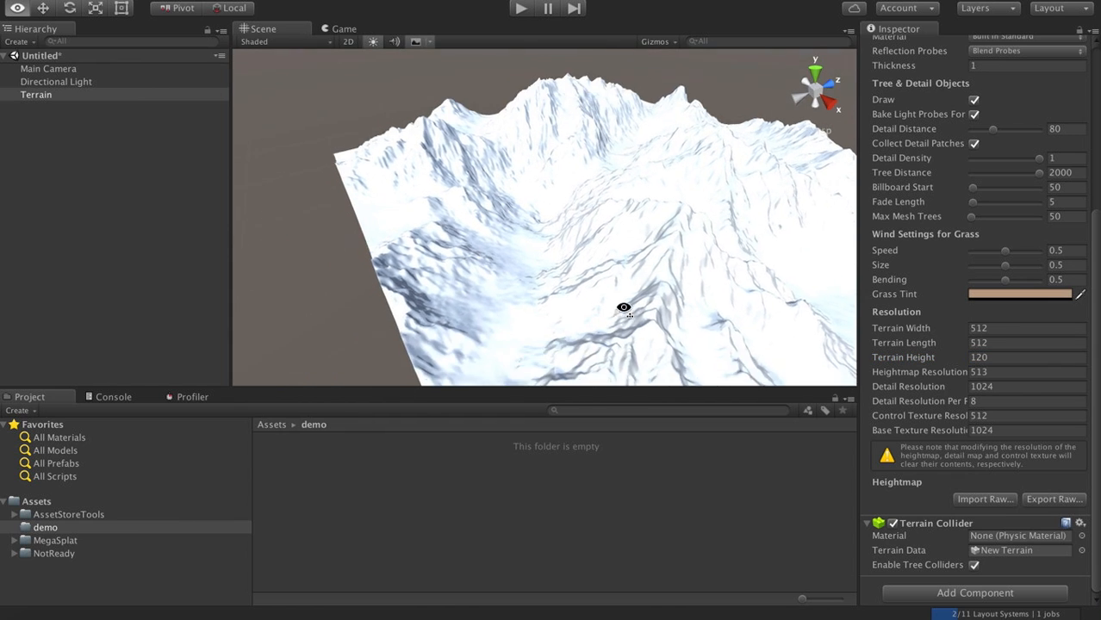
left_click_drag(624, 307, 700, 299)
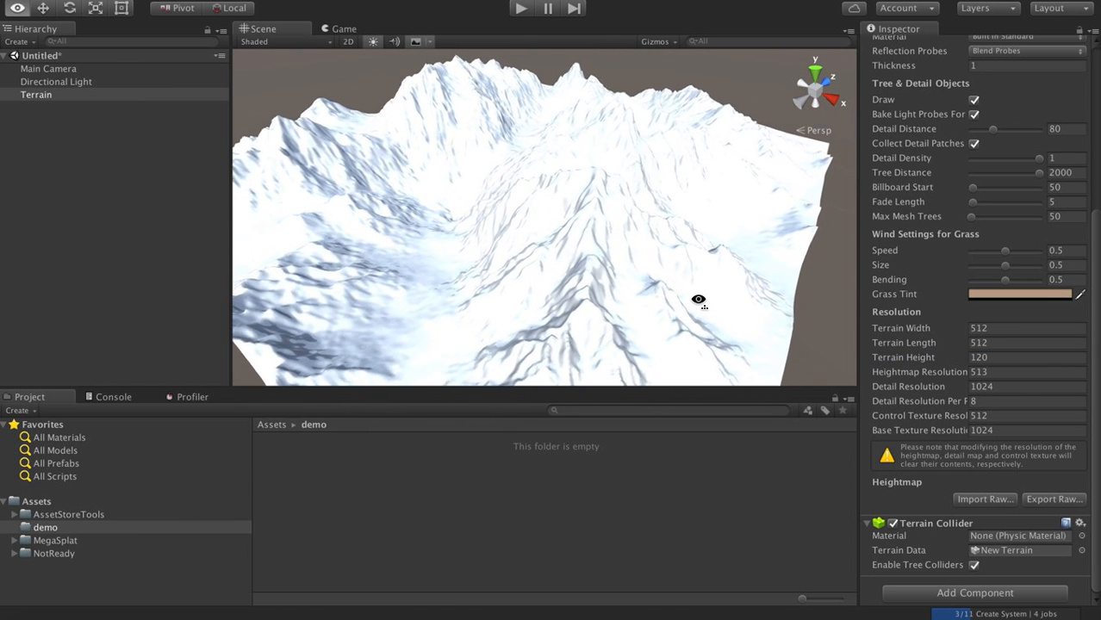
left_click_drag(700, 300, 406, 209)
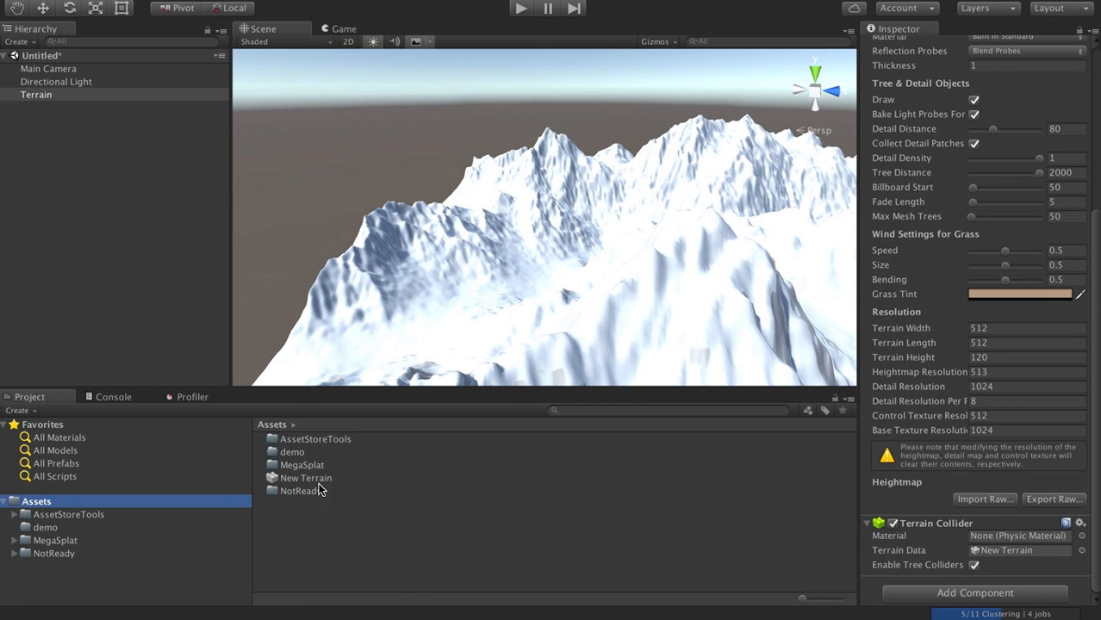
Move the New Terrain data asset into demo as 'terrain' and select the Terrain object.
left_click(307, 479)
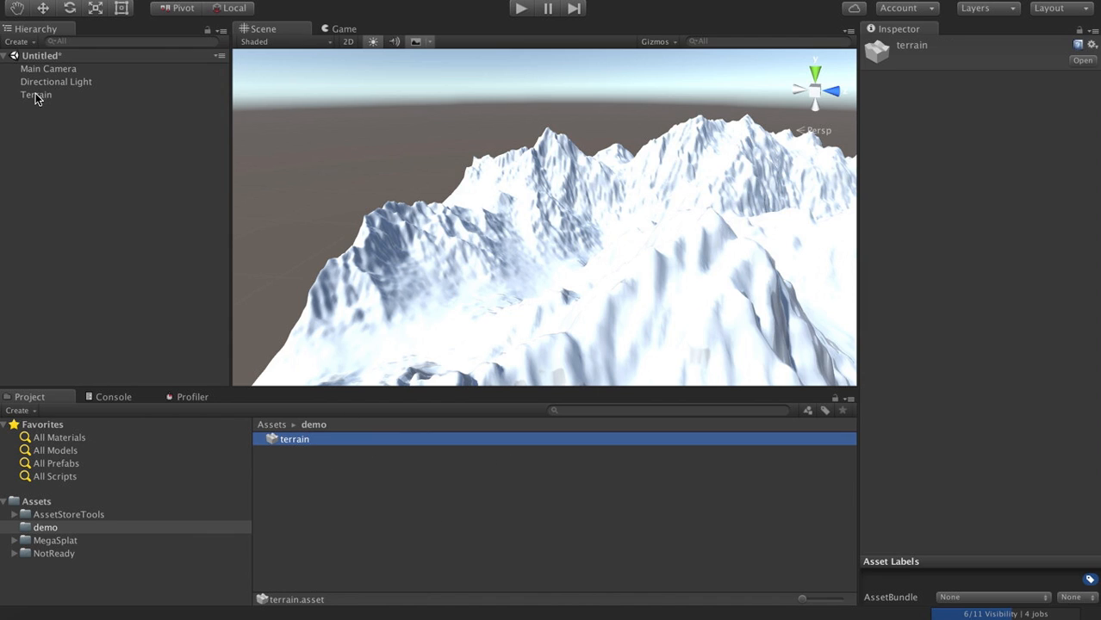
left_click(36, 93)
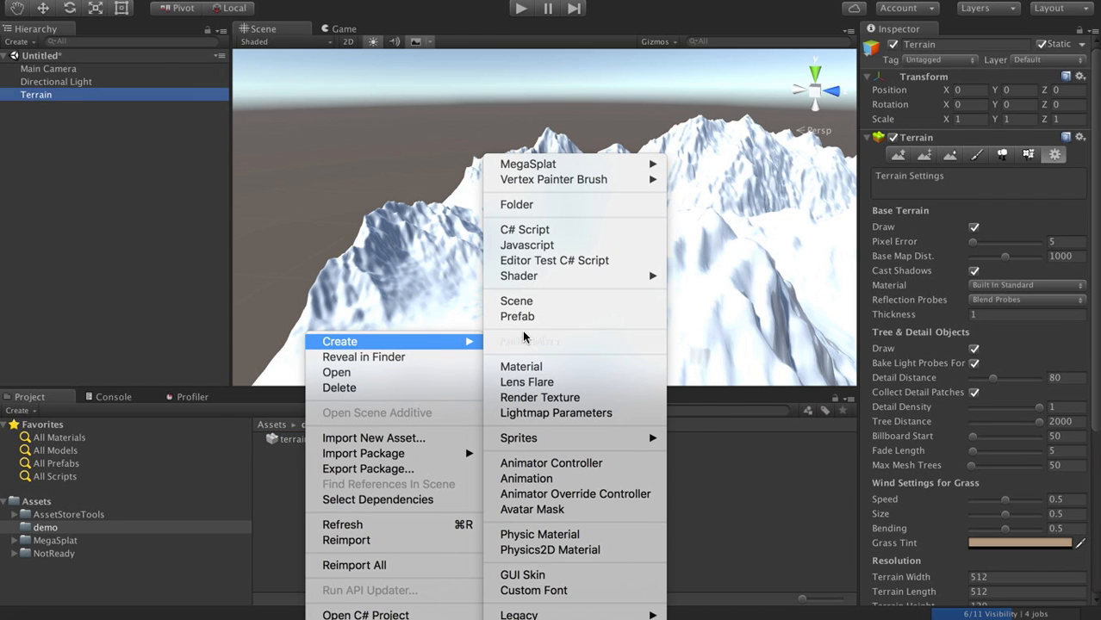
mouse_move(520, 366)
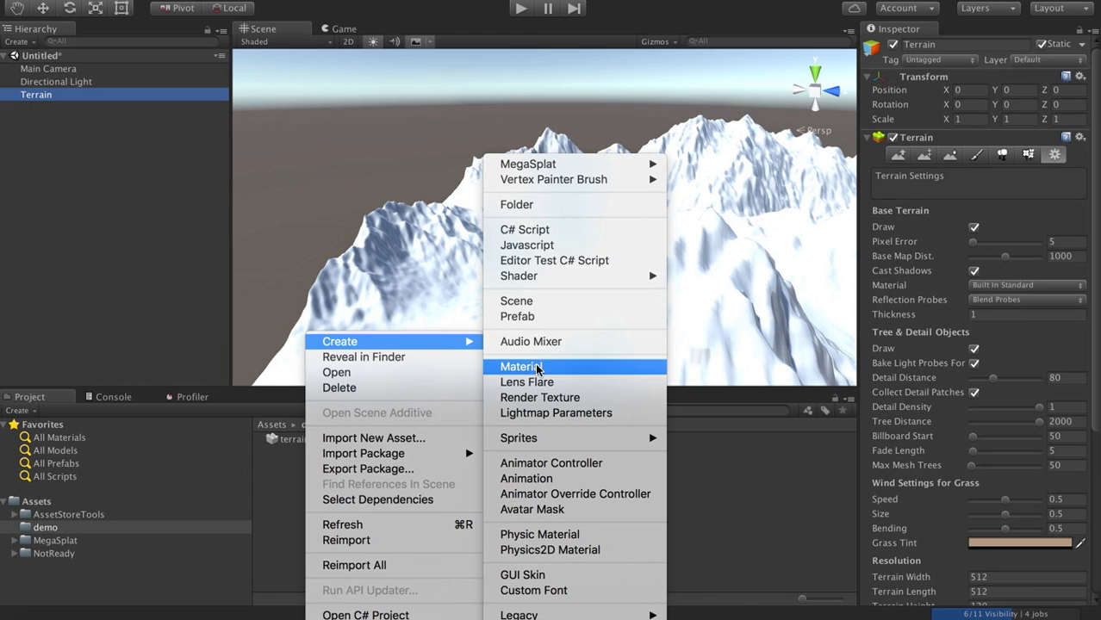
Name the new material terrain and give it the MegaSplat_Terrain shader with Standard texture packing.
left_click(520, 365)
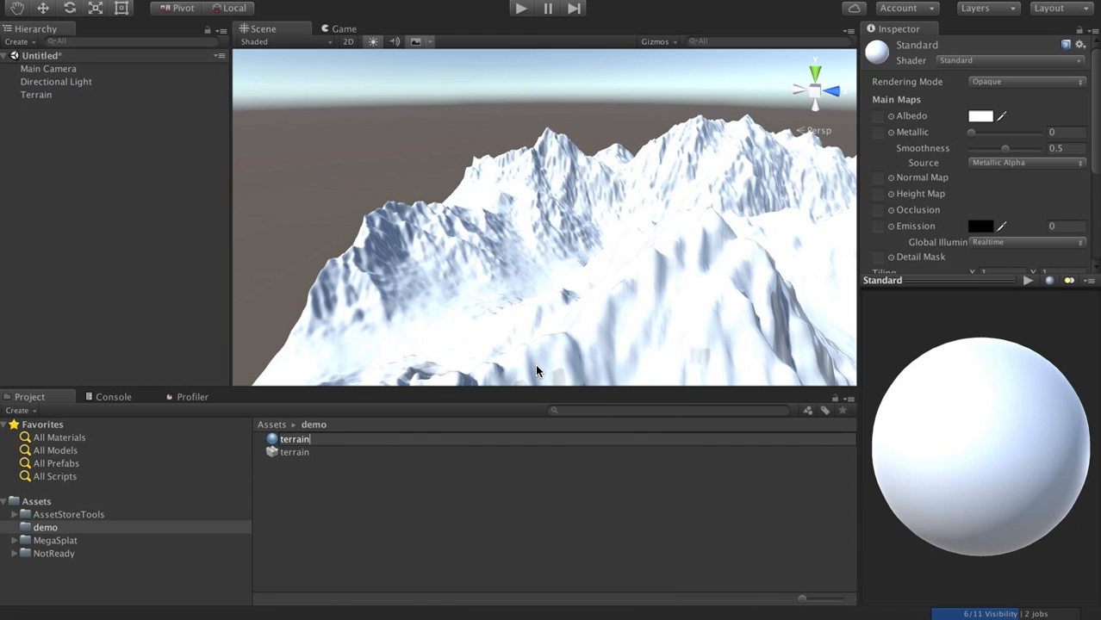
mouse_move(954, 62)
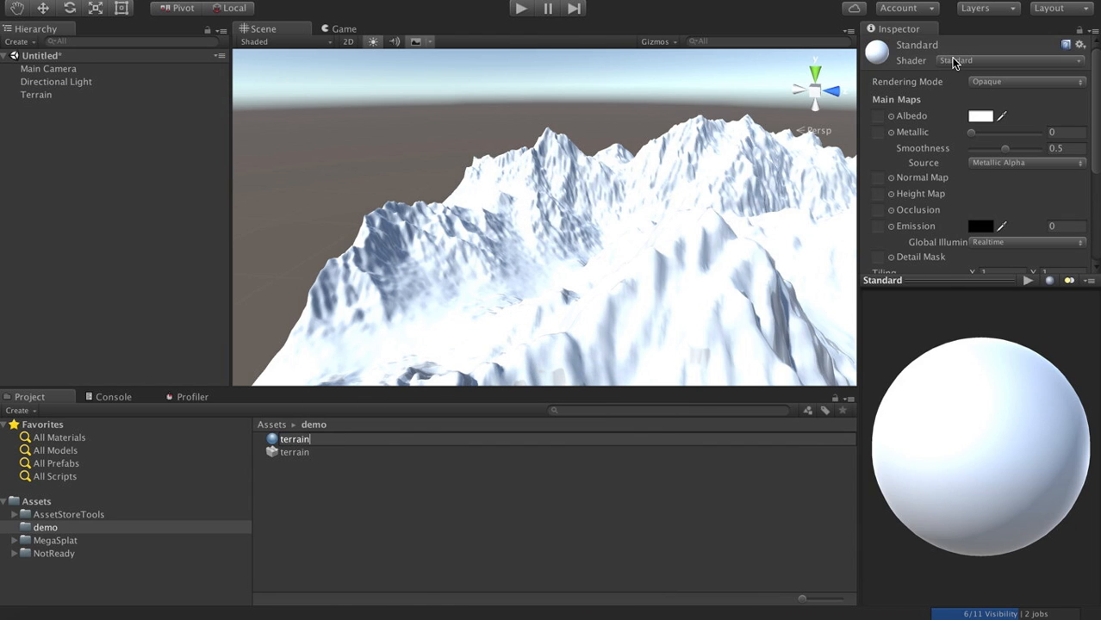
left_click(999, 60)
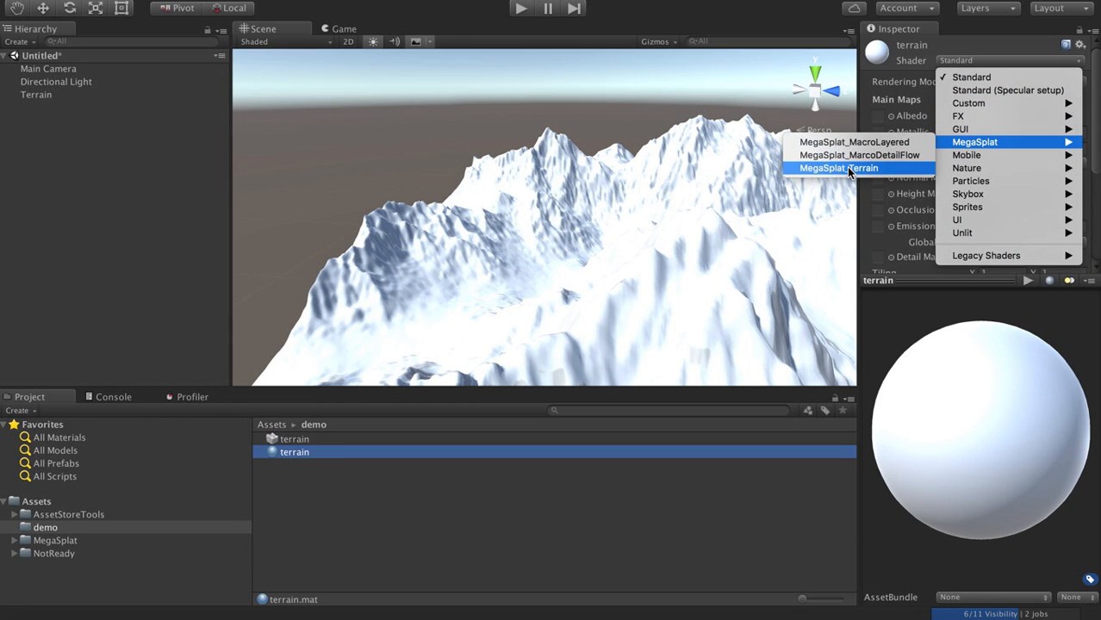
left_click(837, 168)
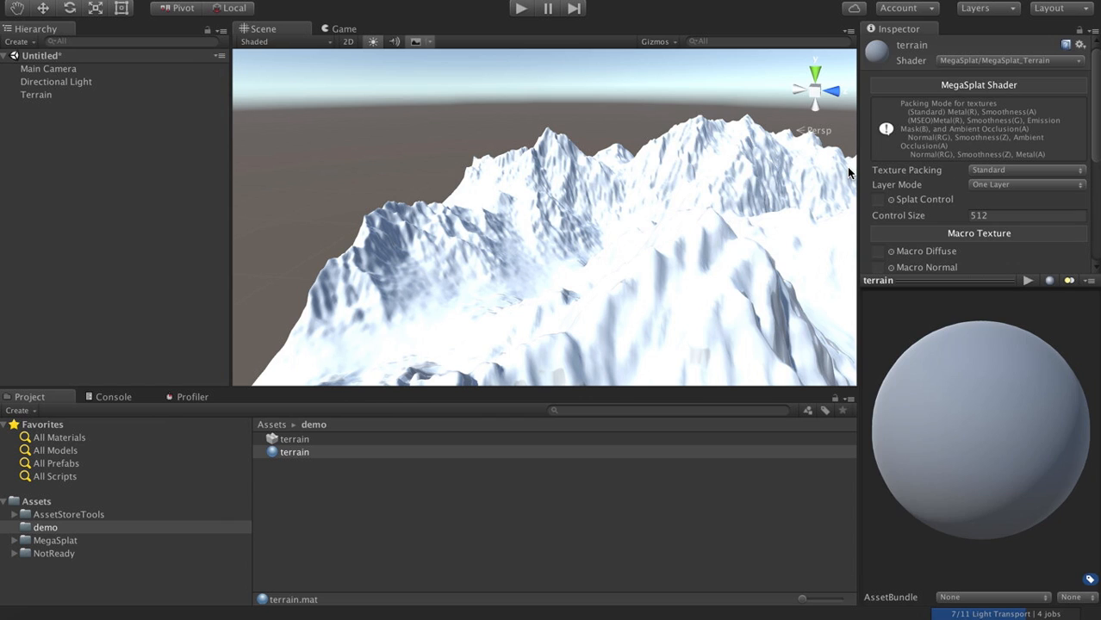
mouse_move(855, 165)
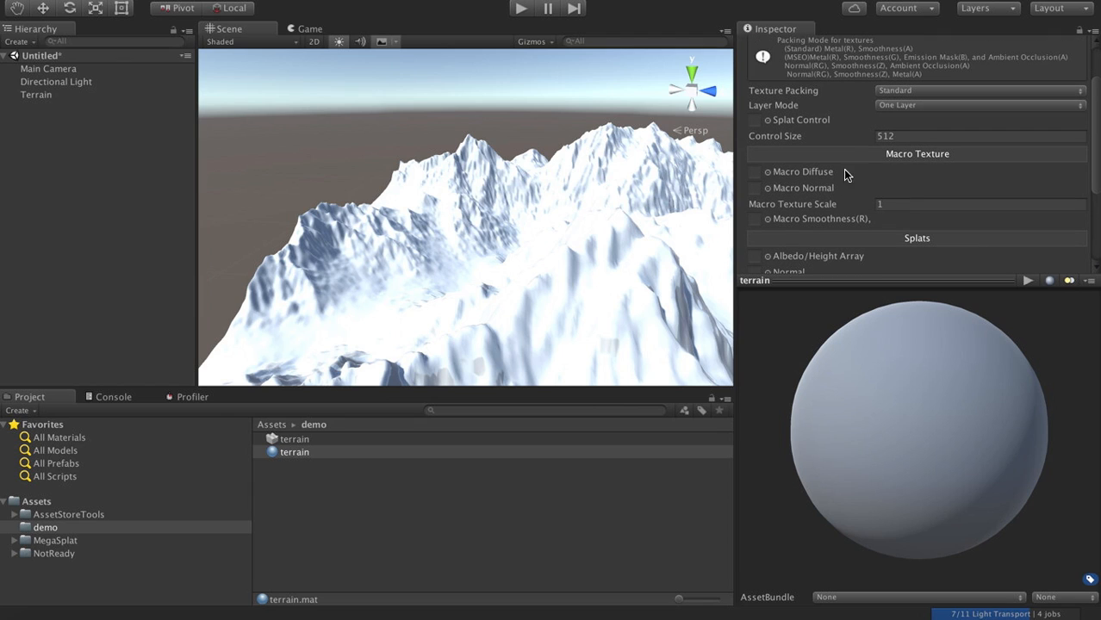
left_click(979, 89)
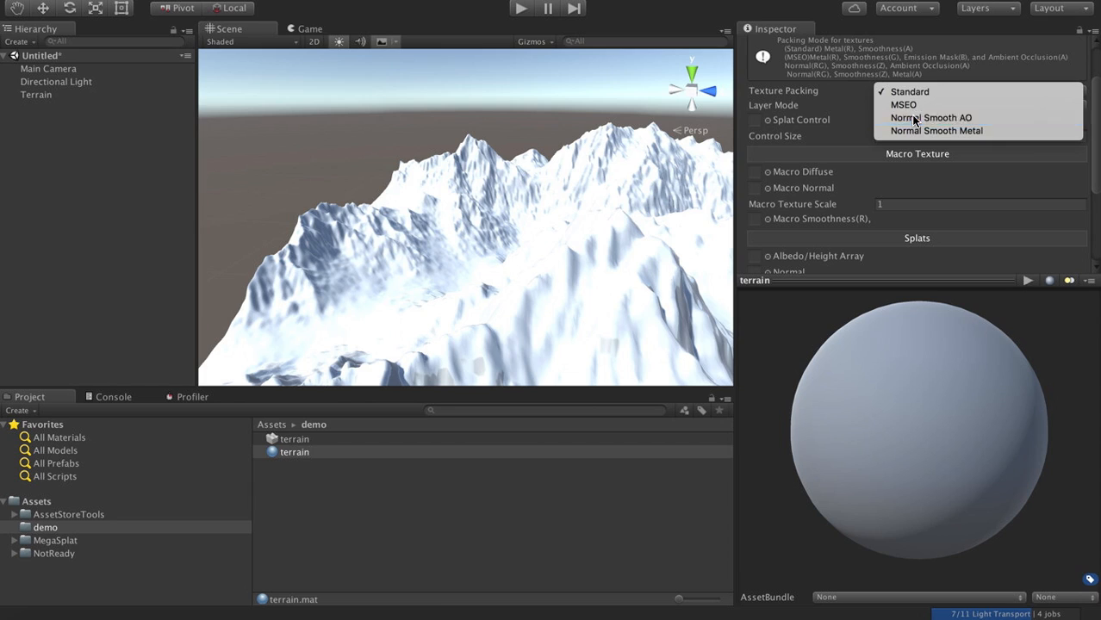
left_click(910, 91)
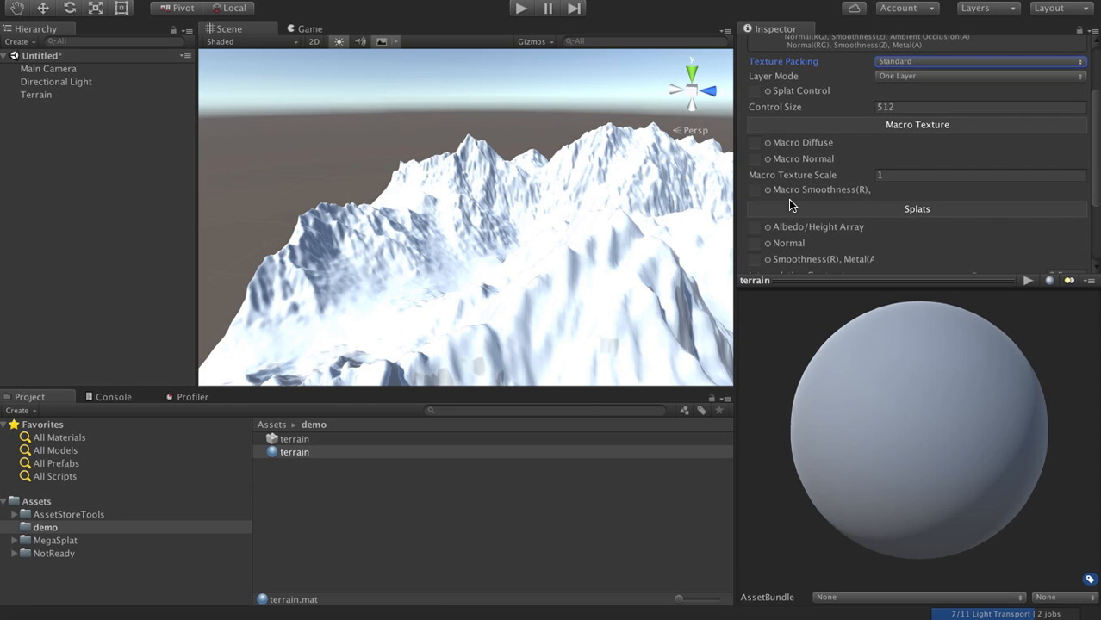
Assign the albedo/height and normal texture arrays and switch texture packing to Normal Smooth AO.
scroll("down", 3)
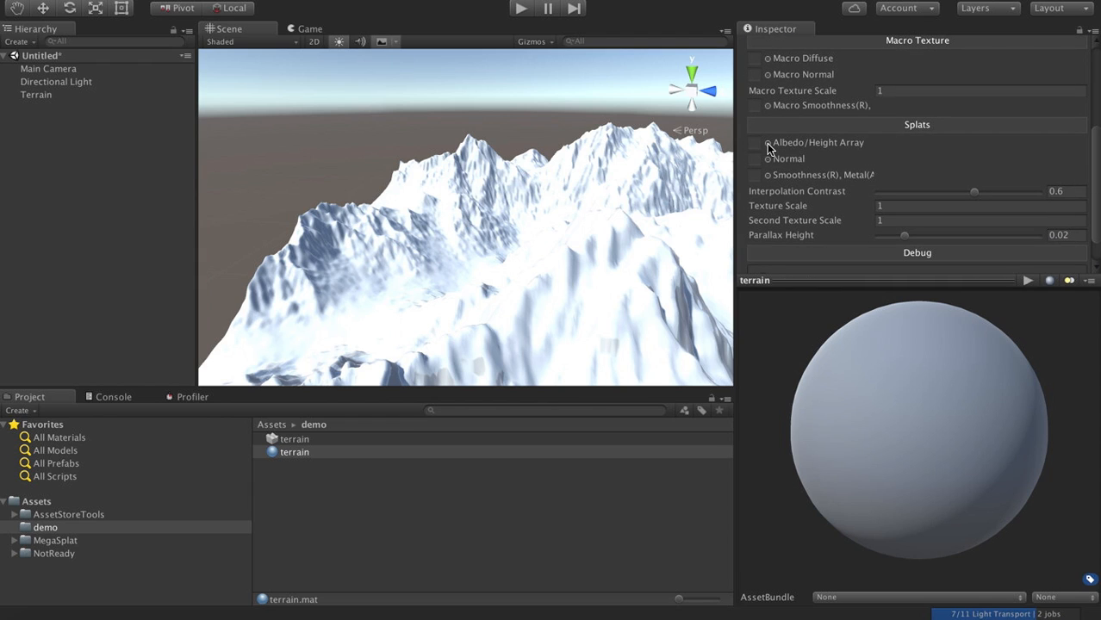
left_click(766, 141)
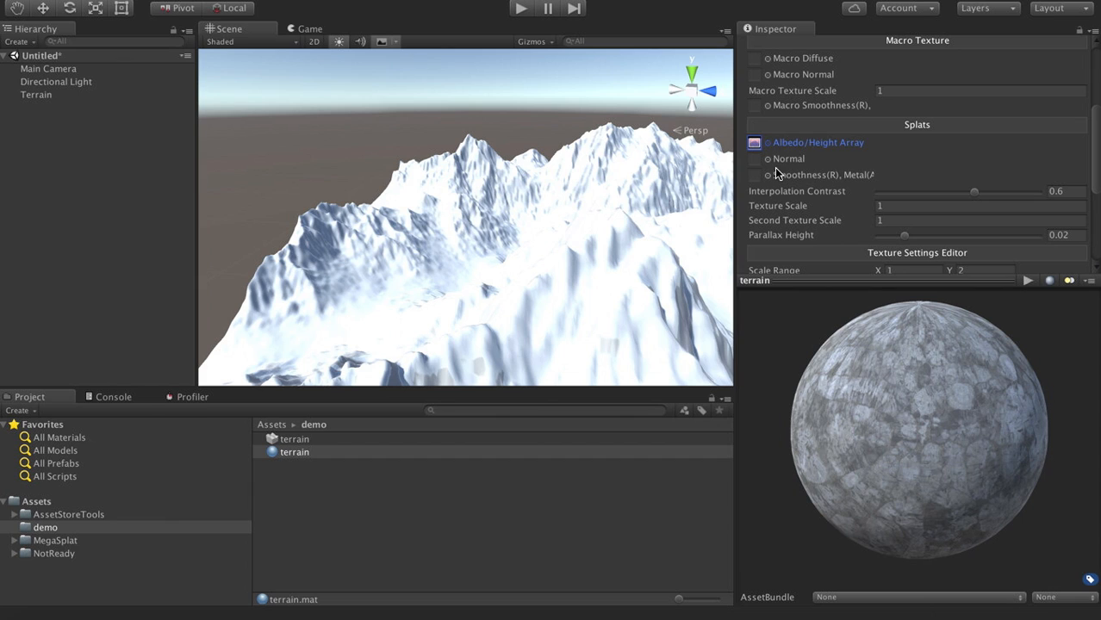
left_click(755, 141)
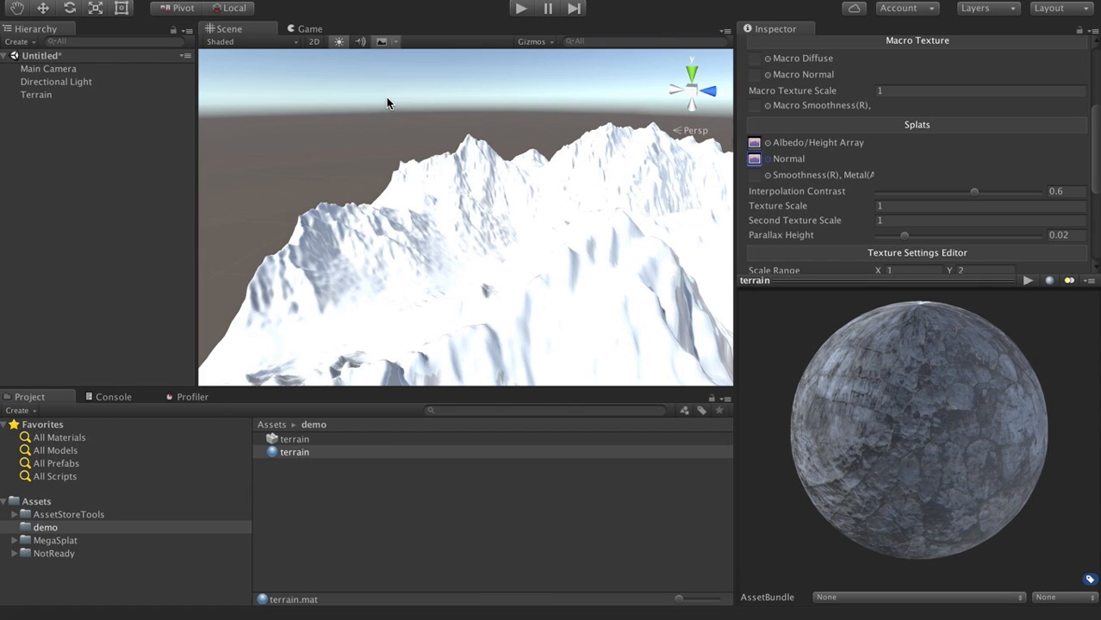
scroll("up", 3)
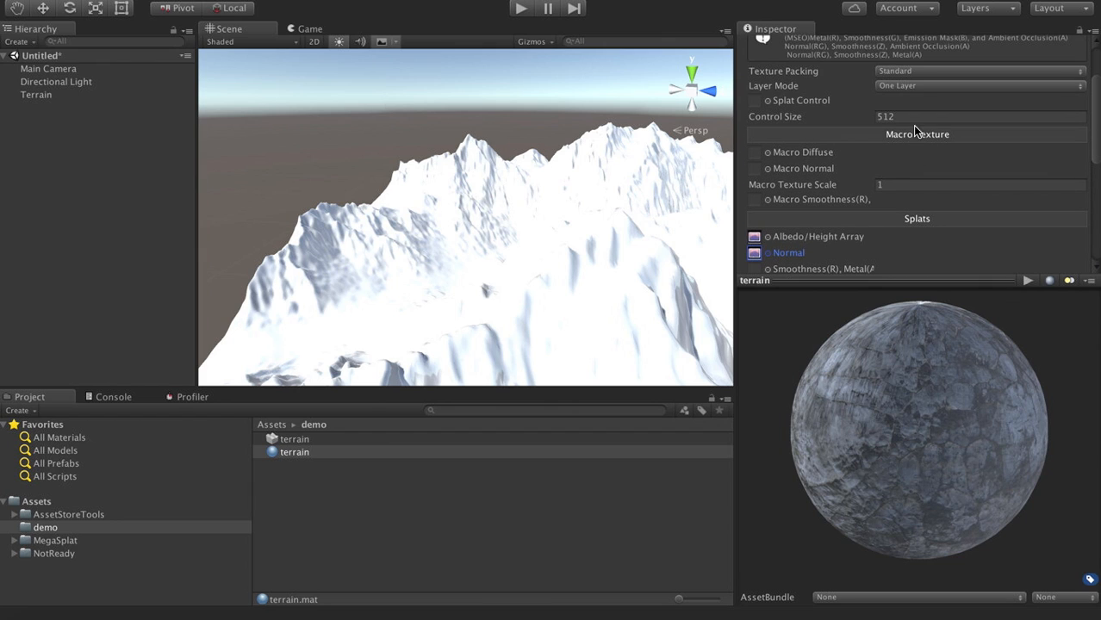
left_click(979, 71)
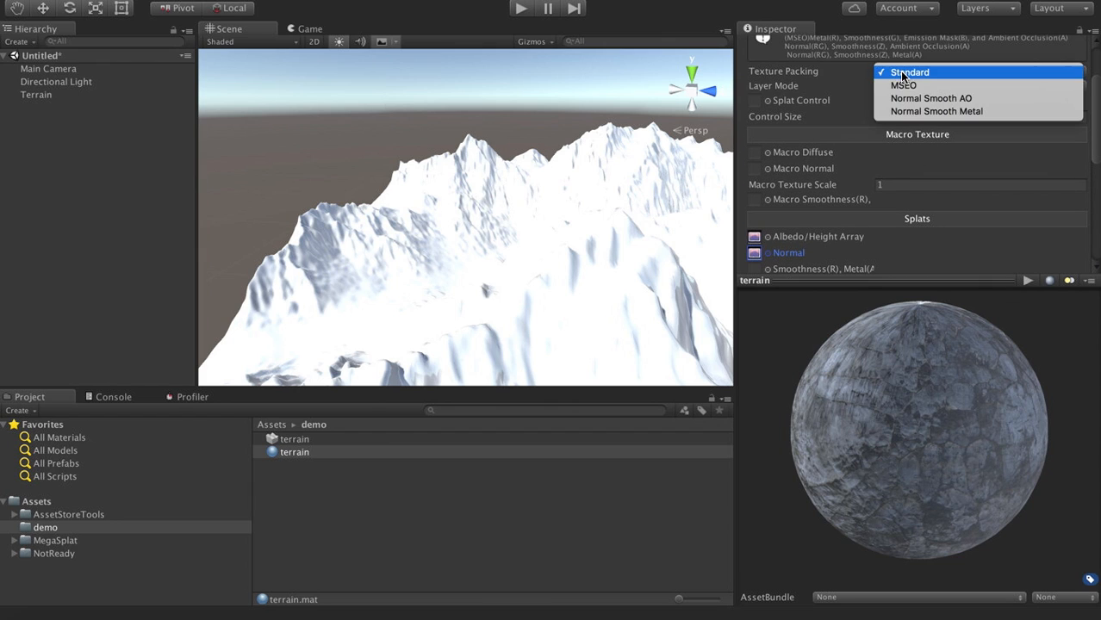
left_click(909, 73)
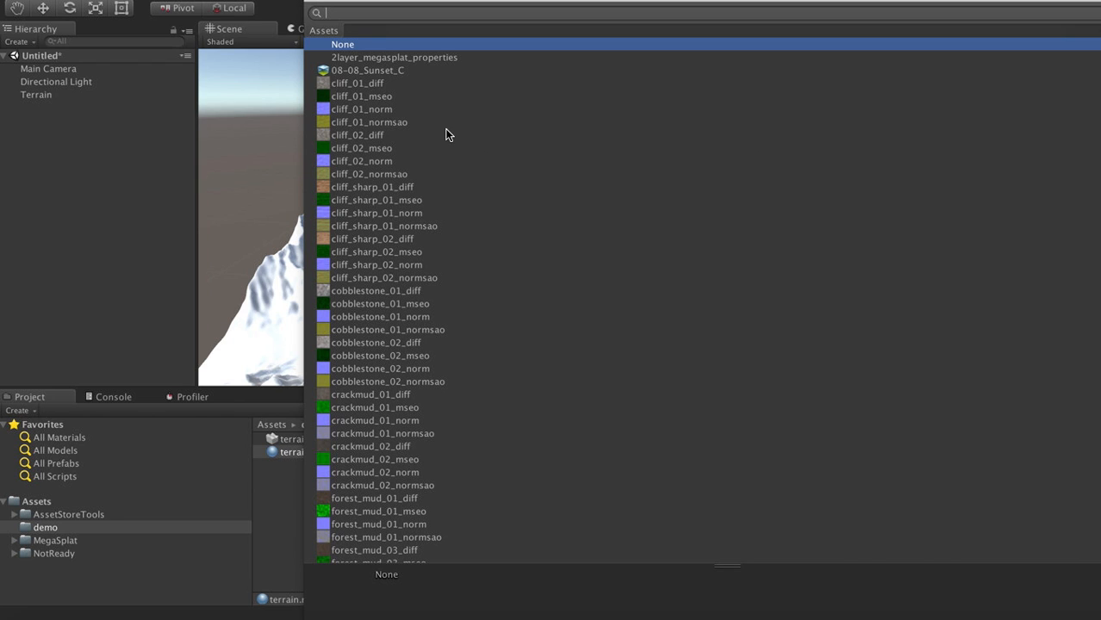
Assign the t03 diffuse and t03 normal map textures to the Macro Diffuse and Macro Normal slots.
type("t0")
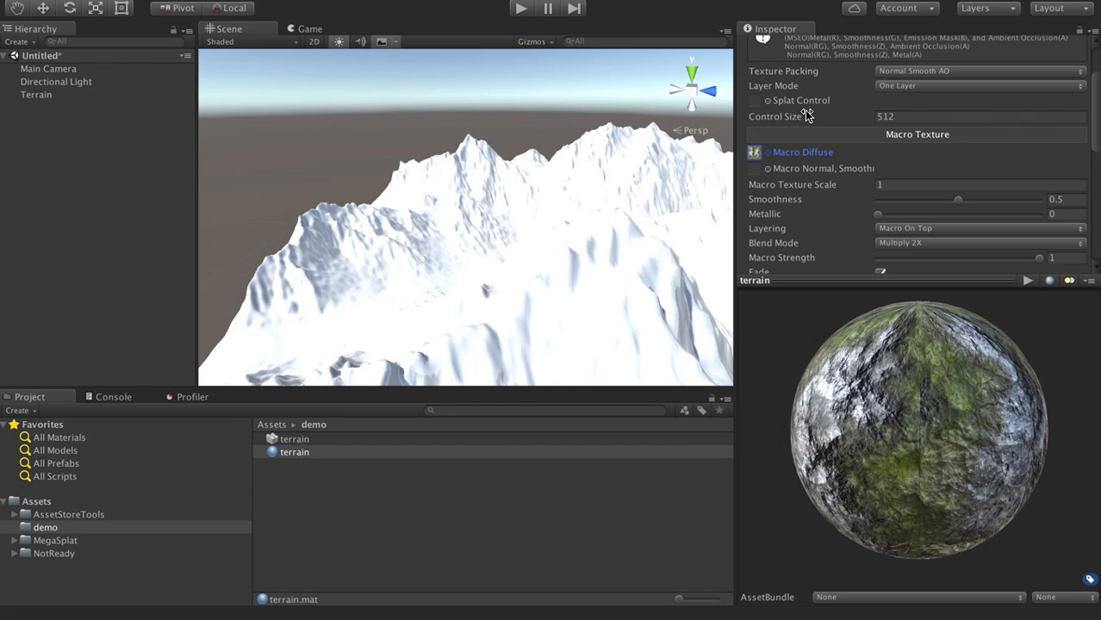
left_click(767, 151)
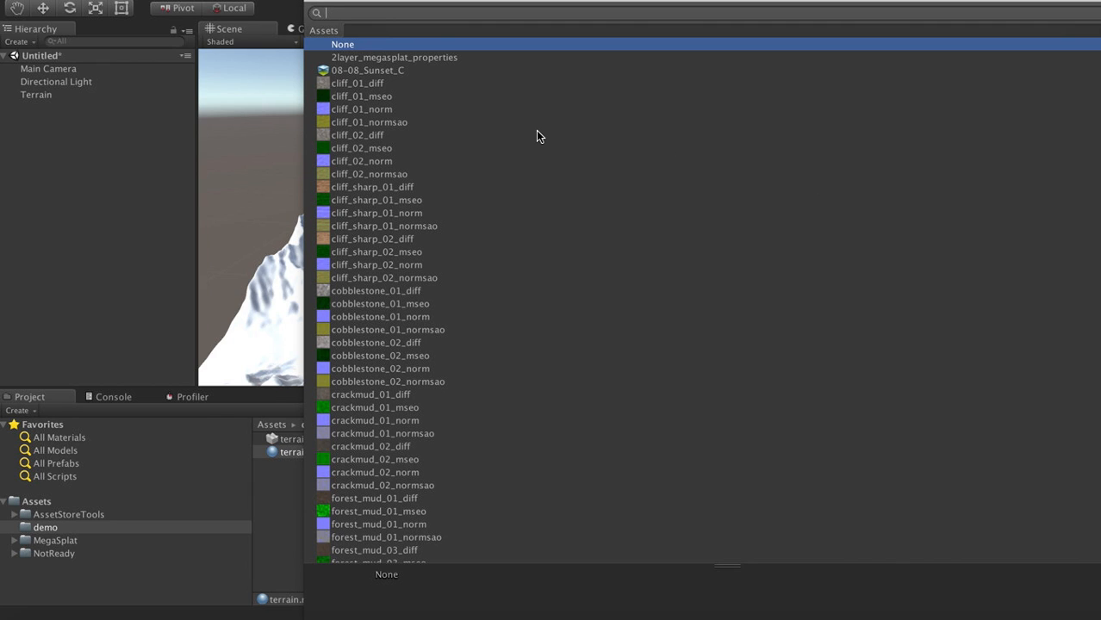
type("t0")
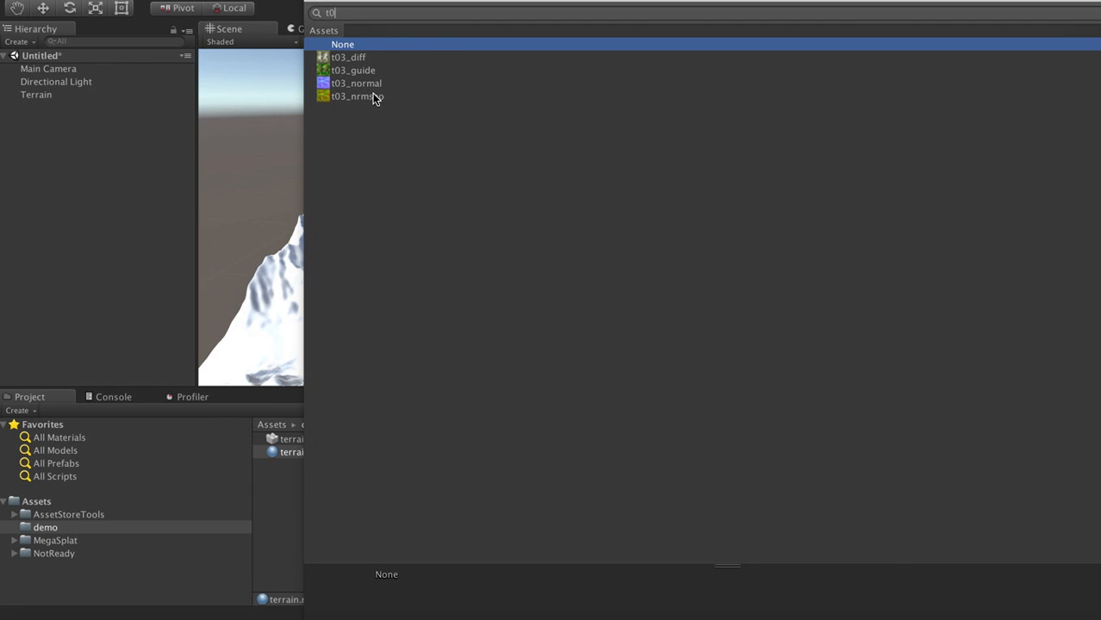
left_click(355, 83)
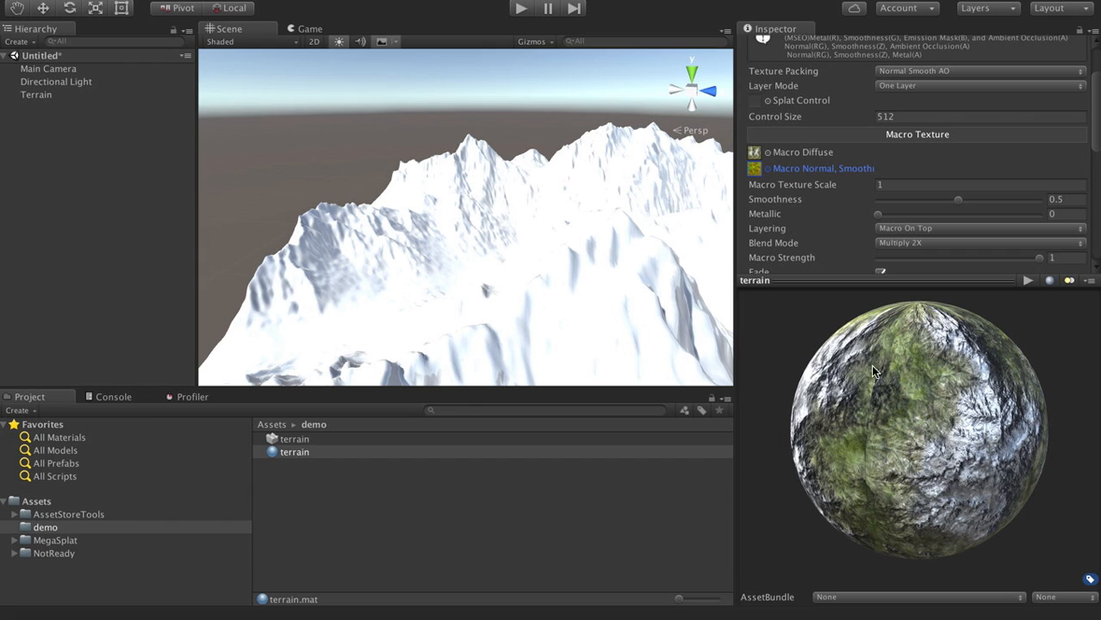
scroll("down", 3)
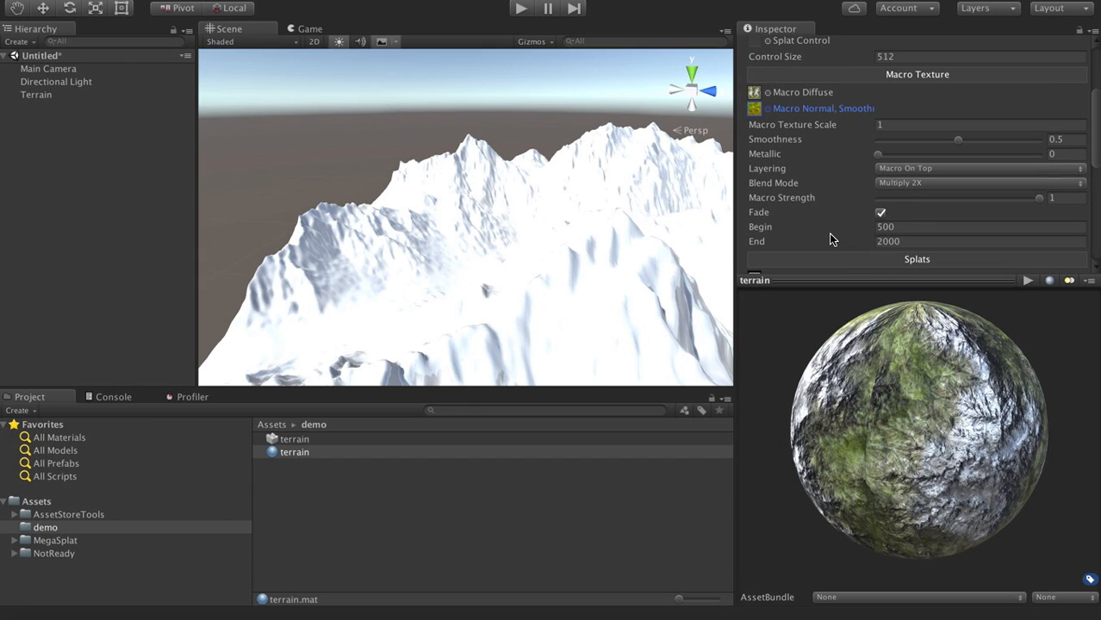
scroll("down", 3)
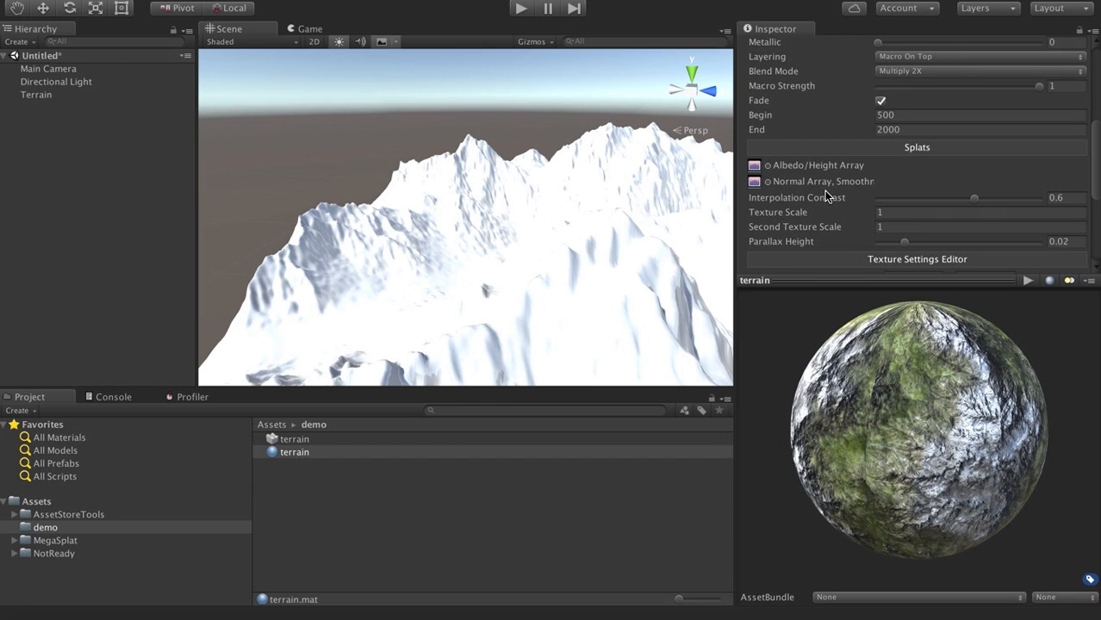
scroll("down", 3)
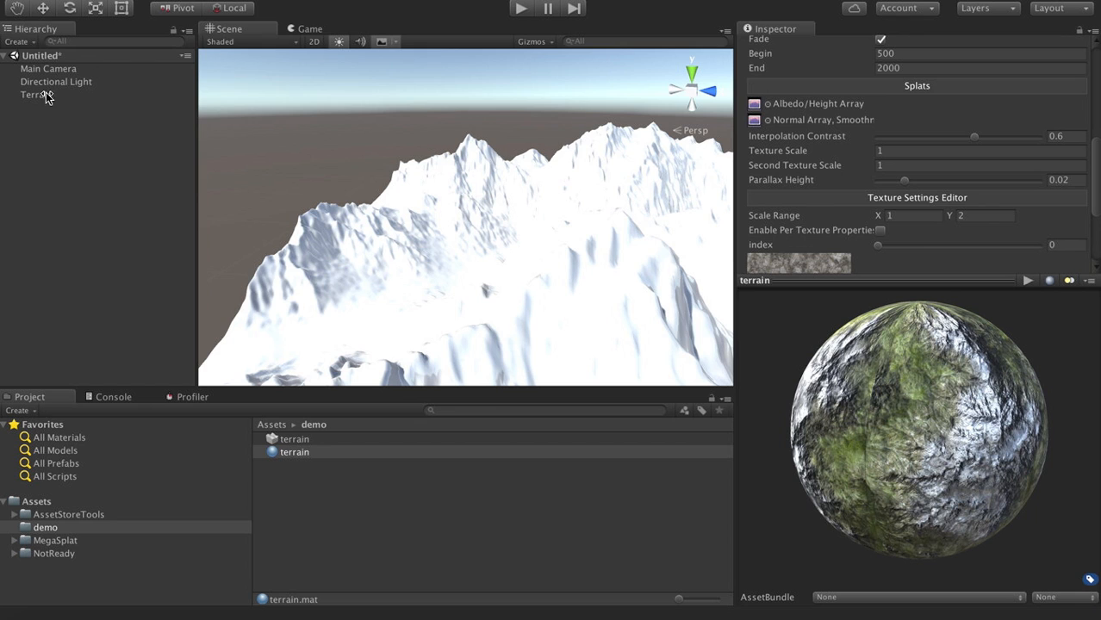
Select the Terrain object in the Hierarchy and review its Terrain Settings in the Inspector.
left_click(34, 93)
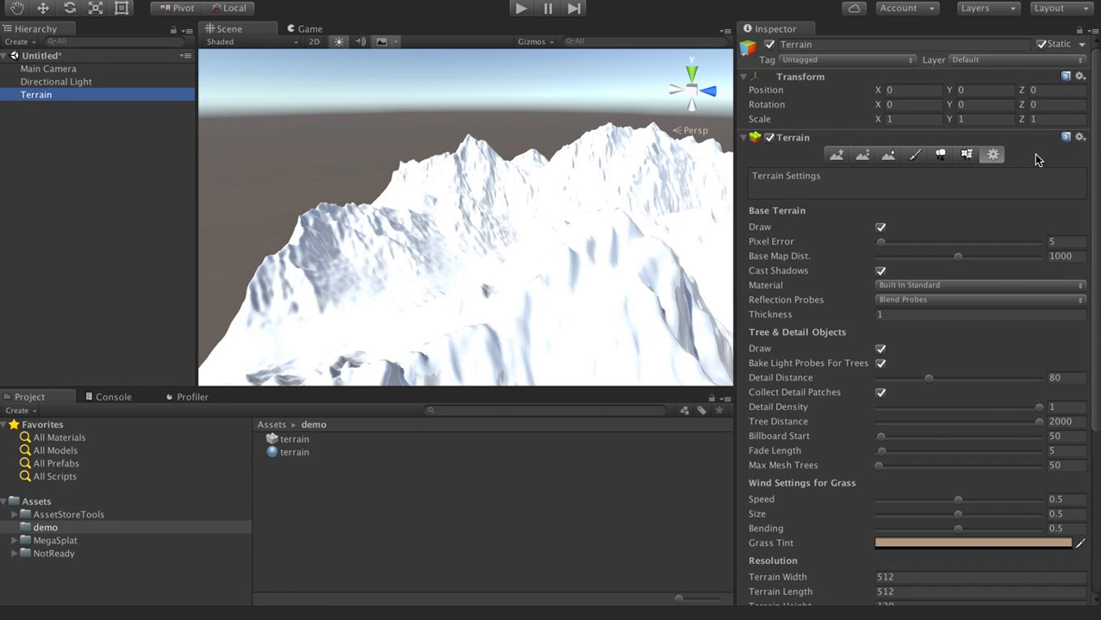
scroll("down", 3)
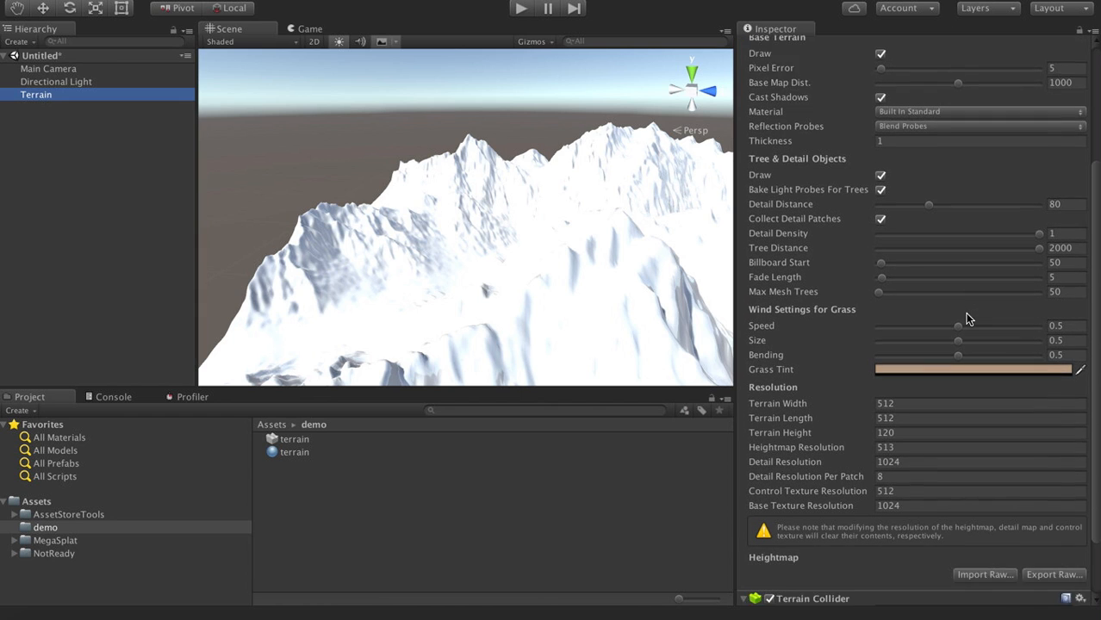
scroll("up", 3)
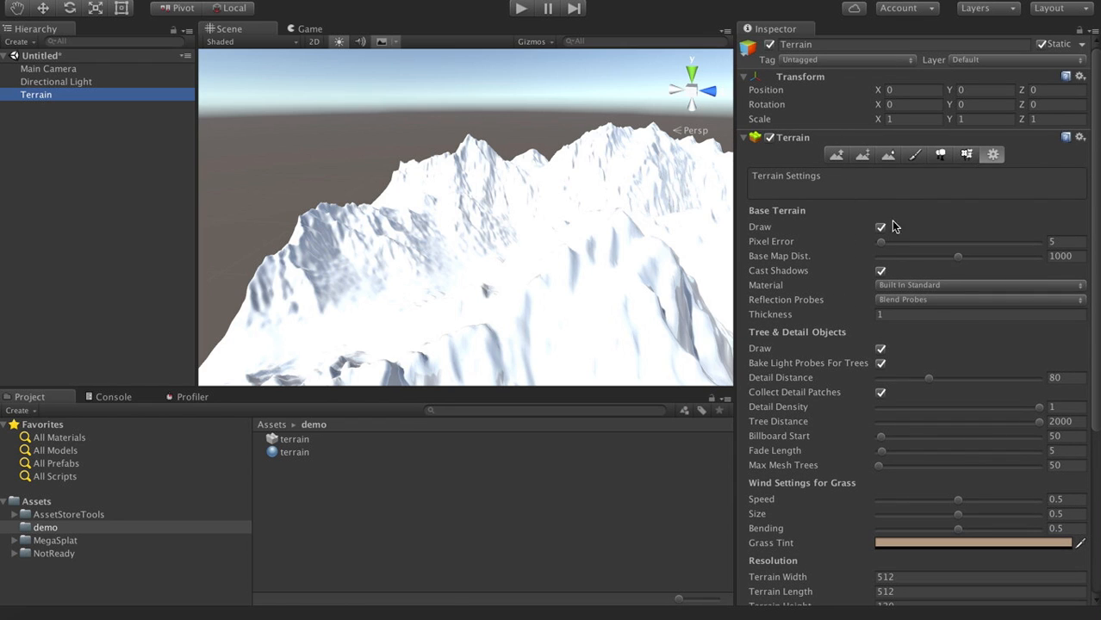
Set the terrain's Material to Custom and assign the terrain material, texturing the mountains.
left_click(978, 284)
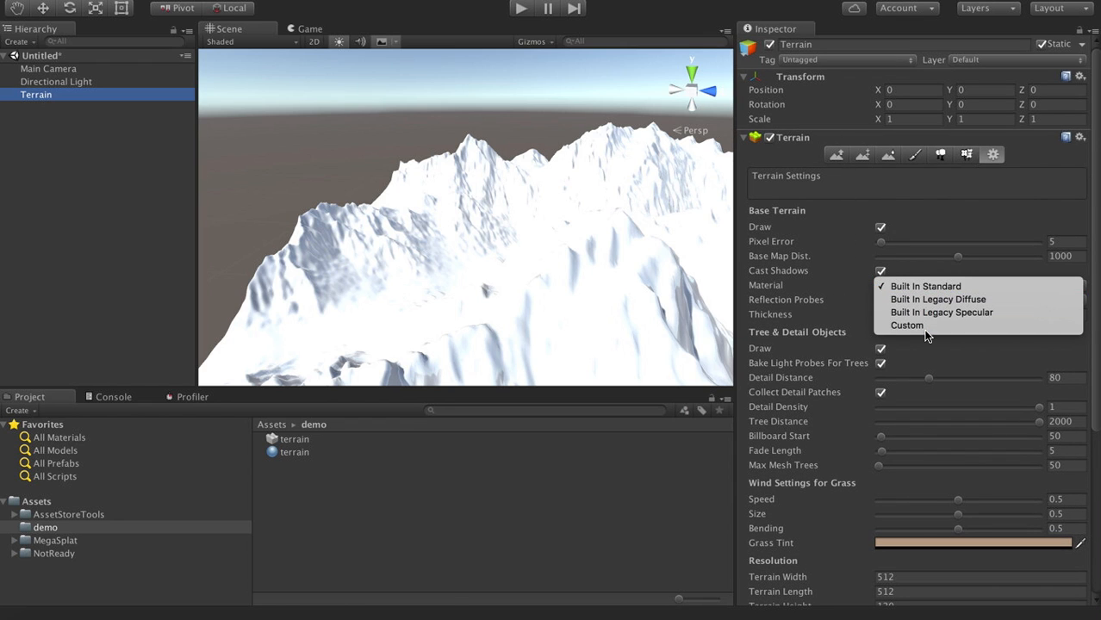
left_click(906, 324)
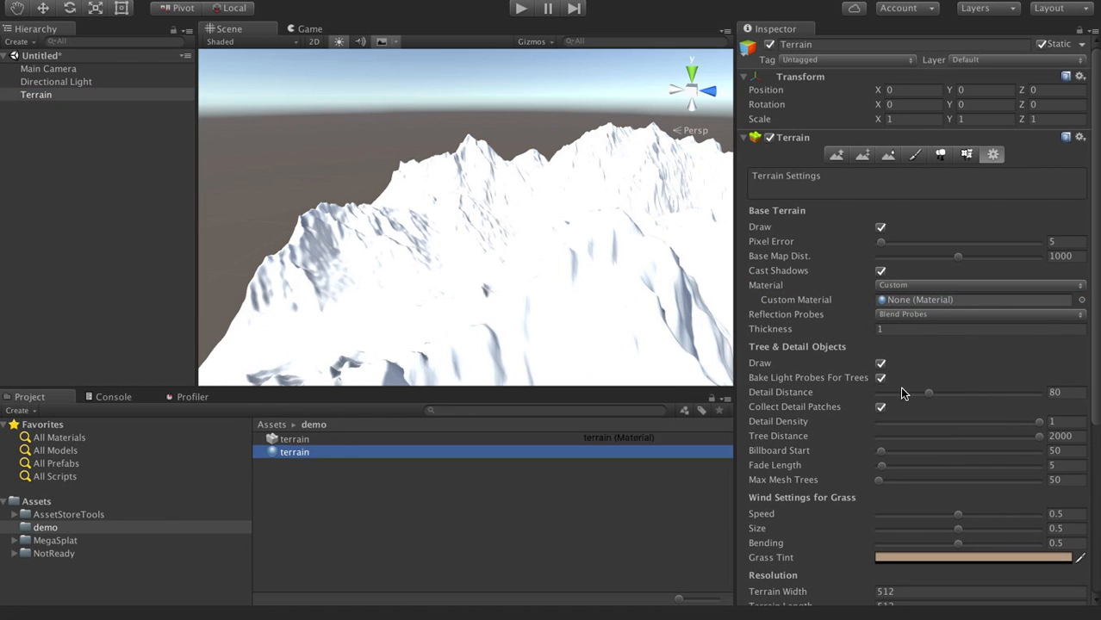
left_click(973, 299)
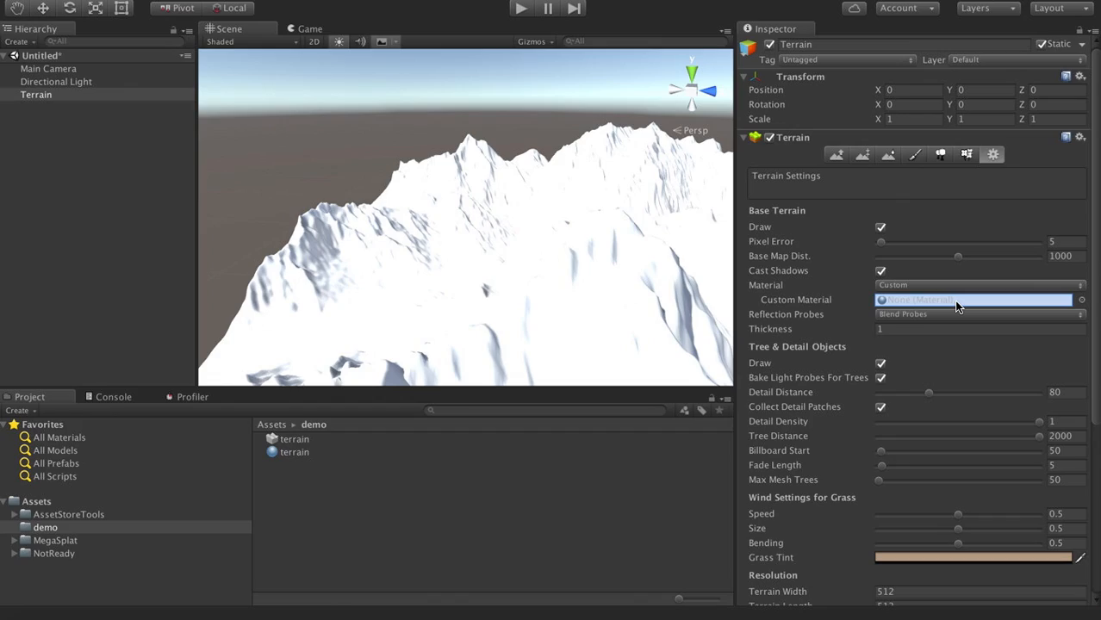
left_click(973, 300)
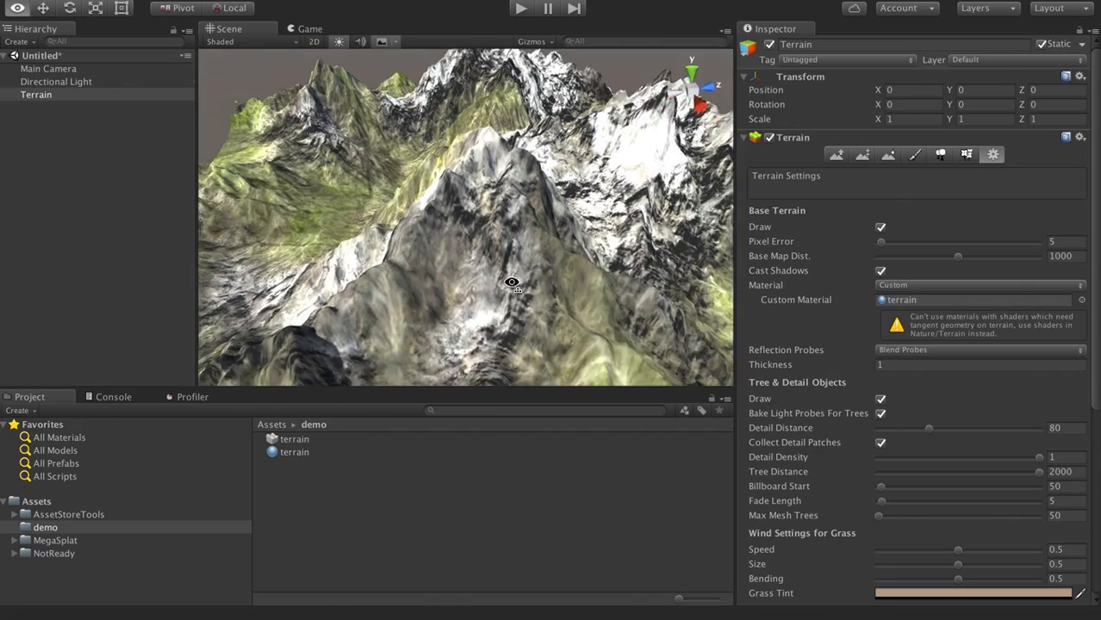
left_click_drag(512, 283, 569, 274)
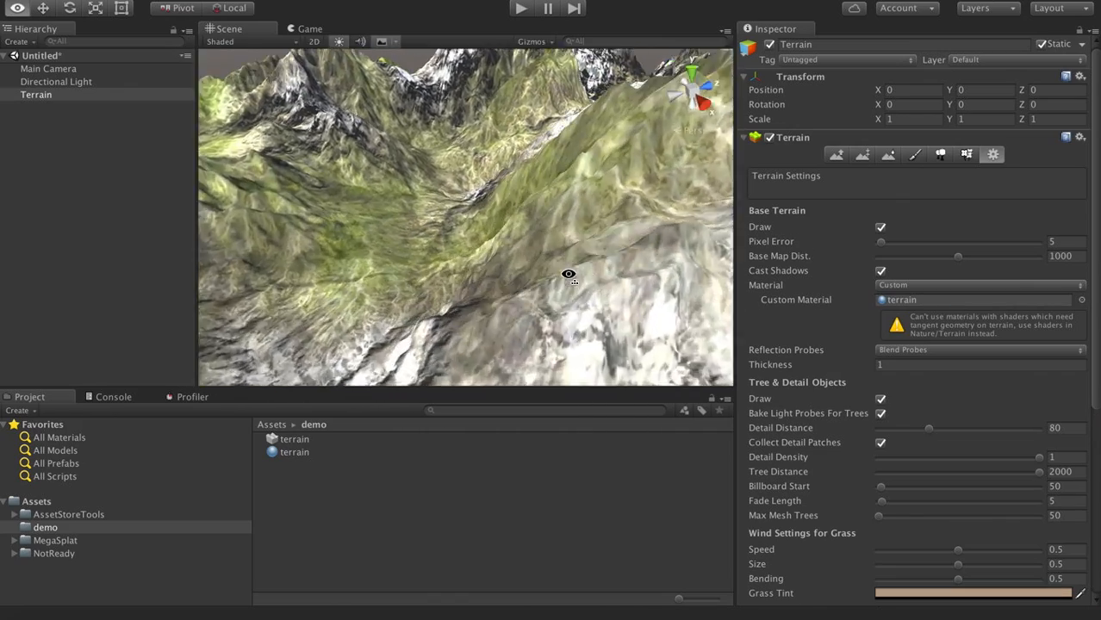
left_click_drag(569, 274, 605, 279)
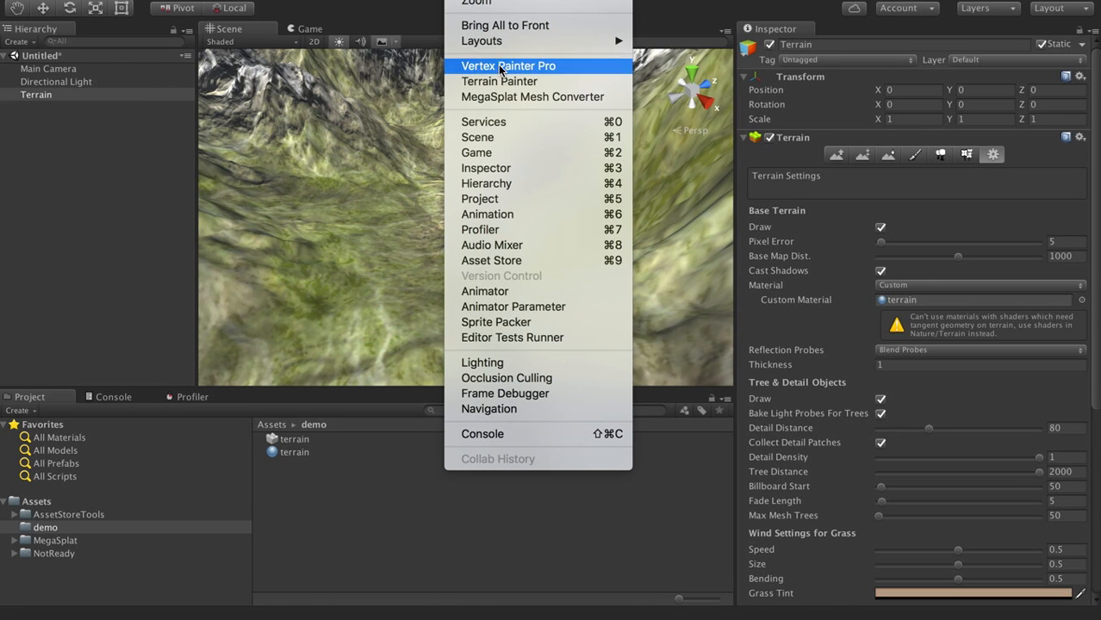
Bring up the Terrain Paint panel docked beside the Inspector.
left_click(508, 65)
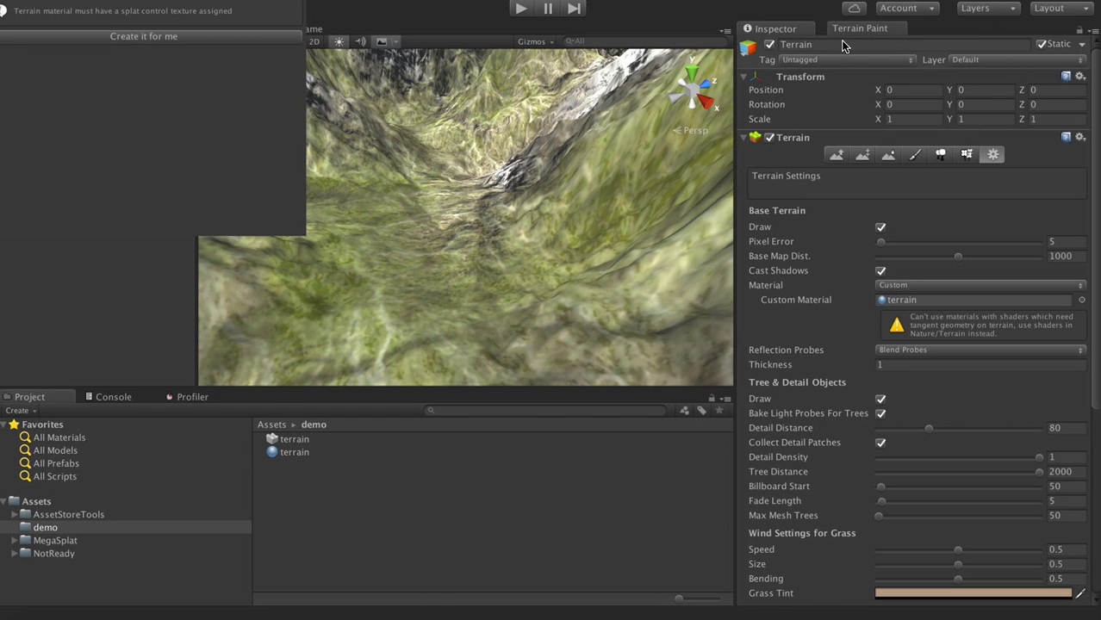
left_click(858, 28)
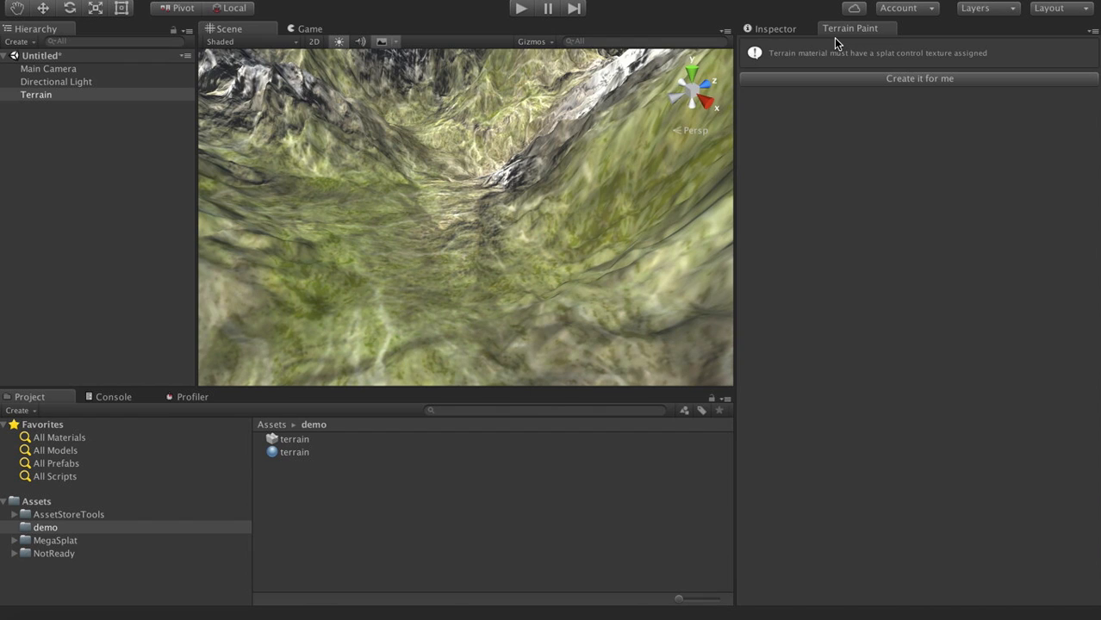
mouse_move(778, 62)
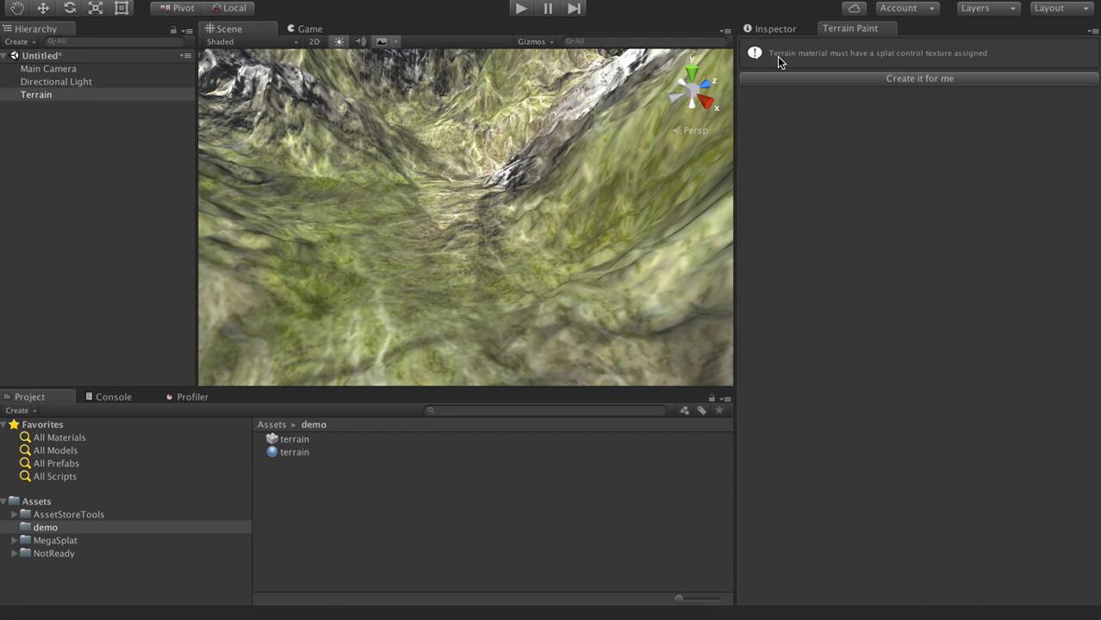
mouse_move(806, 89)
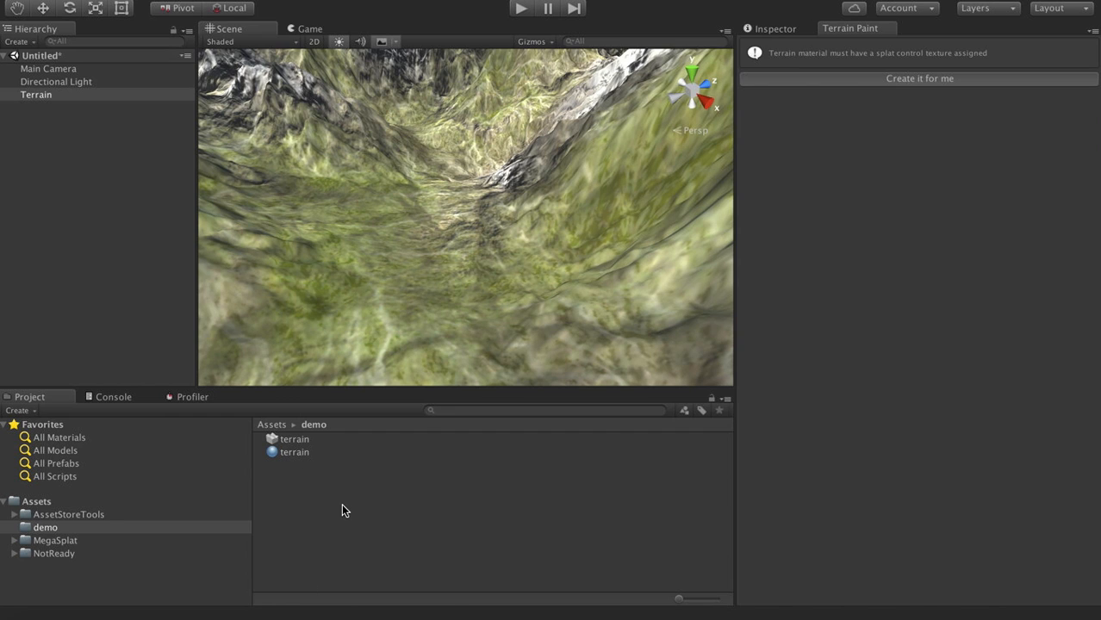
Create the Terrain_splat_control texture and assign megasplat_diffuse as the painter's texture array config.
left_click(920, 79)
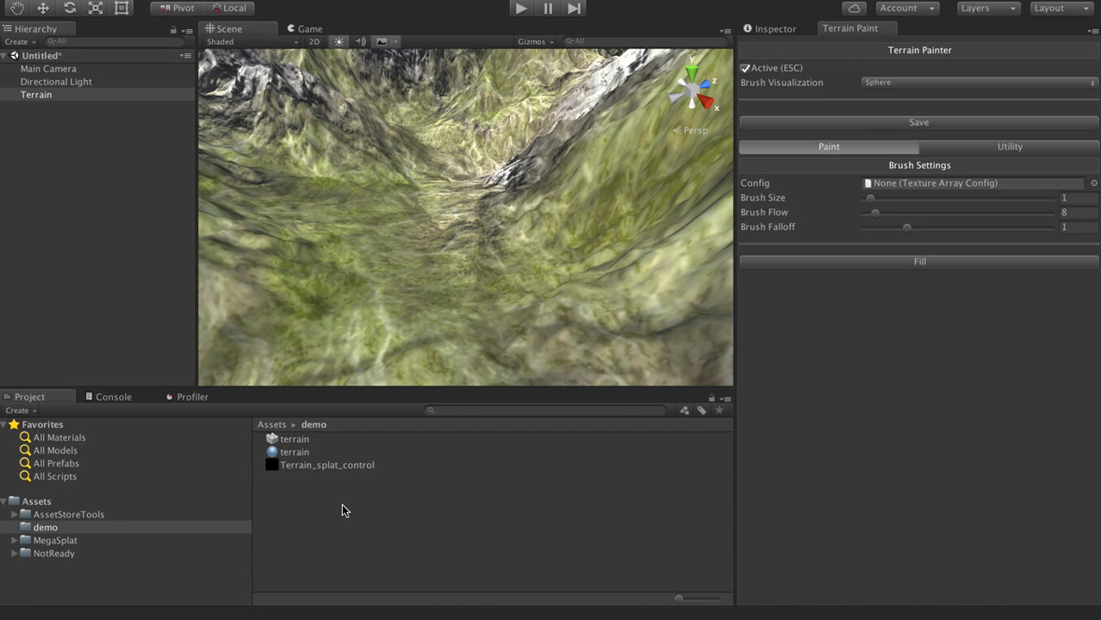
mouse_move(359, 465)
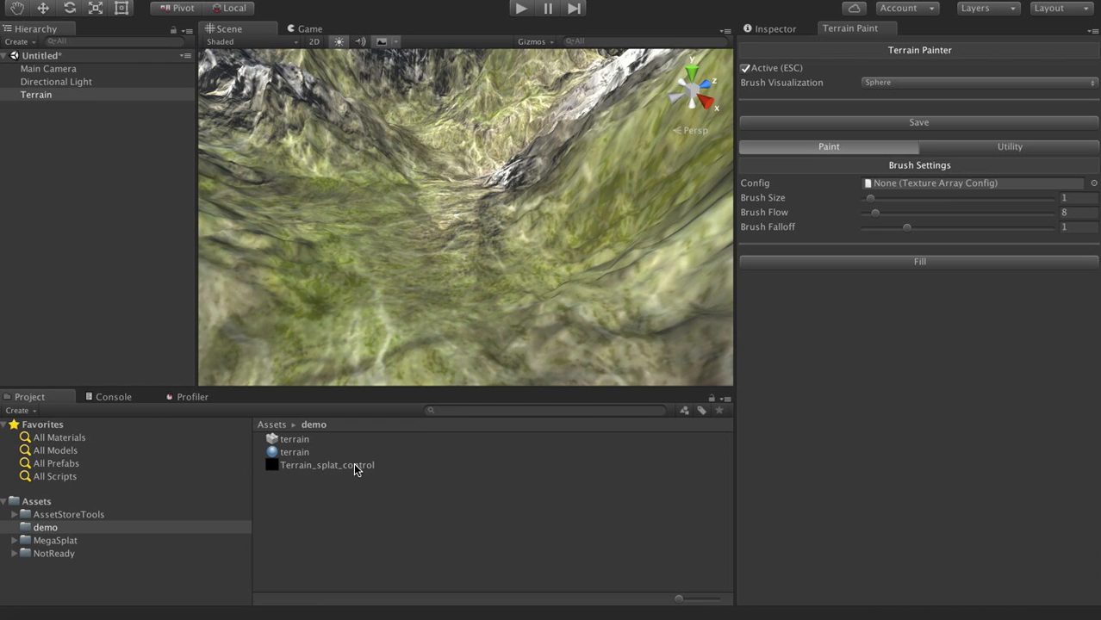
mouse_move(871, 127)
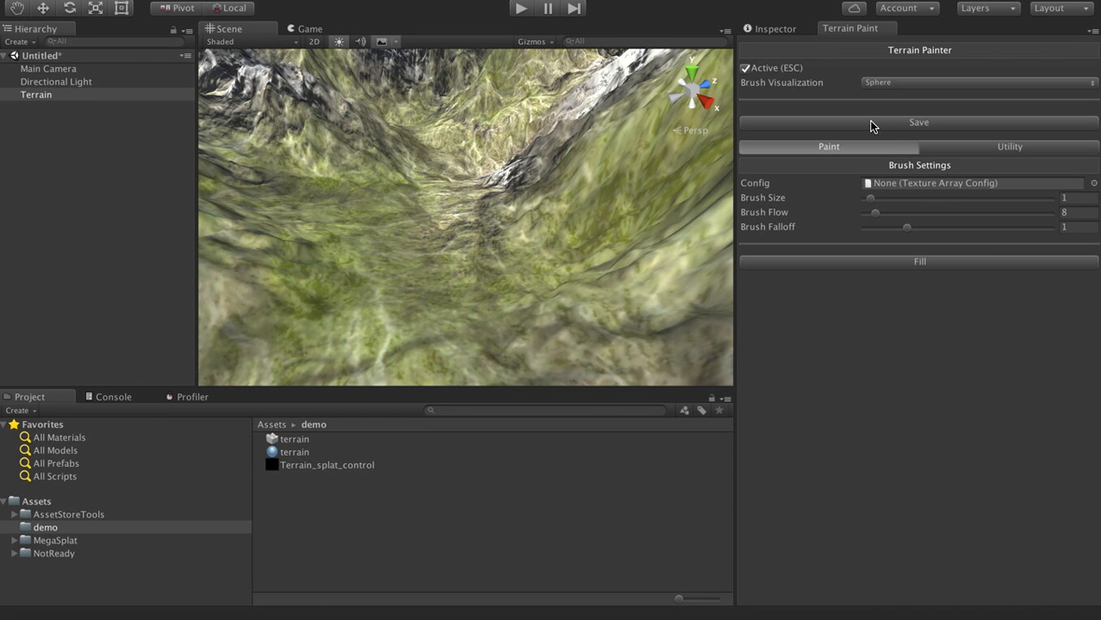
mouse_move(1094, 182)
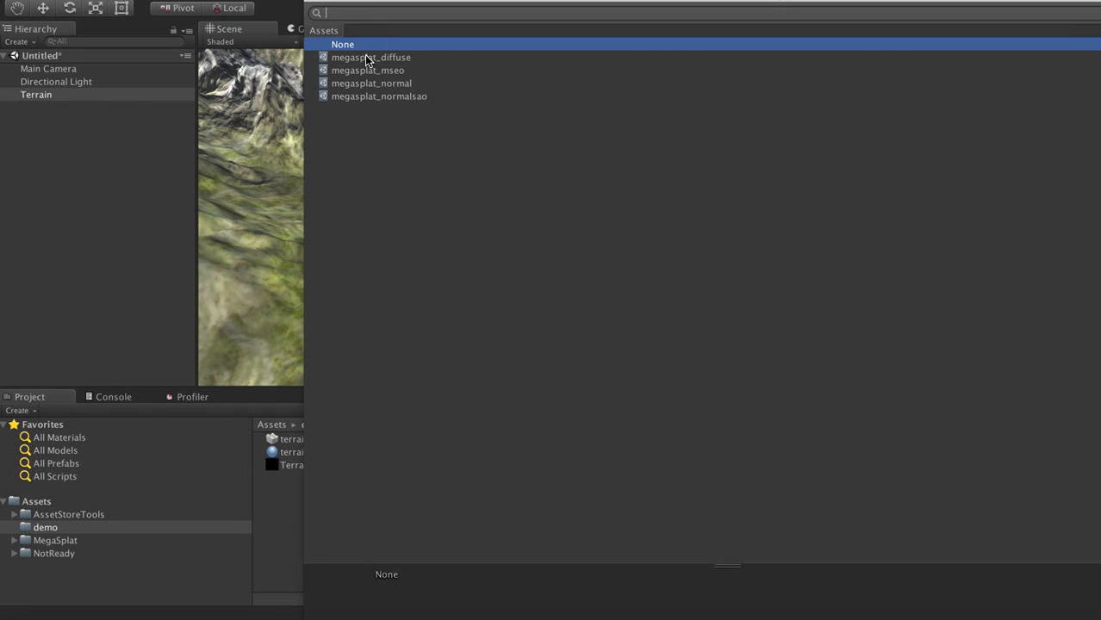
left_click(370, 57)
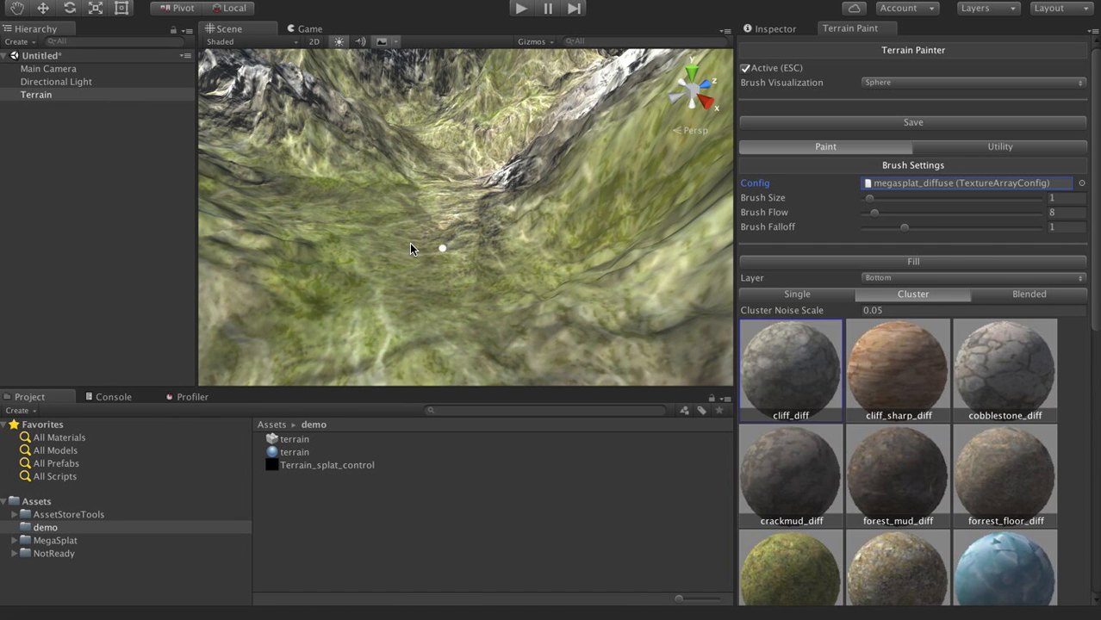
left_click_drag(441, 248, 596, 300)
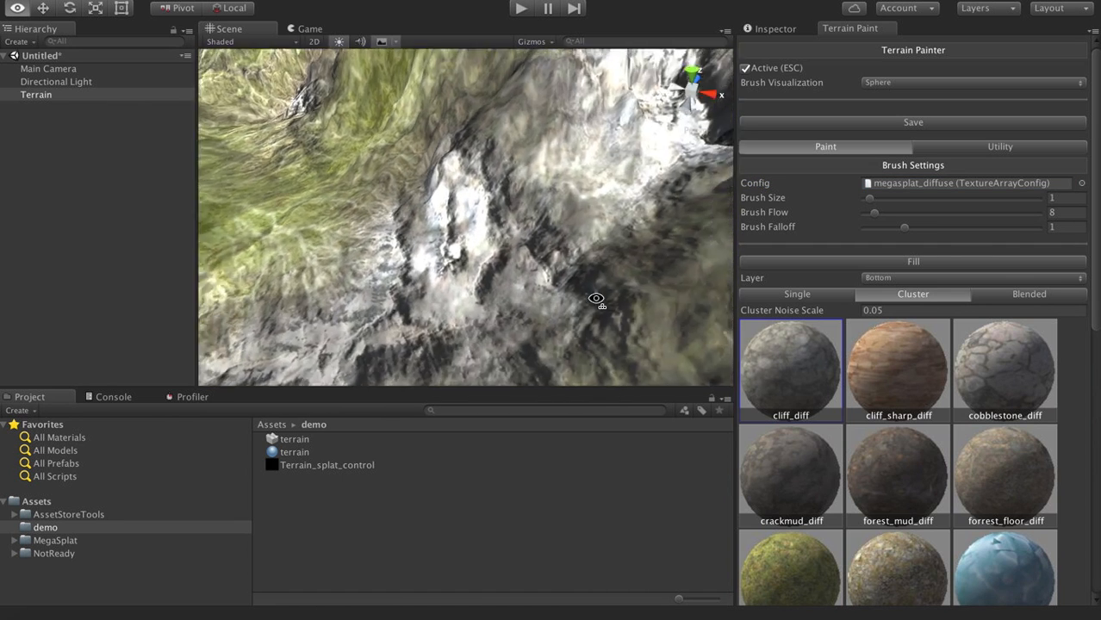
left_click_drag(596, 300, 479, 279)
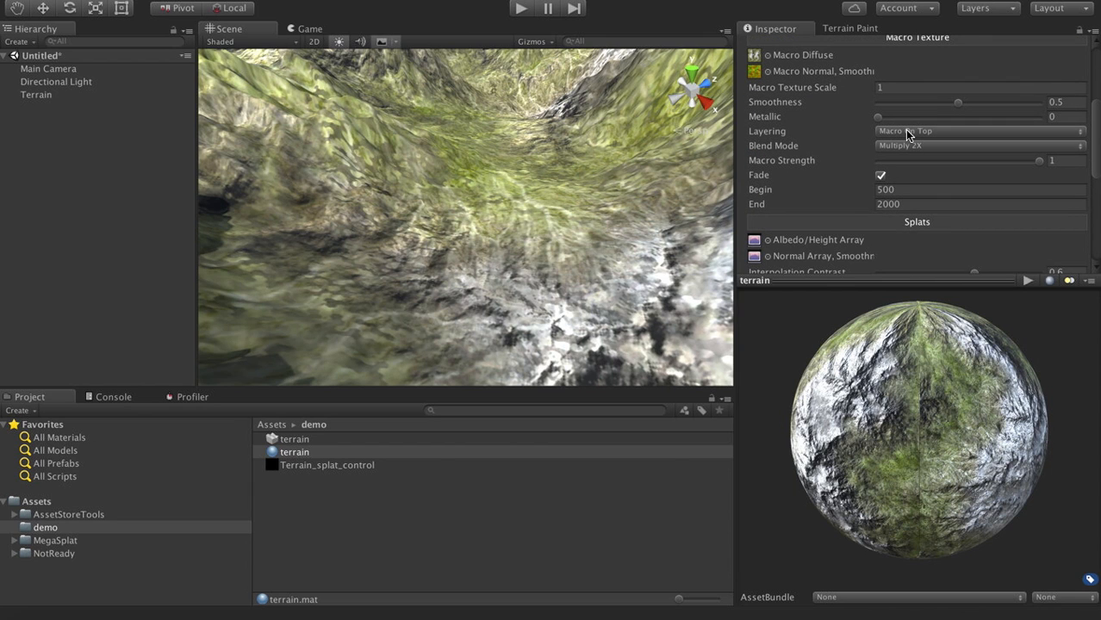
Set the macro texture Layering to Splats On Top, adjust Blend Mode, and reselect the Terrain.
left_click(978, 131)
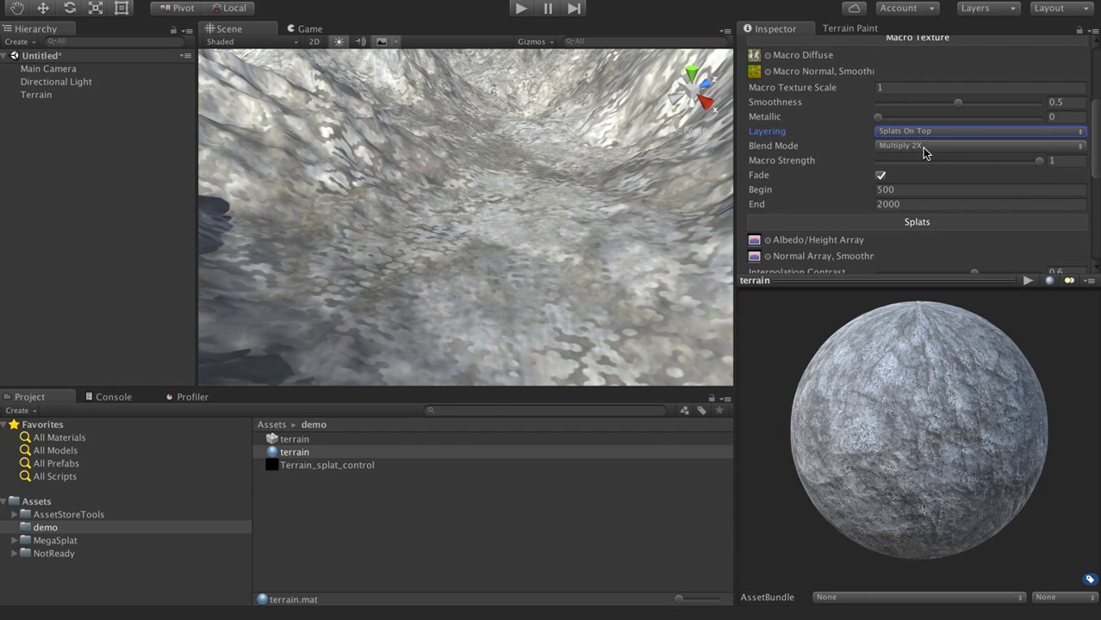
left_click(979, 145)
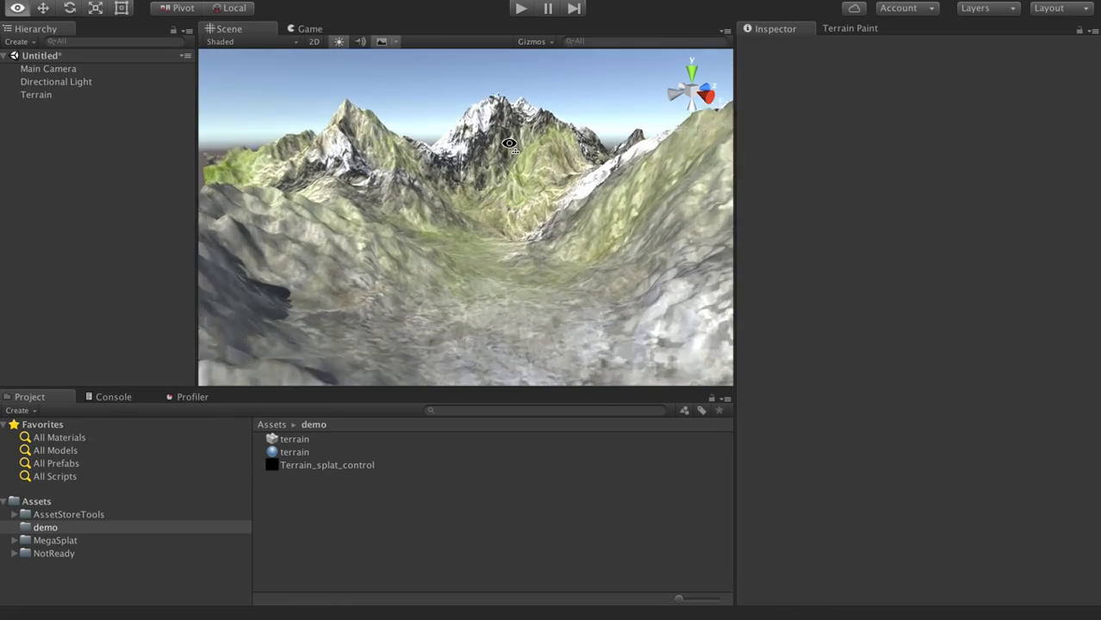
left_click_drag(508, 143, 710, 134)
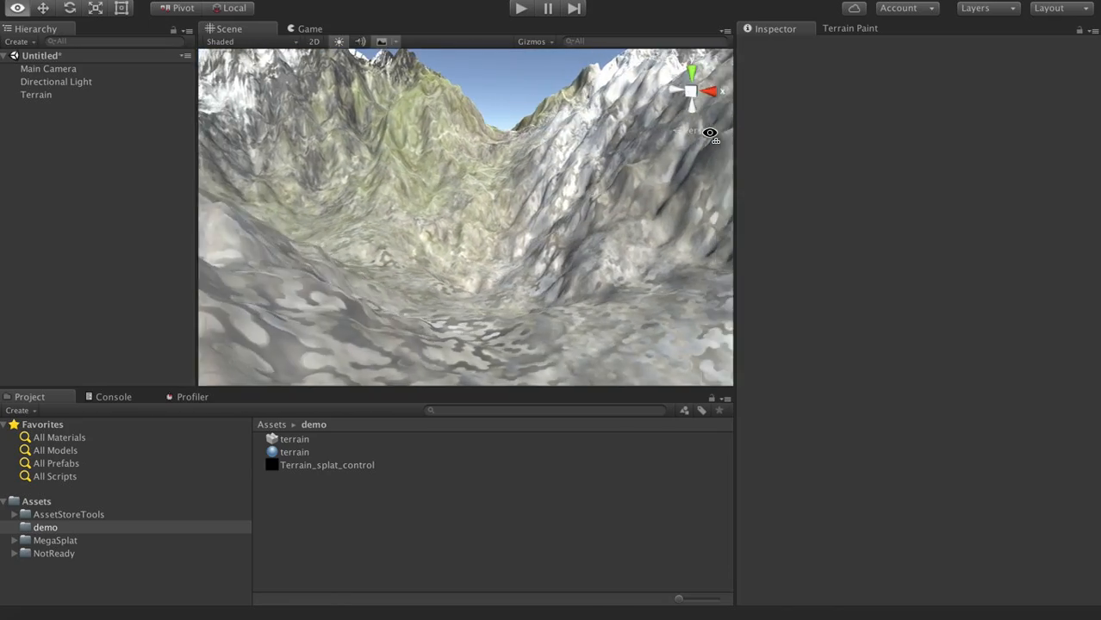
left_click(36, 93)
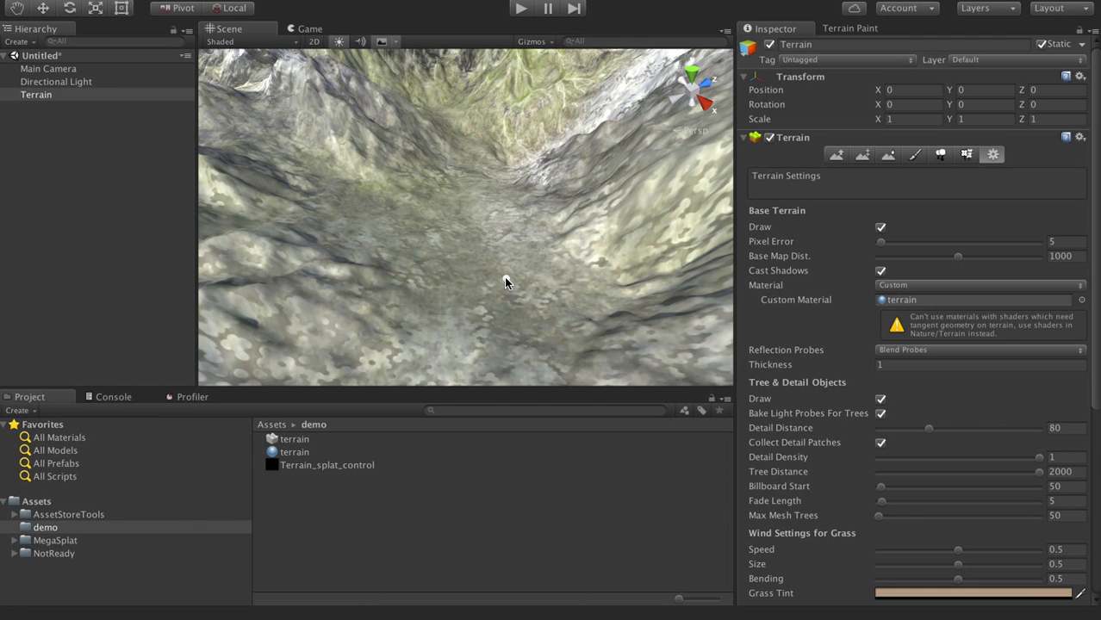
mouse_move(841, 41)
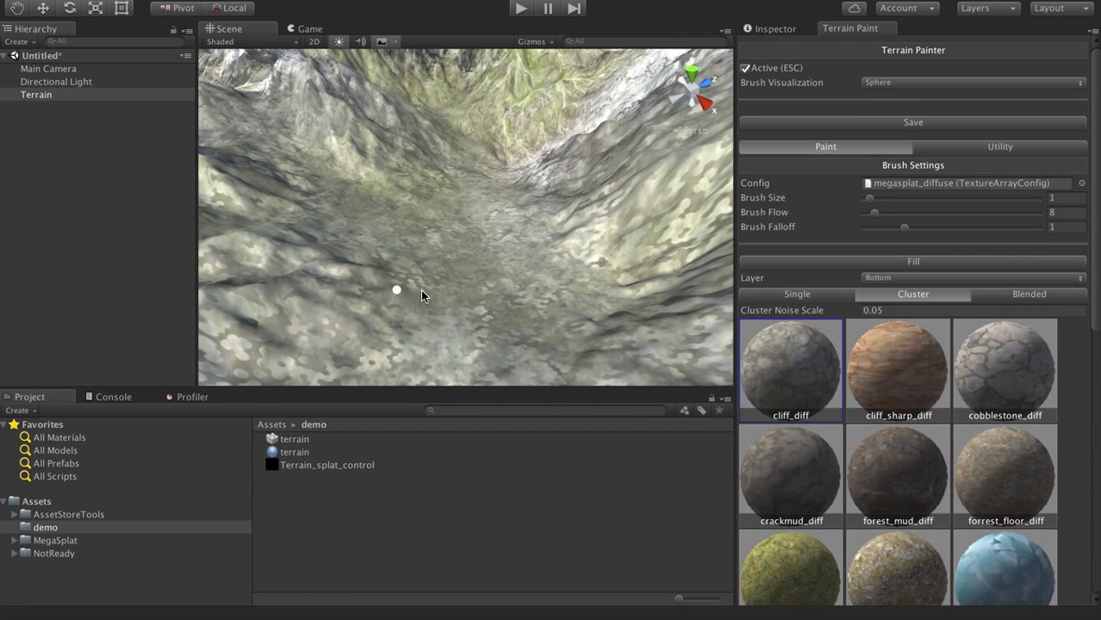
Set Brush Visualization to Disk and raise Brush Size to 6.6.
left_click(971, 83)
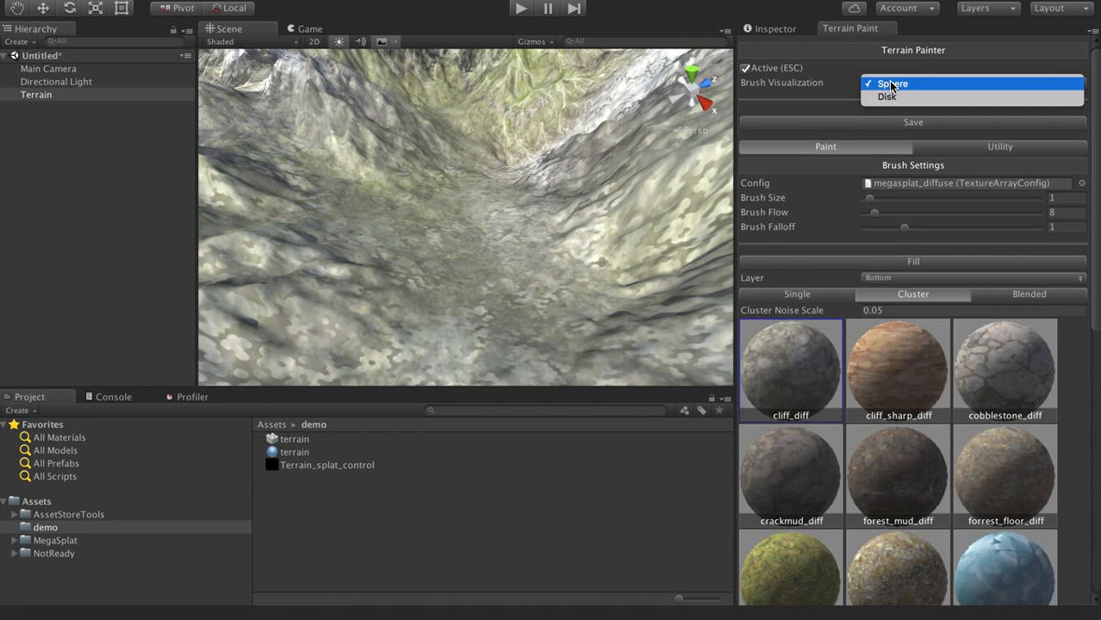
left_click(886, 96)
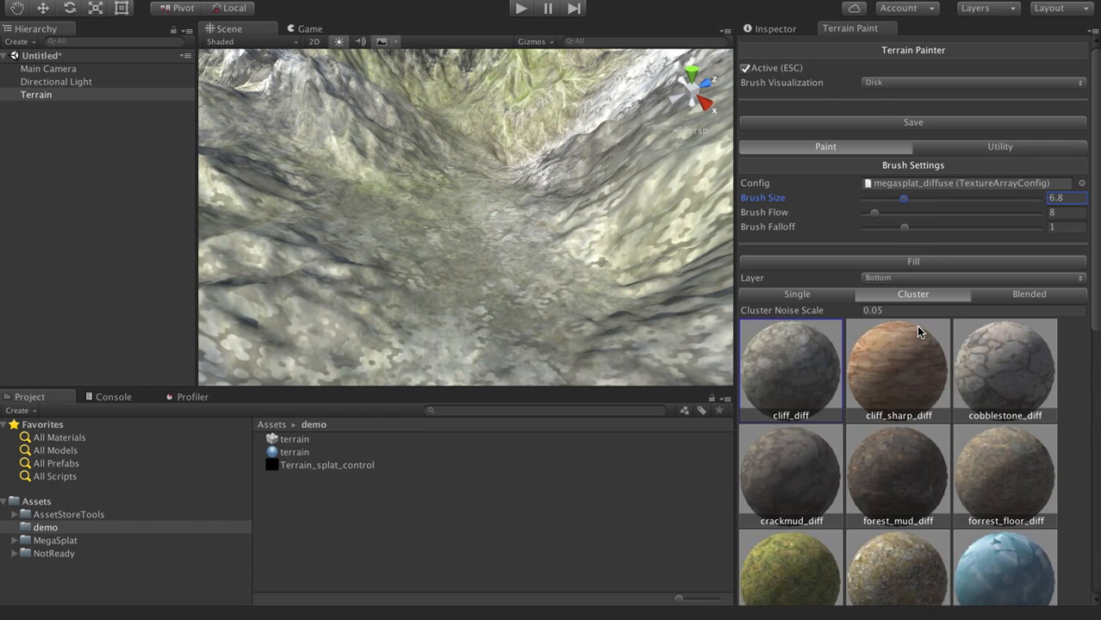
left_click(1005, 371)
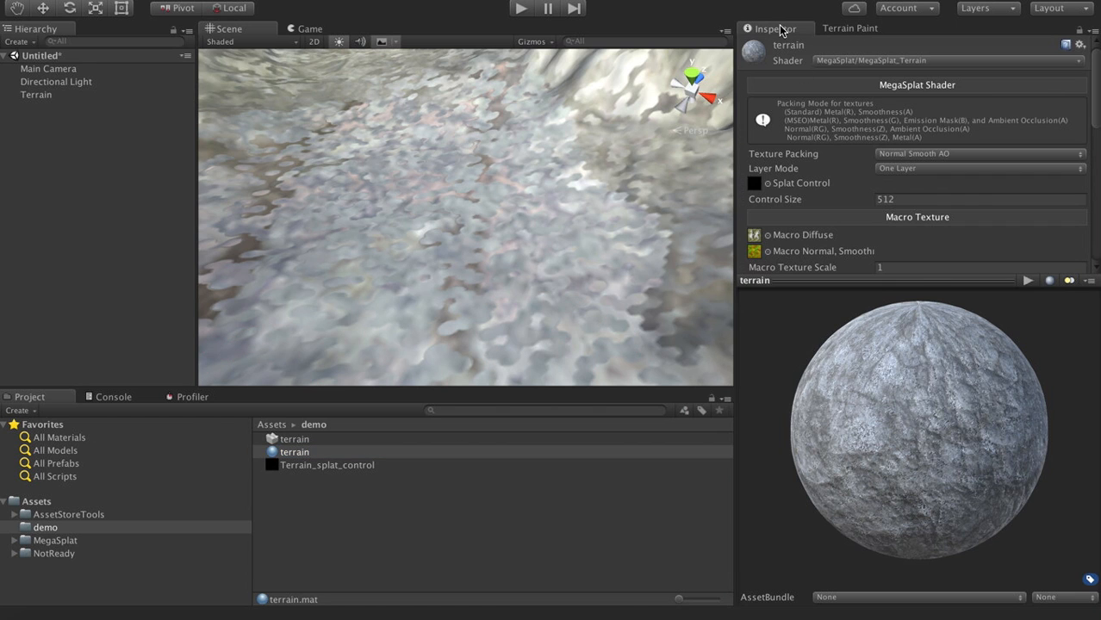
Set the macro texture Fade Begin to 100 and End to 400 in terrain.mat.
scroll("down", 3)
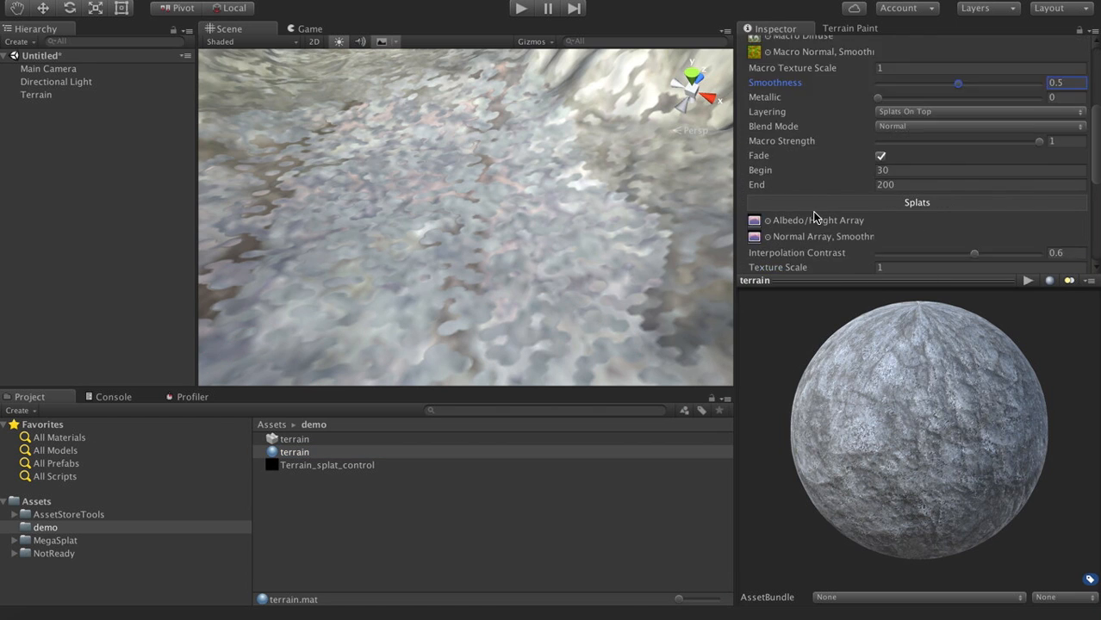
scroll("down", 3)
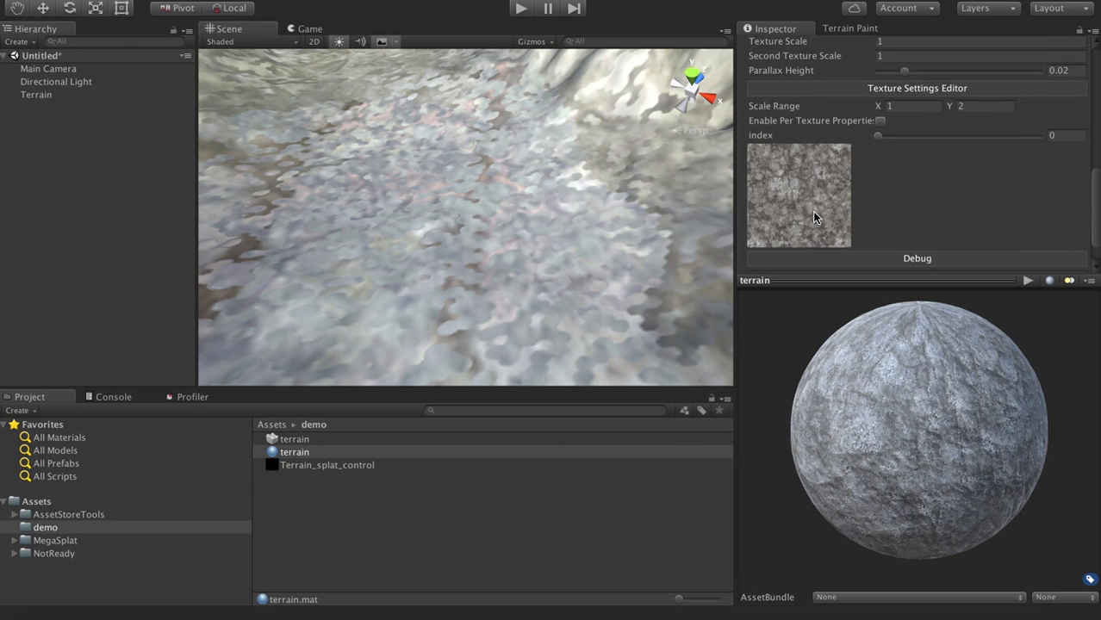
scroll("up", 3)
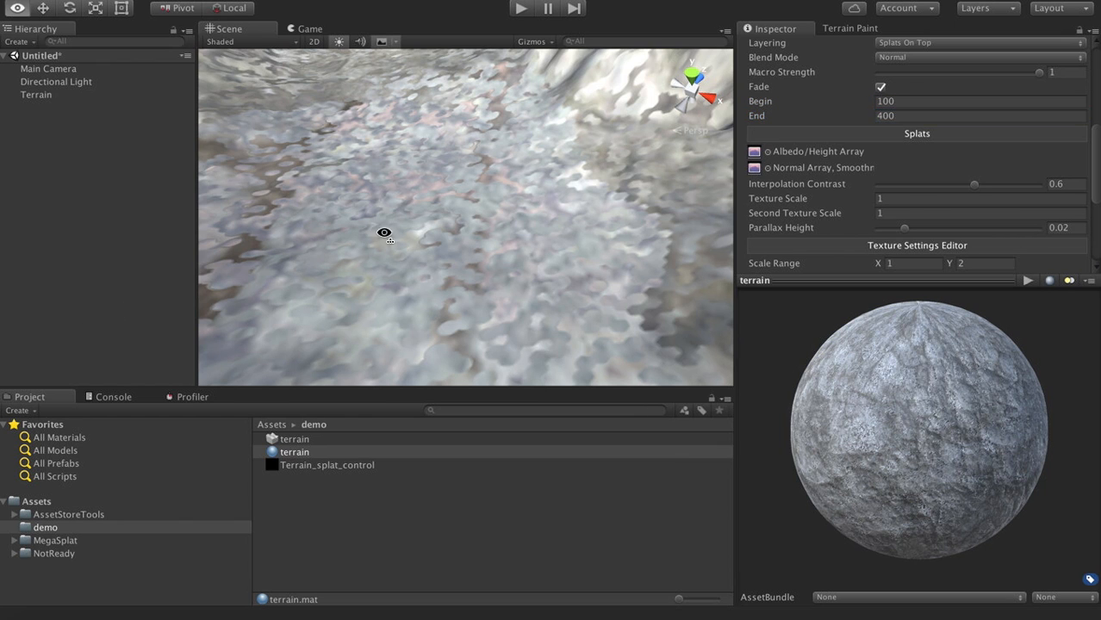
left_click_drag(385, 233, 527, 172)
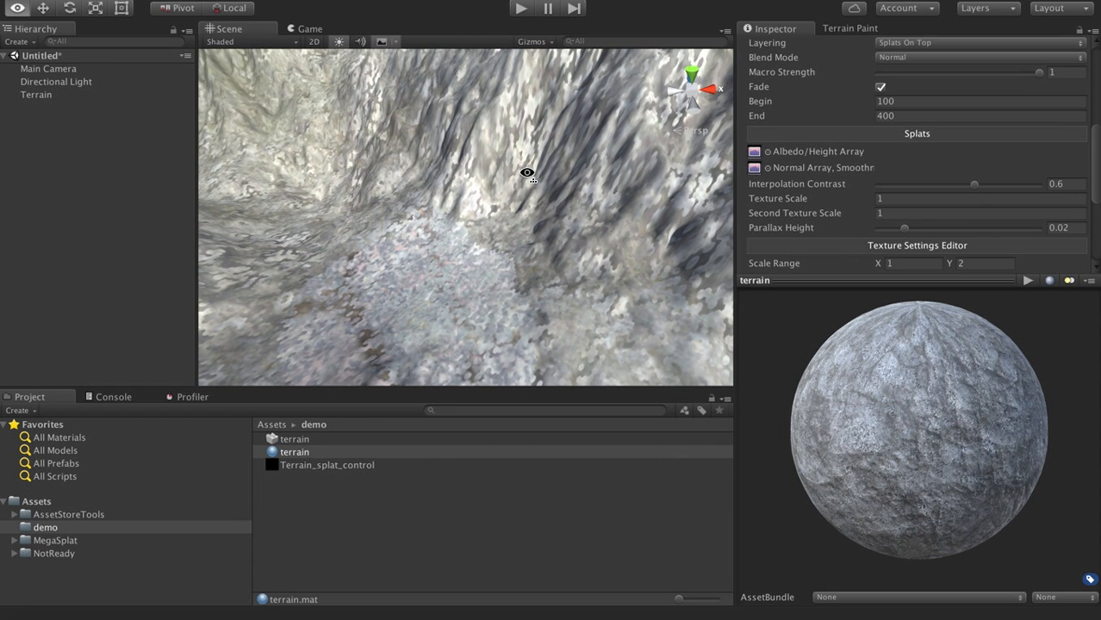
mouse_move(893, 204)
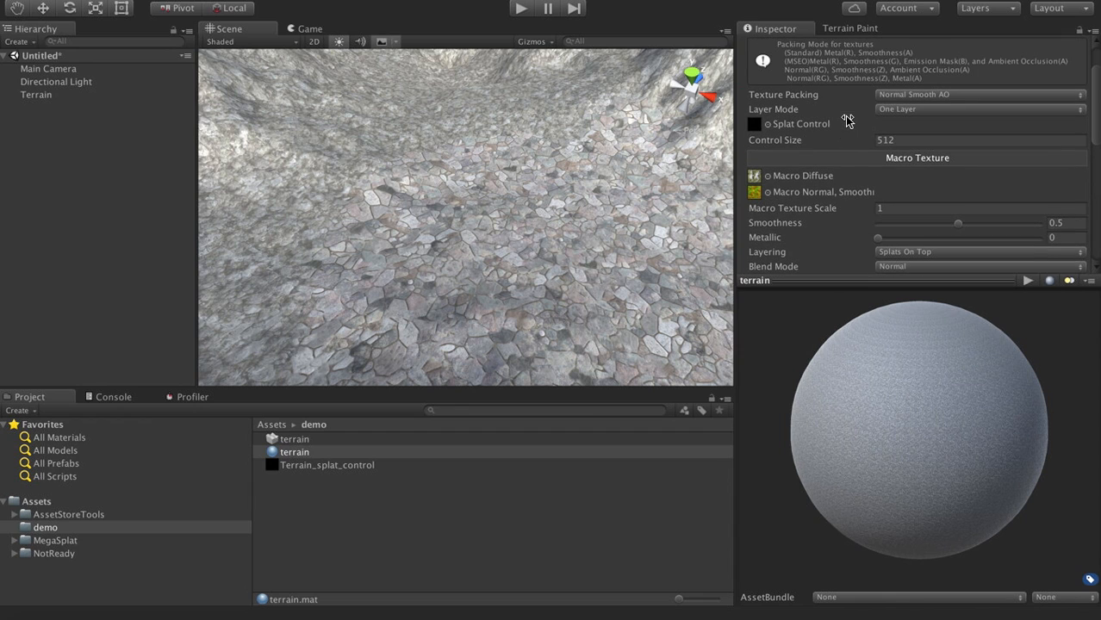
mouse_move(896, 116)
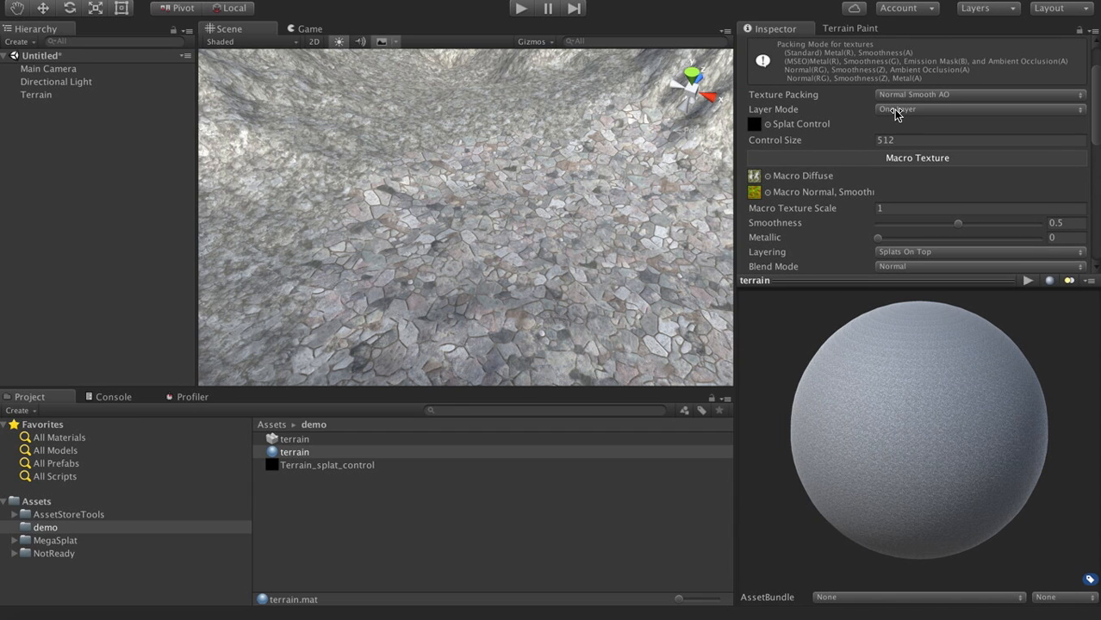
mouse_move(943, 114)
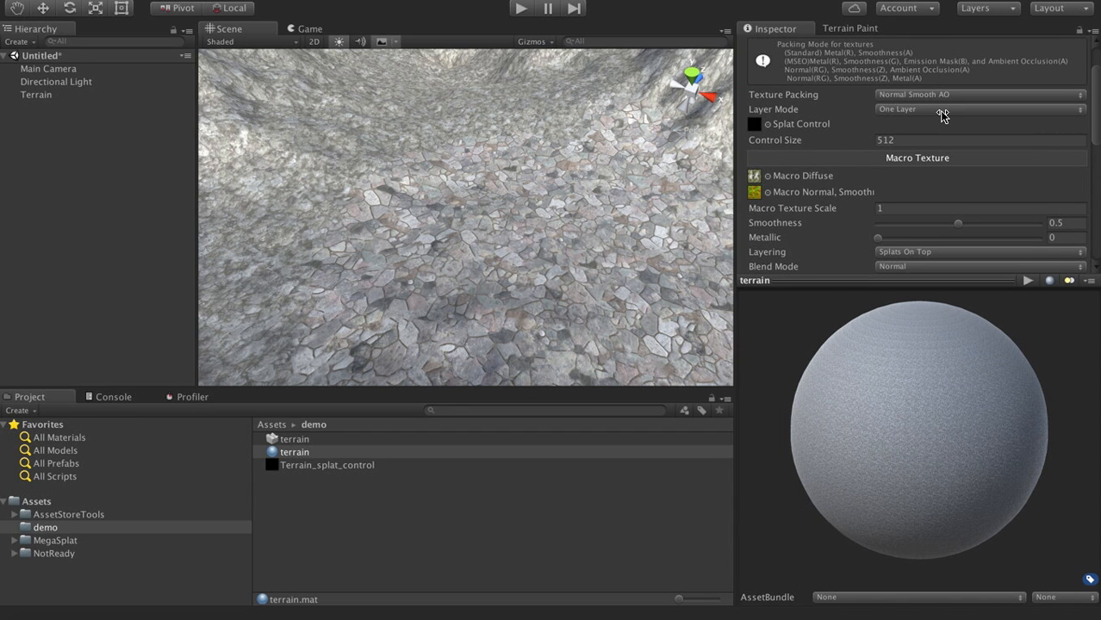
mouse_move(929, 124)
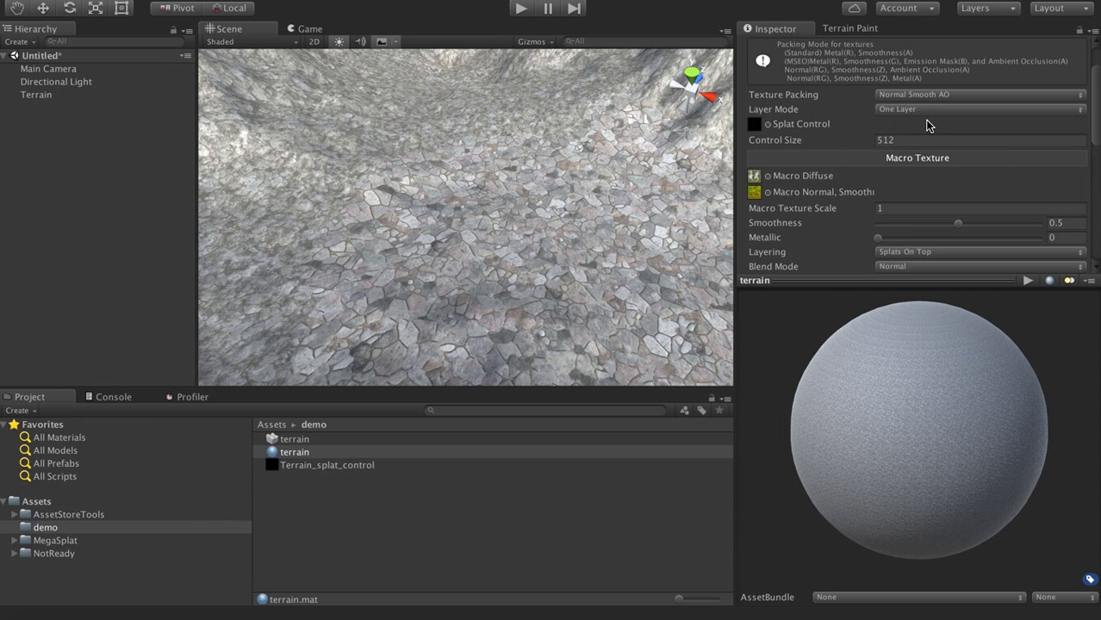
Set terrain.mat's Layer Mode to Two Layer.
left_click(979, 109)
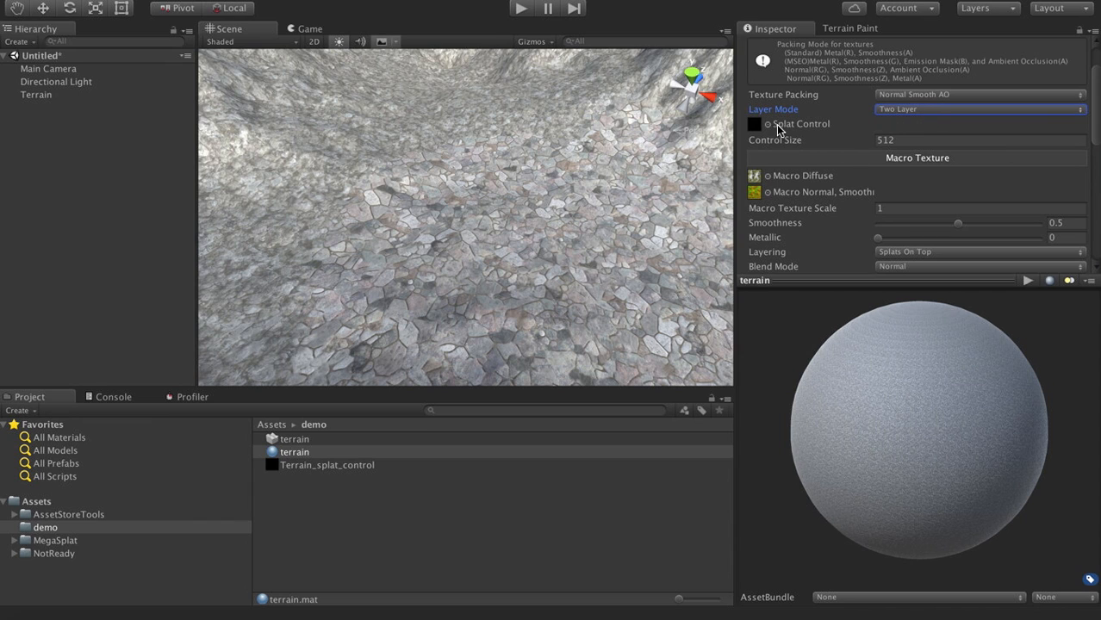
mouse_move(800, 136)
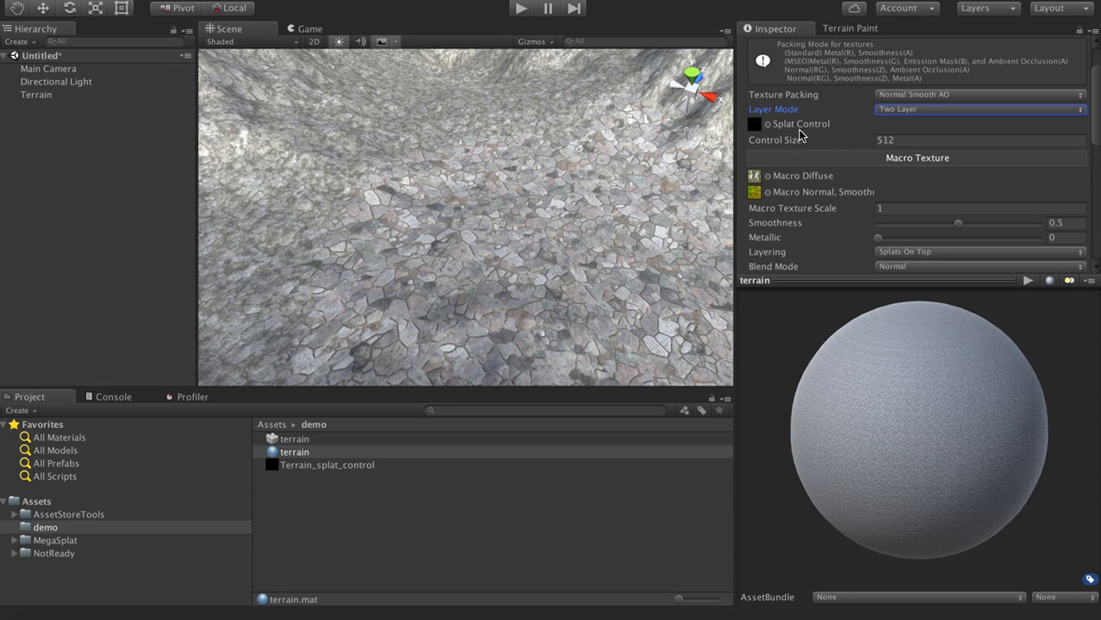
mouse_move(769, 146)
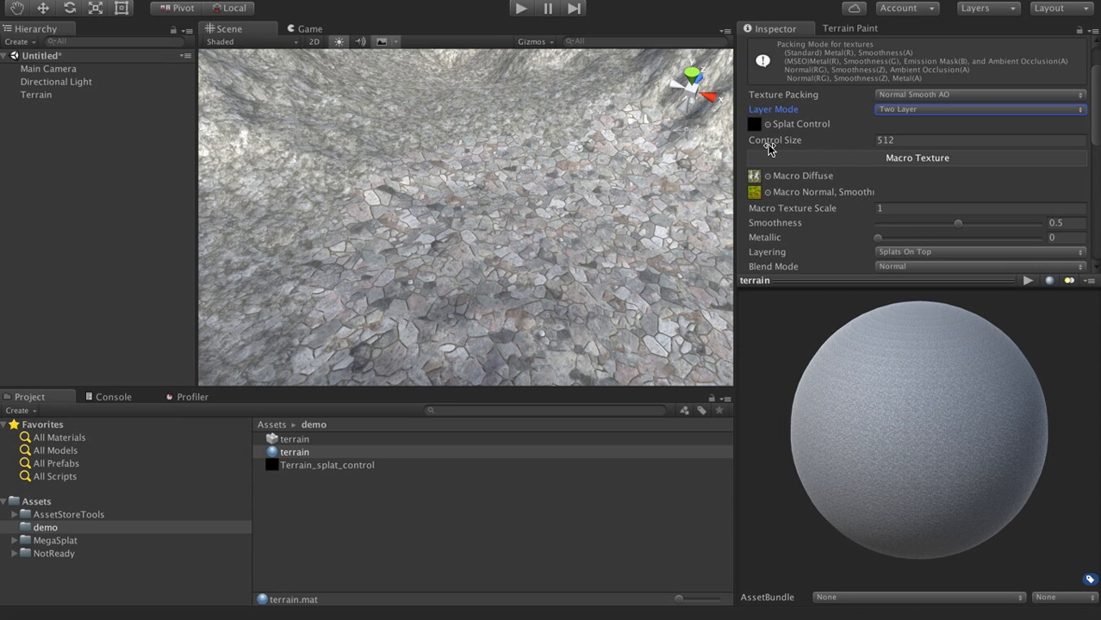
mouse_move(827, 138)
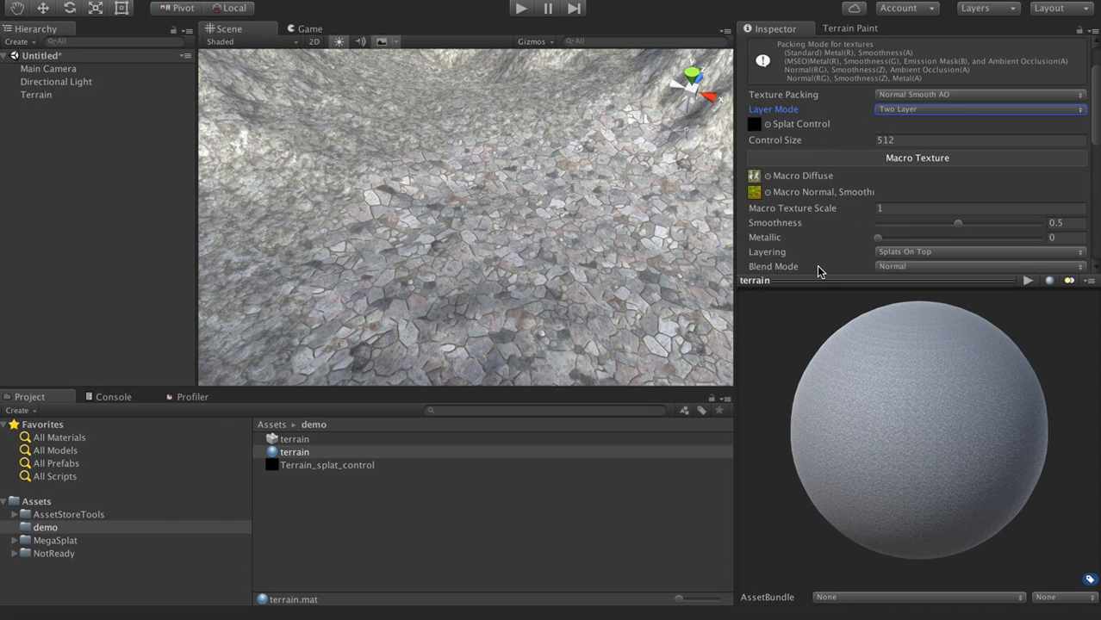
mouse_move(810, 265)
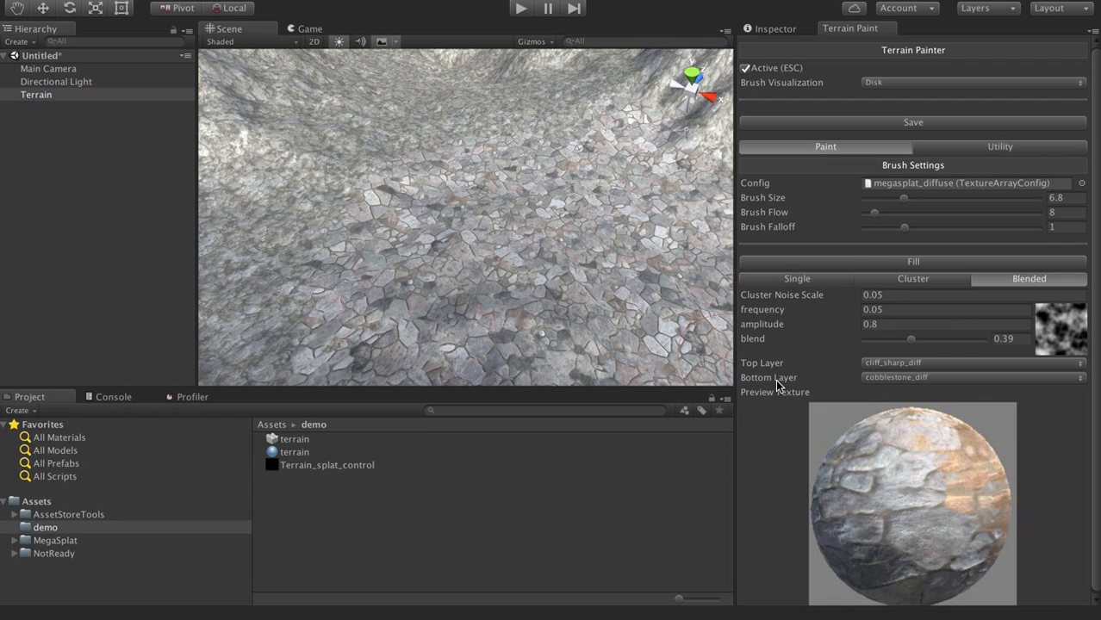
mouse_move(922, 429)
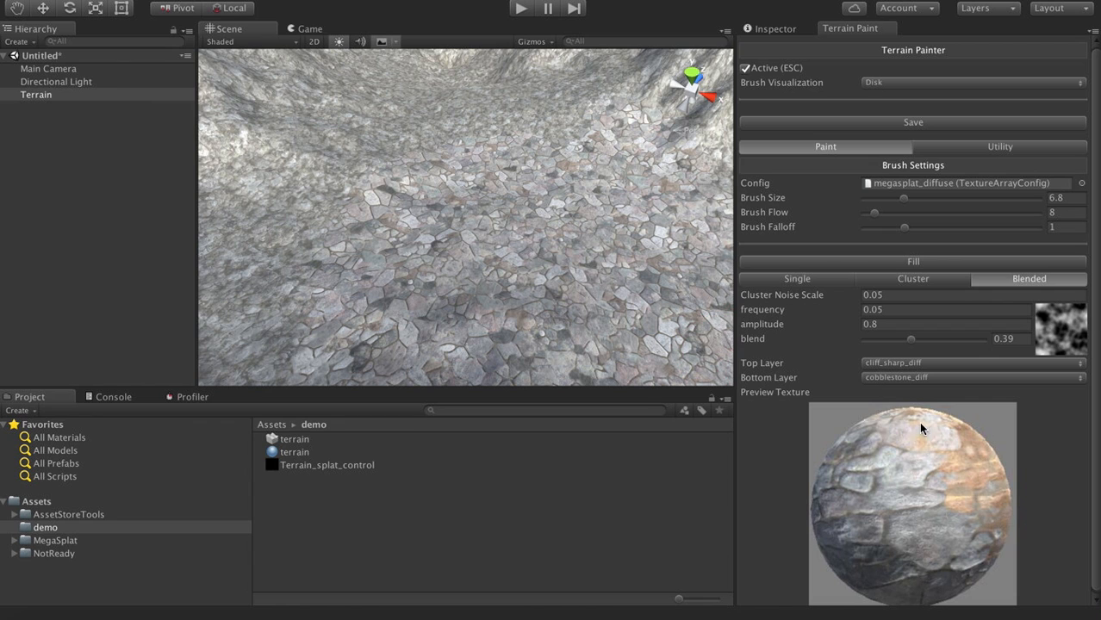
Apply a Blended fill with moss_diff as top layer over a rock texture as bottom layer.
left_click(971, 362)
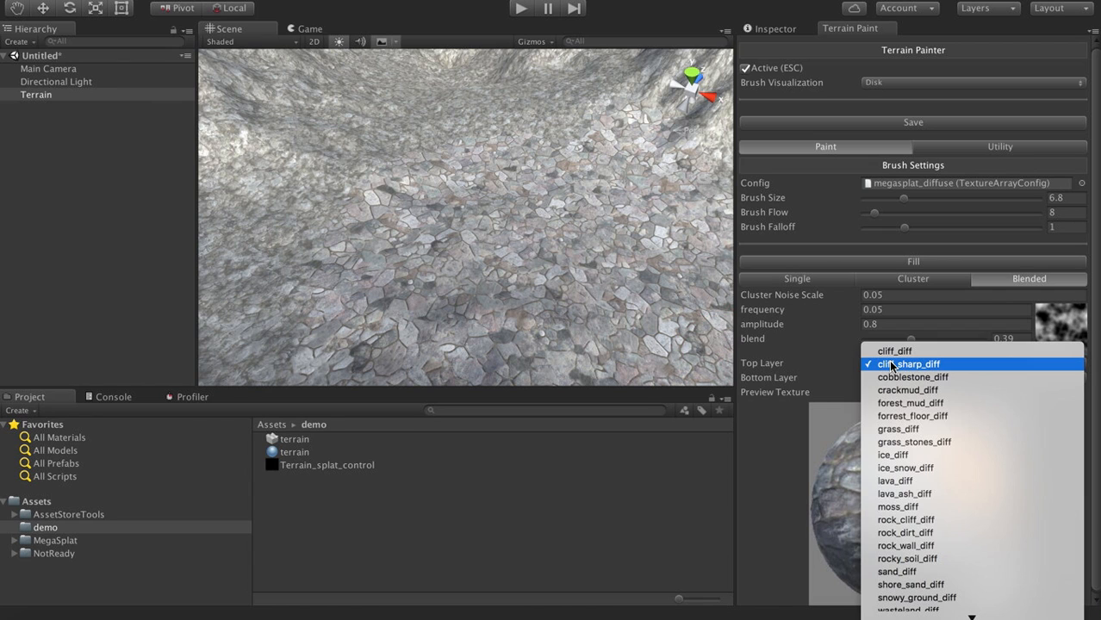
left_click(898, 506)
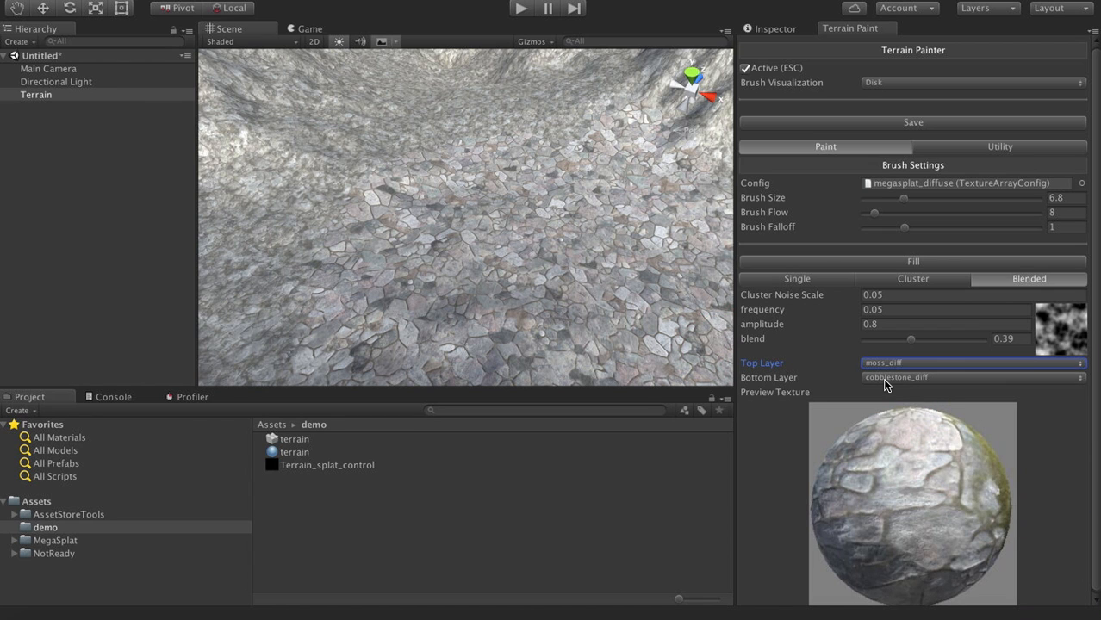
left_click(969, 377)
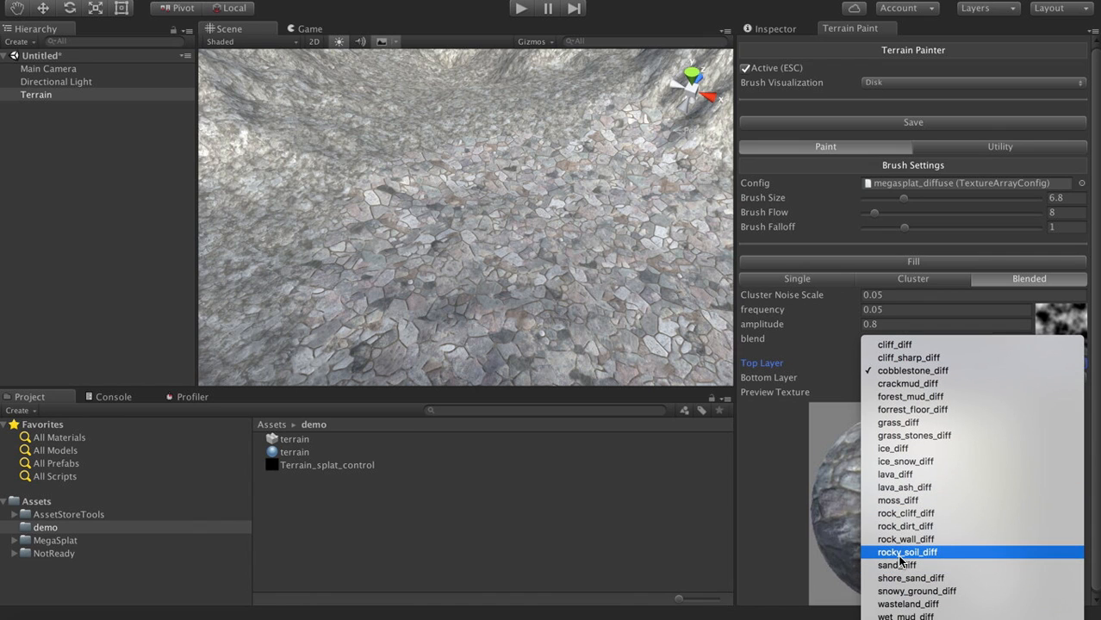
mouse_move(909, 579)
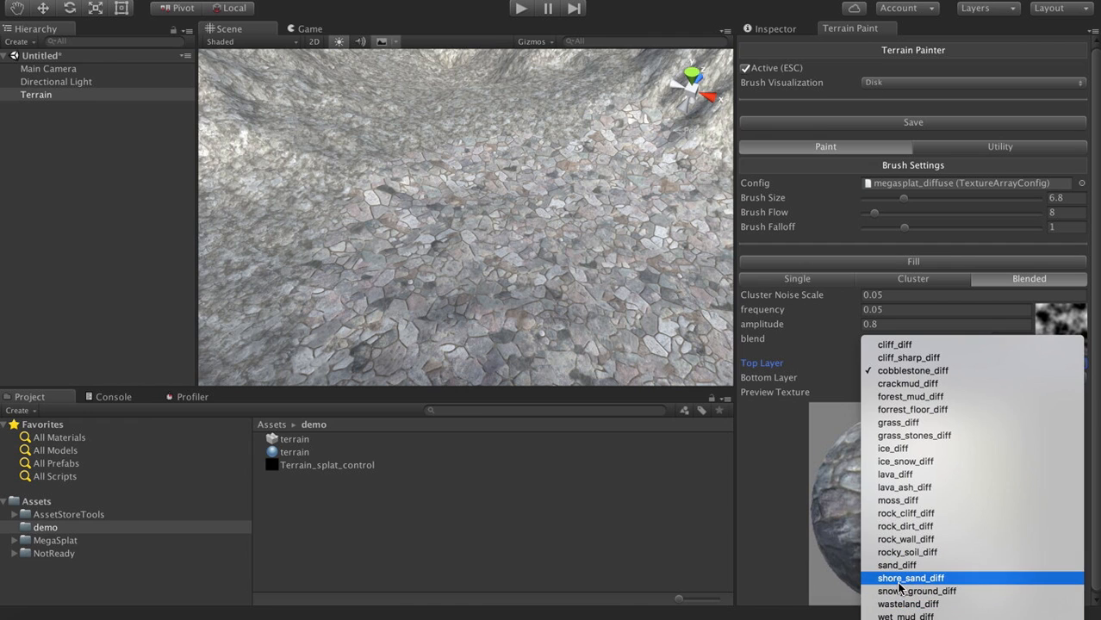
mouse_move(904, 525)
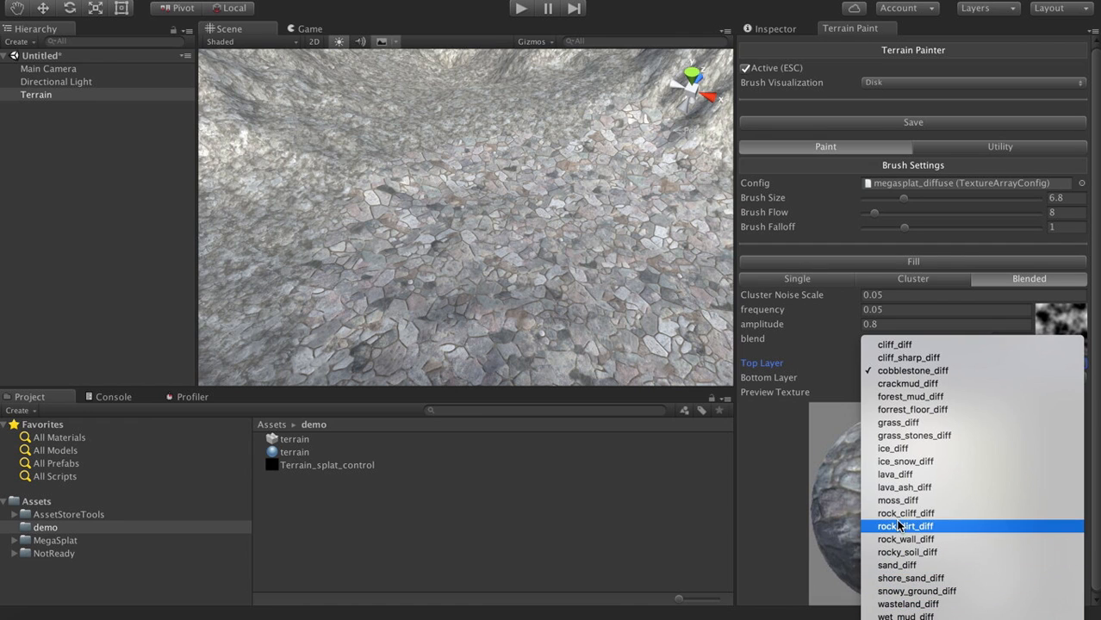
left_click(906, 513)
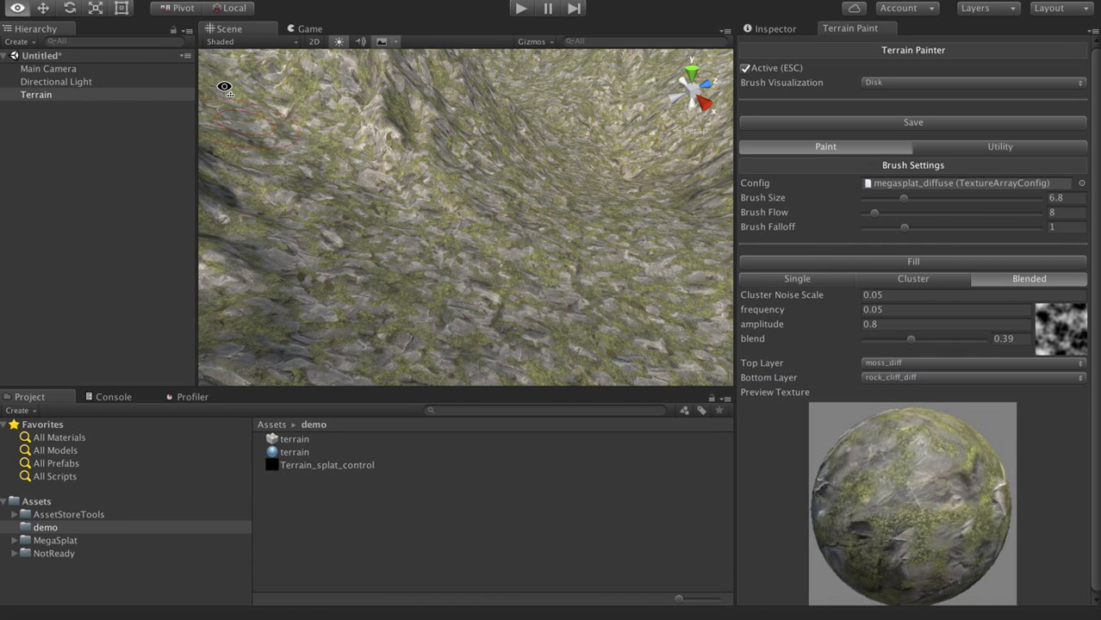
left_click_drag(224, 86, 327, 78)
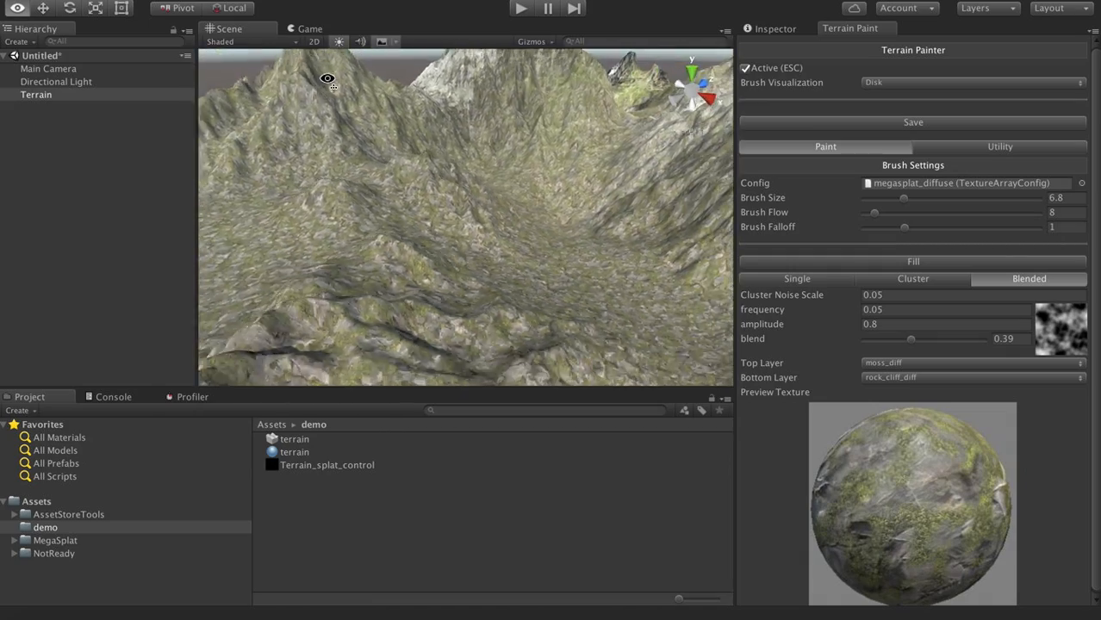
left_click_drag(328, 80, 581, 105)
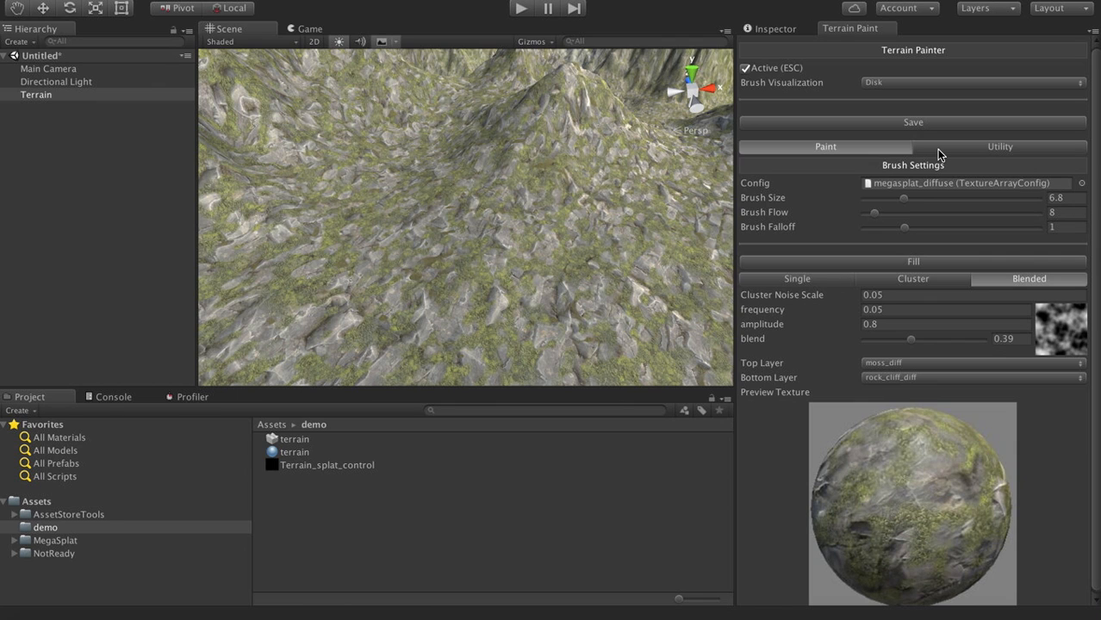
In Utility, assign ColorToSplatConfig and the green macro texture to Color To Splat, then bake.
left_click(1009, 145)
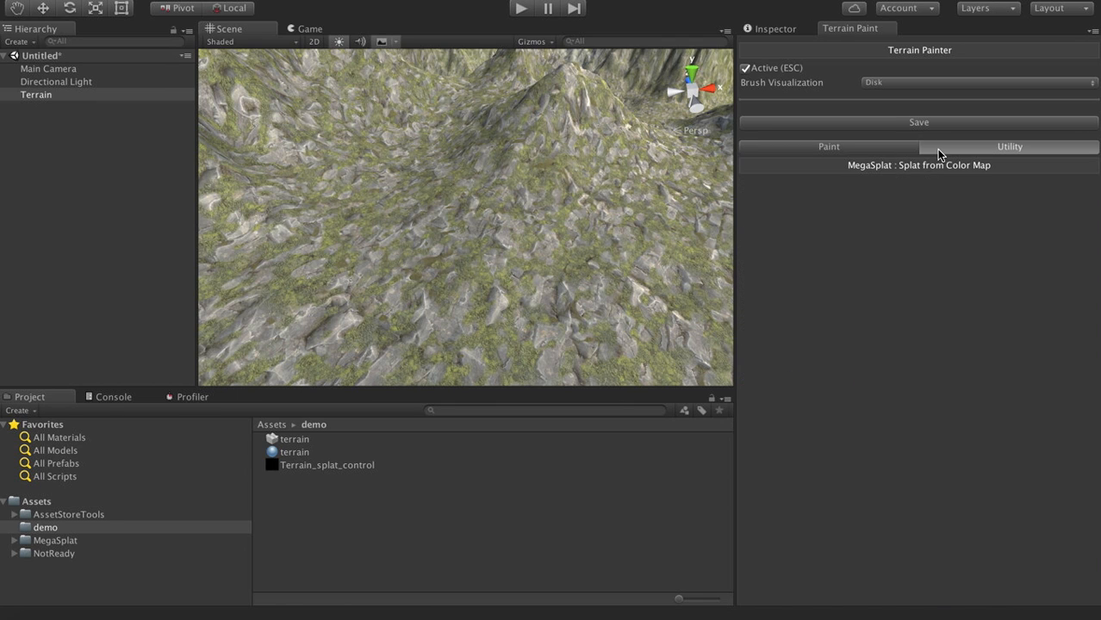
left_click(918, 166)
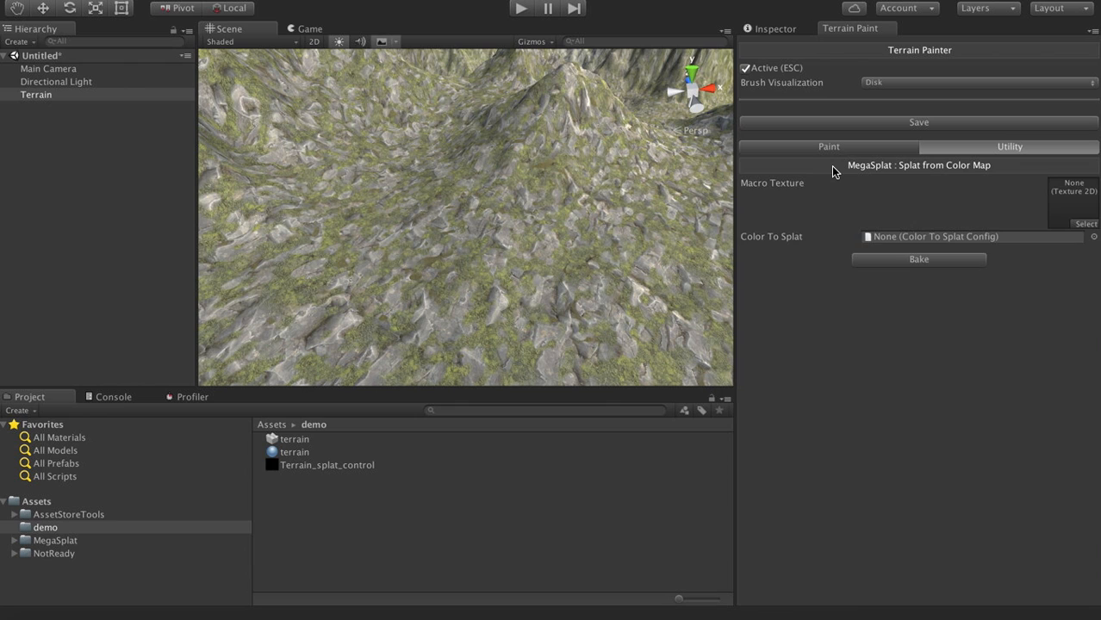
mouse_move(1061, 214)
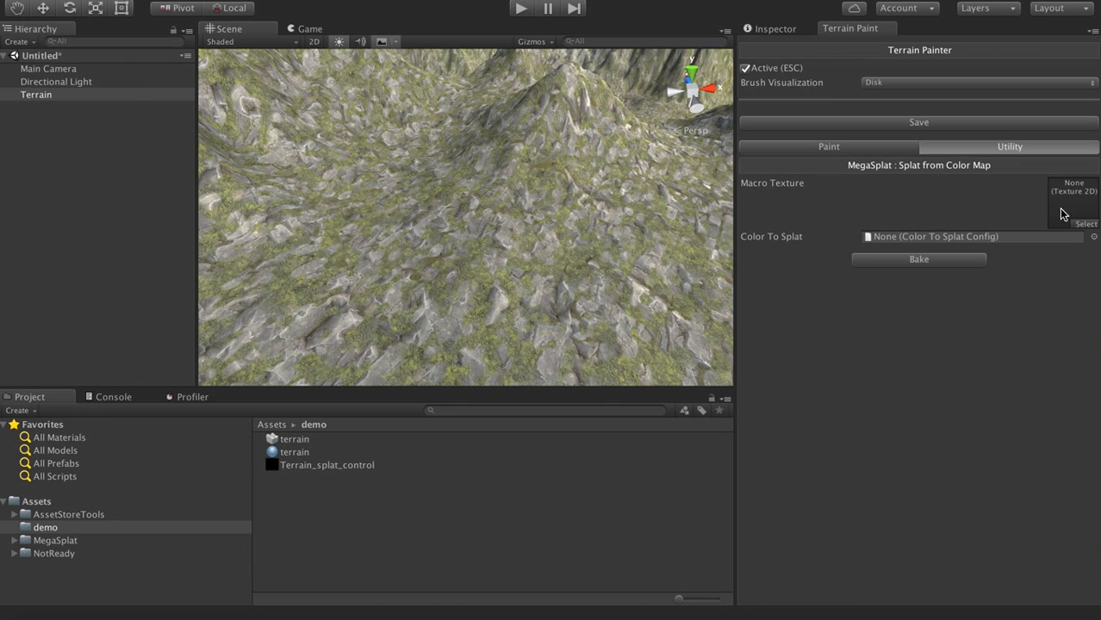
left_click(1094, 237)
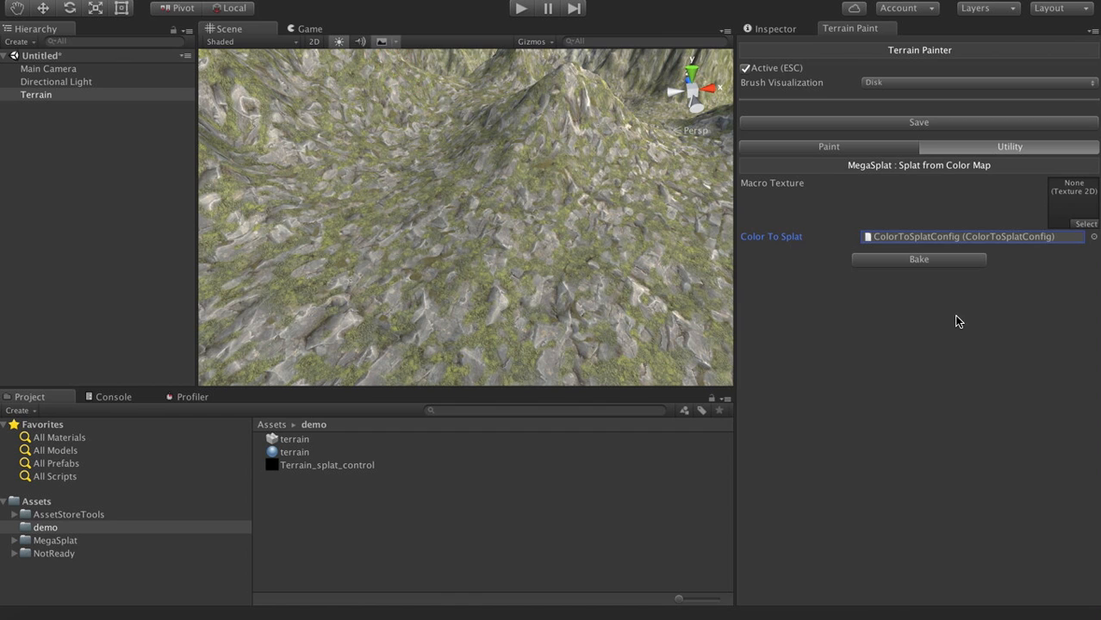
left_click(1085, 224)
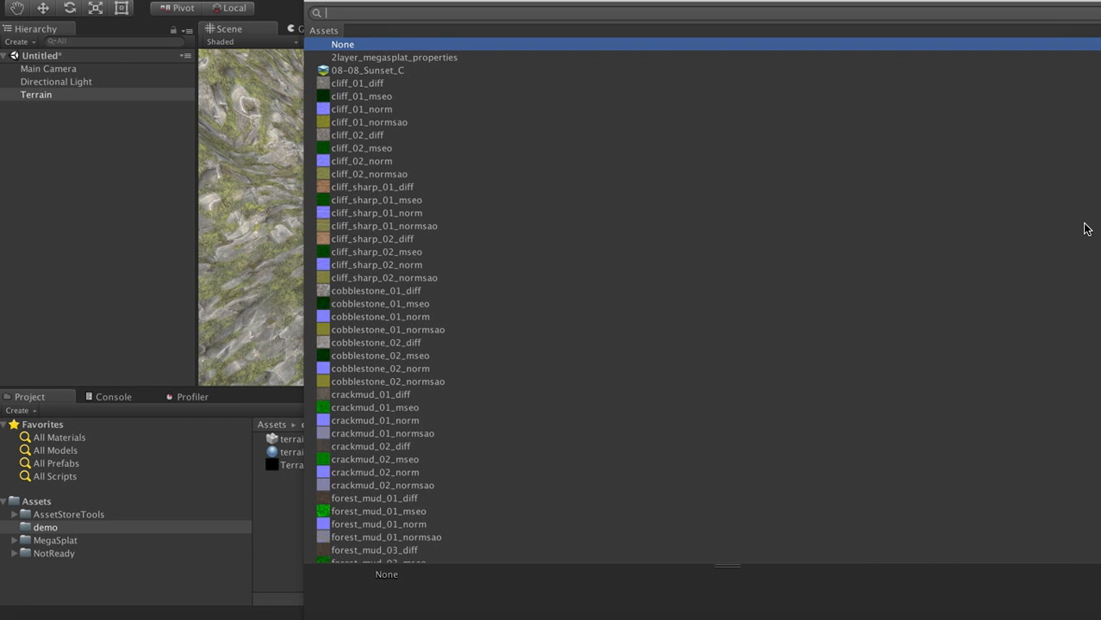
type("t0")
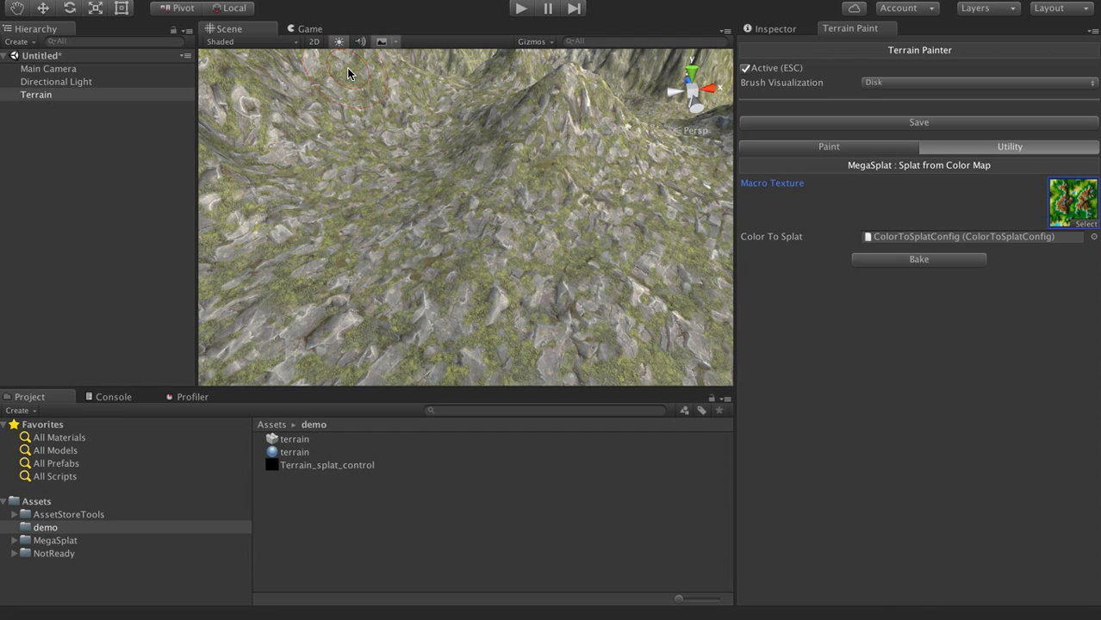
mouse_move(922, 240)
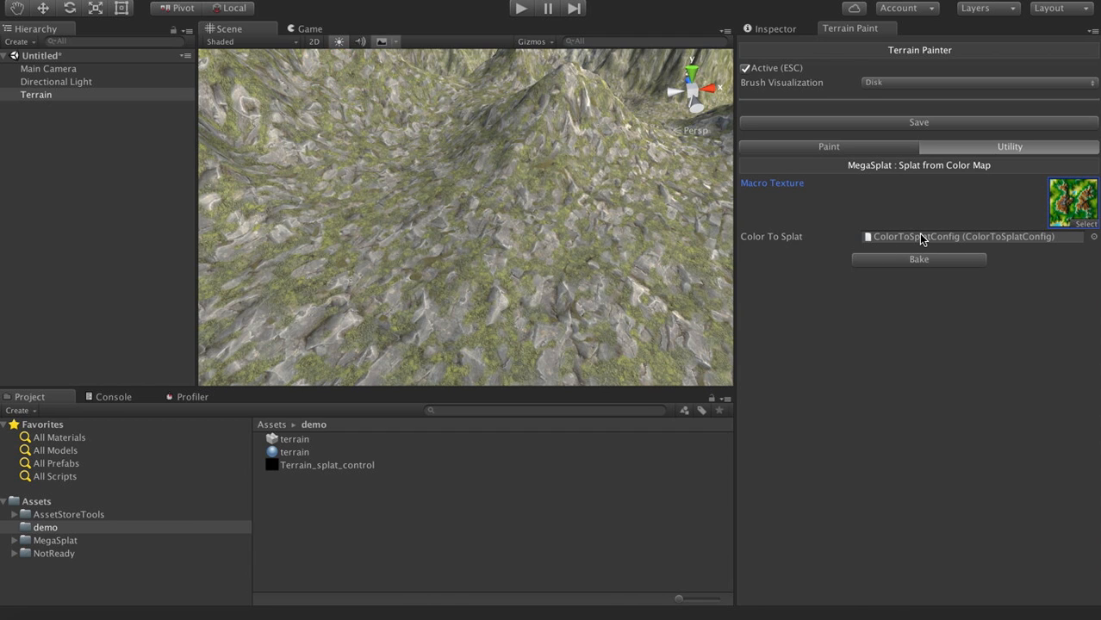
left_click(918, 258)
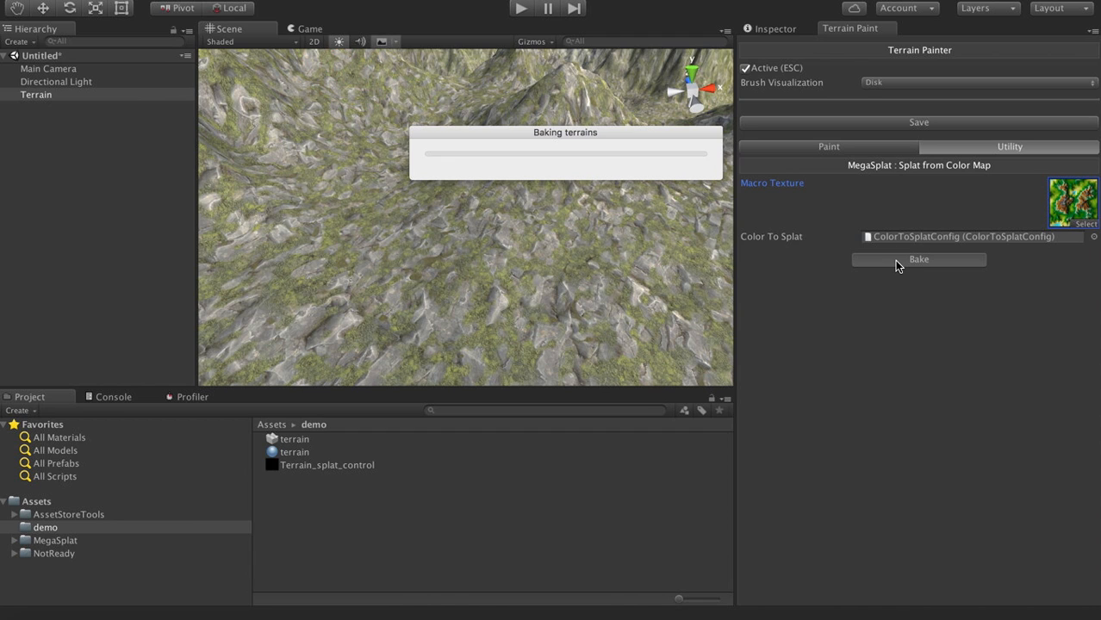
Let baking finish and fly around the terrain inspecting sandy, grassy, rocky and snowy areas.
left_click(918, 259)
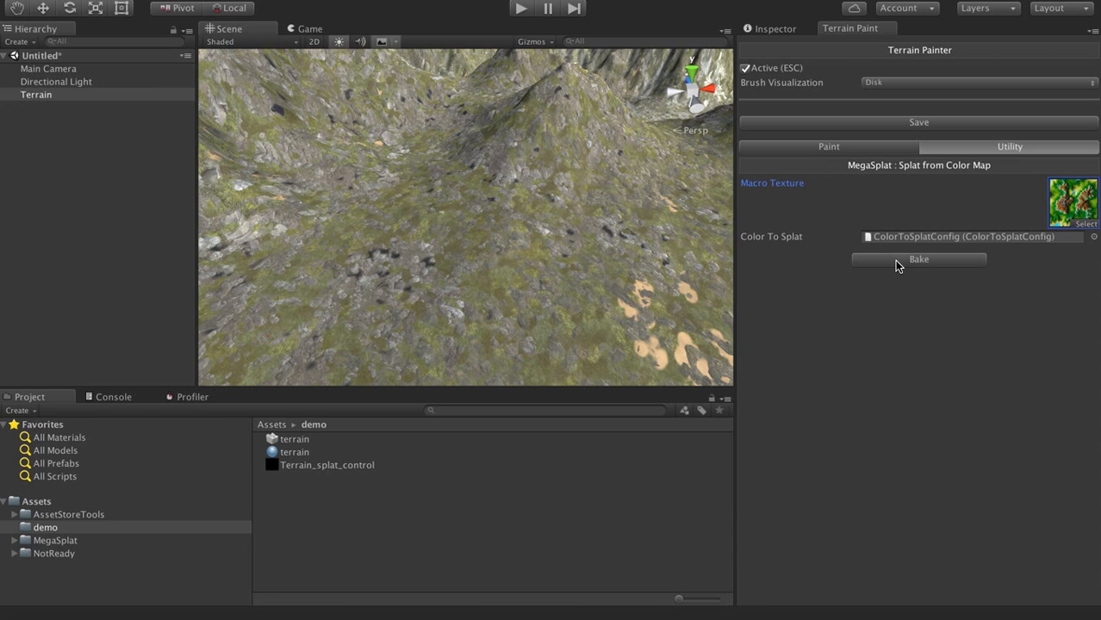
left_click_drag(465, 215, 249, 249)
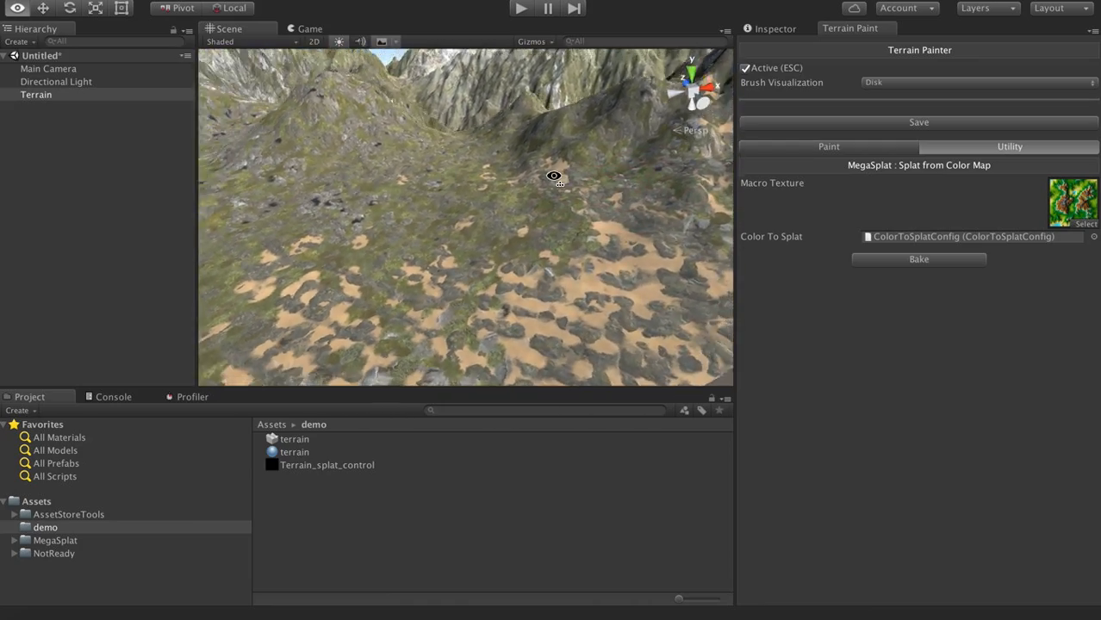
left_click_drag(554, 176, 579, 69)
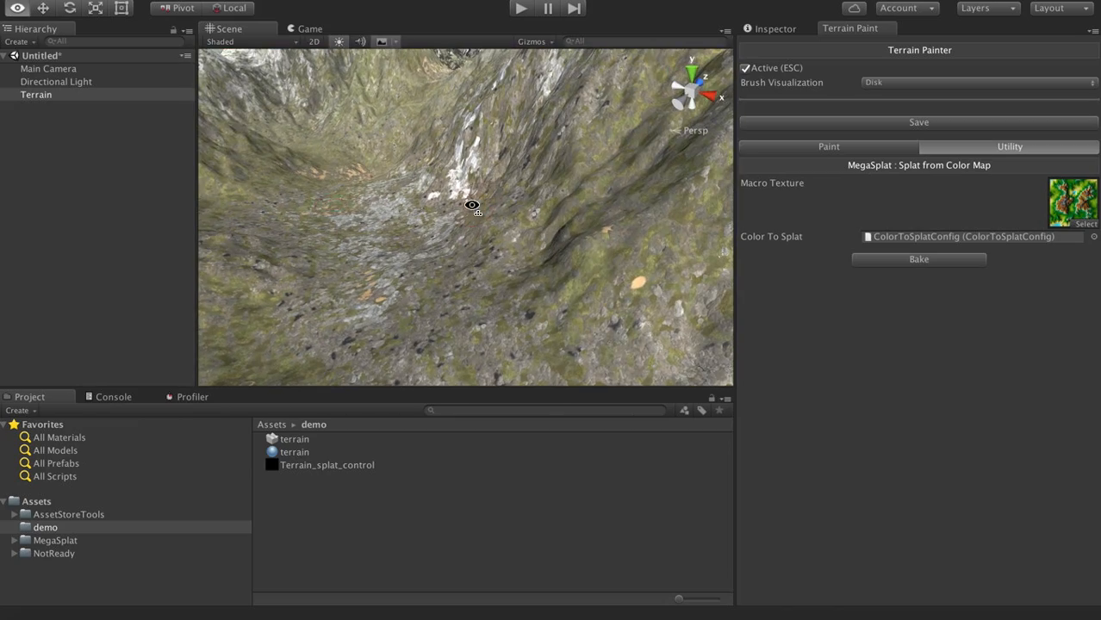
left_click_drag(472, 205, 429, 118)
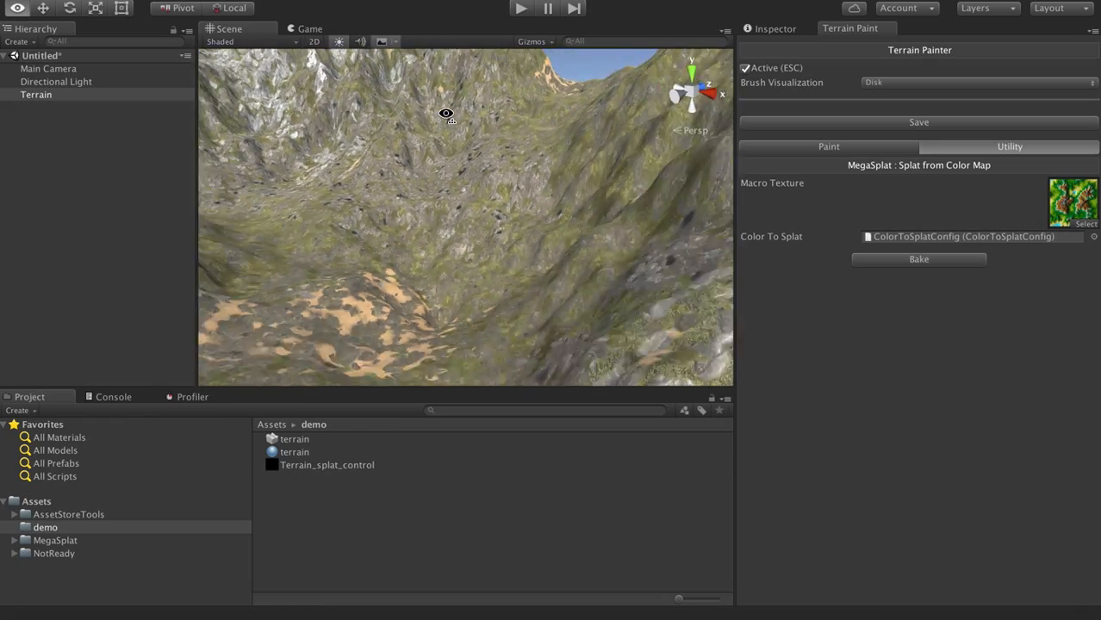
left_click_drag(447, 114, 560, 180)
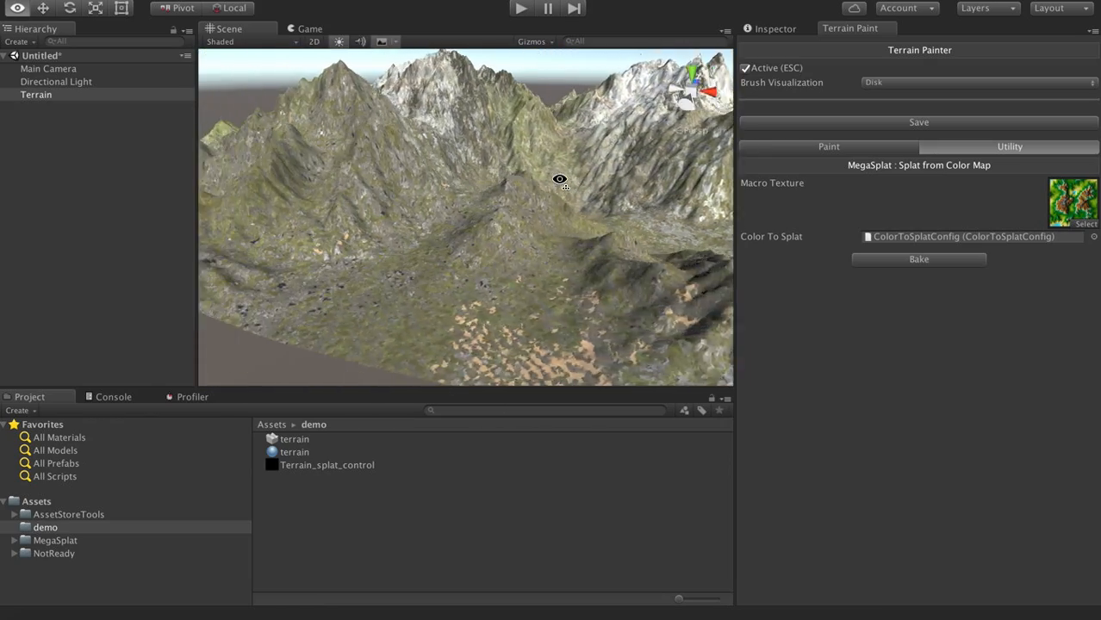
left_click_drag(560, 179, 639, 169)
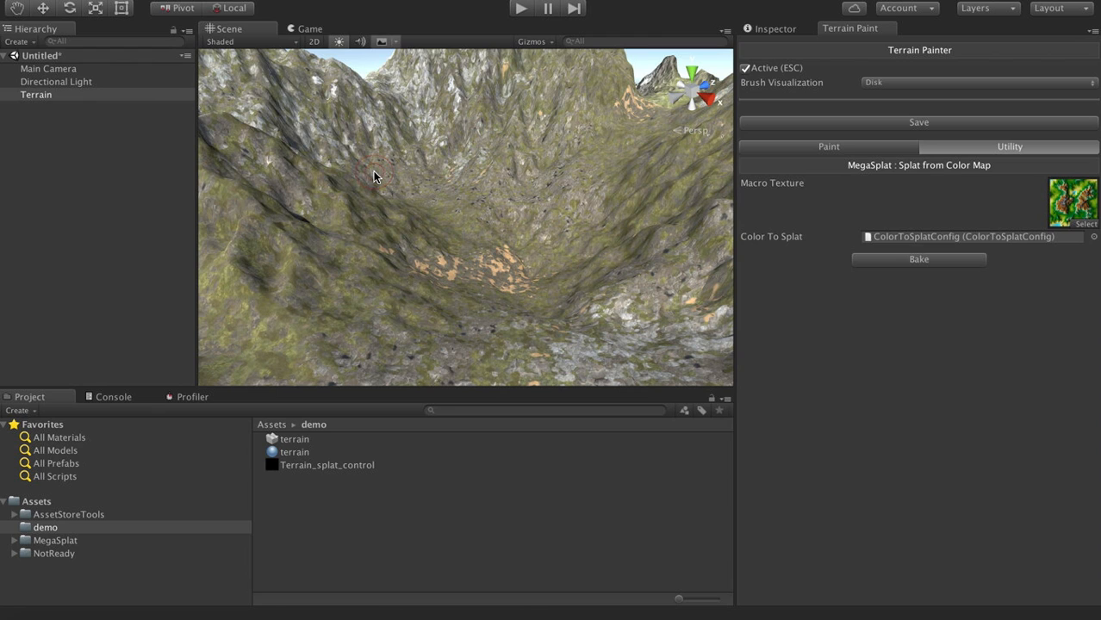
left_click_drag(376, 176, 392, 217)
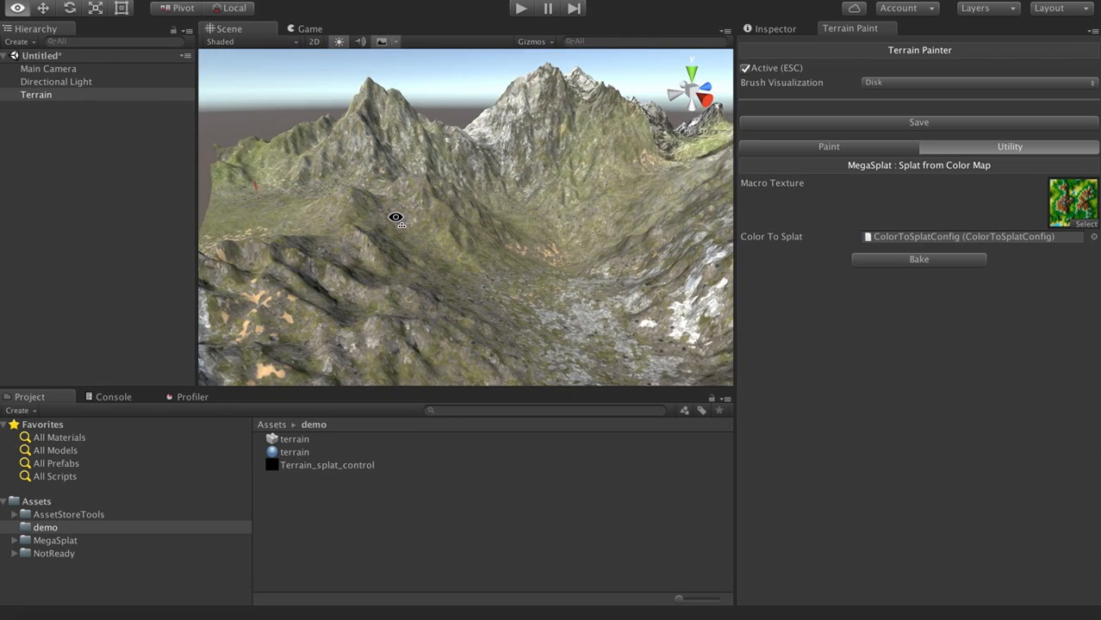
left_click_drag(396, 217, 624, 213)
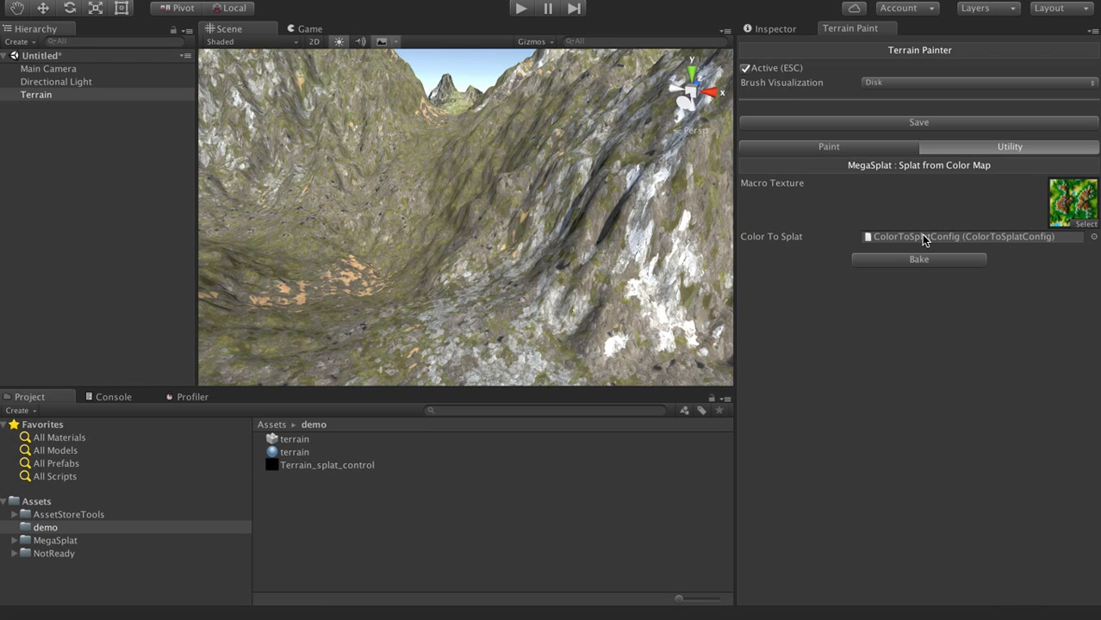
left_click(972, 236)
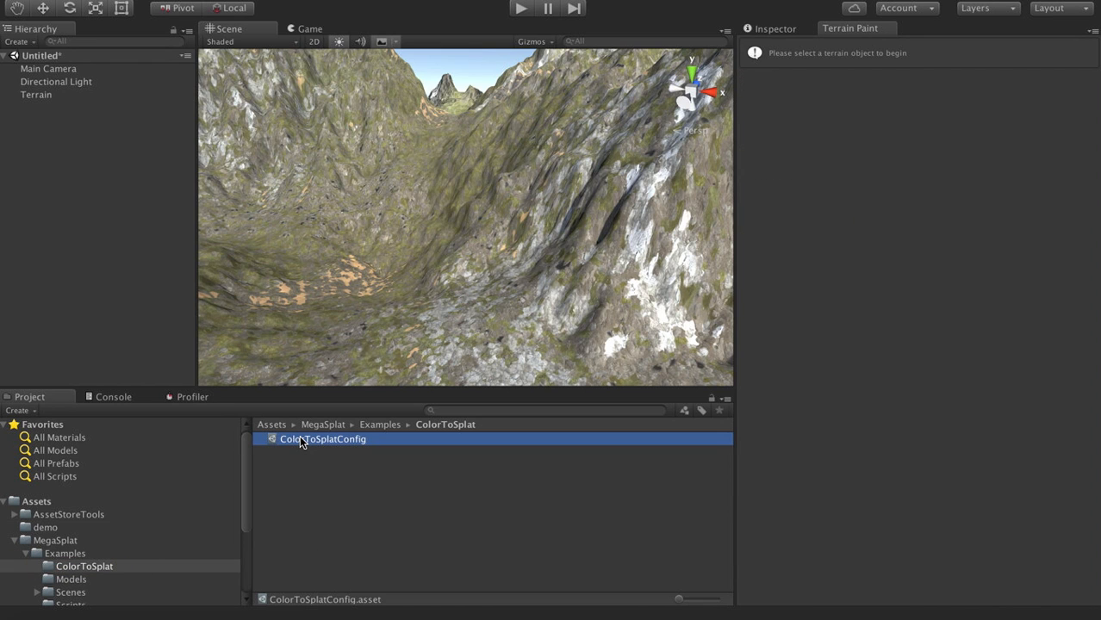
mouse_move(569, 112)
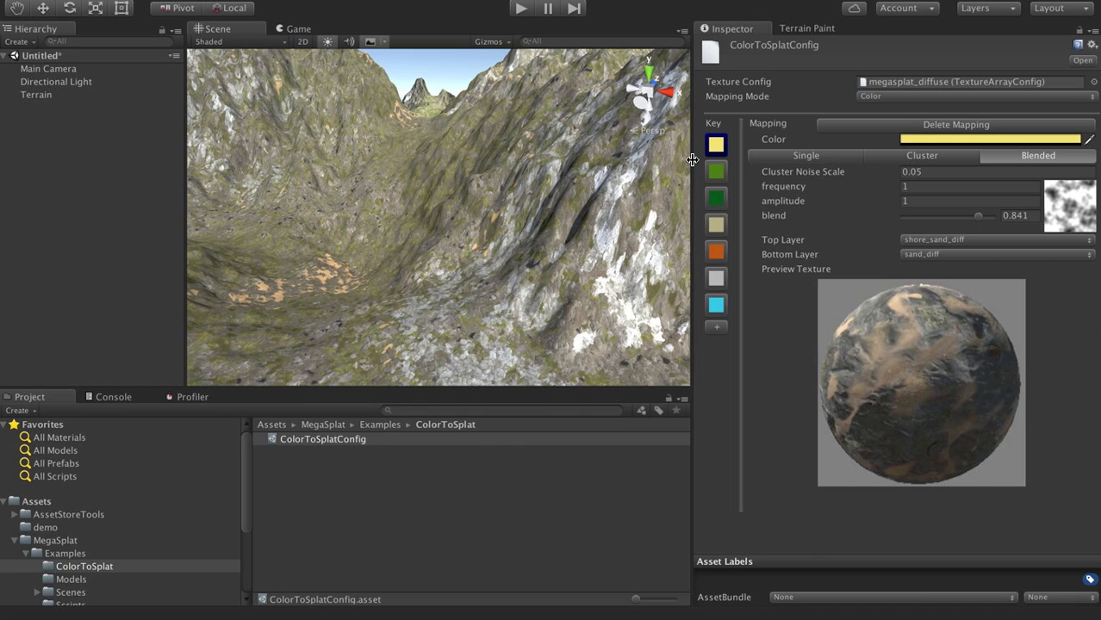
mouse_move(905, 93)
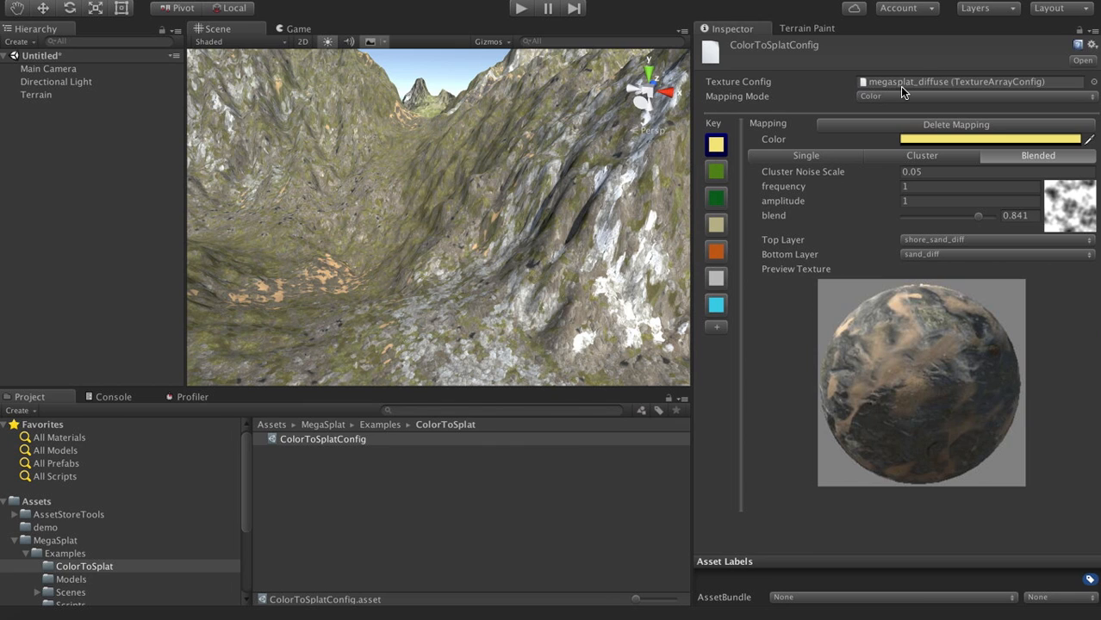
mouse_move(879, 102)
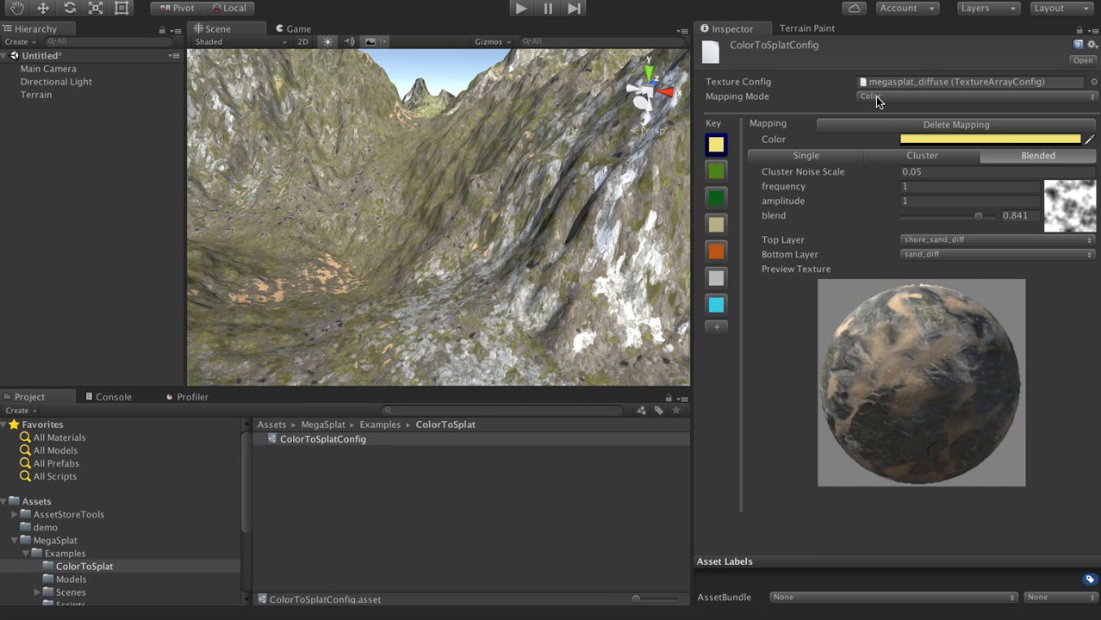
mouse_move(834, 111)
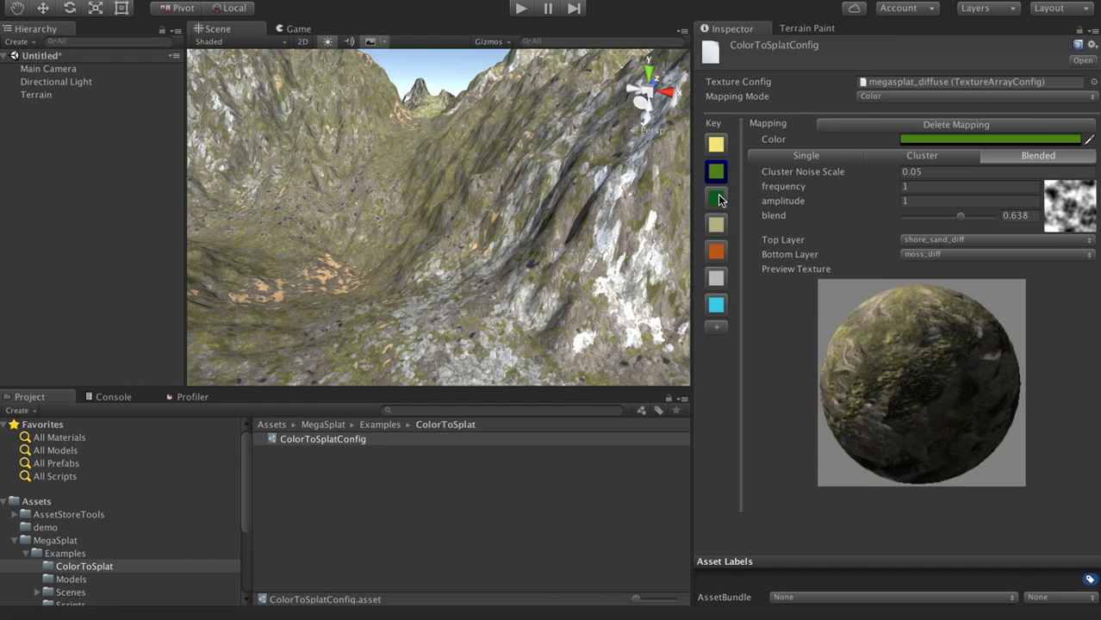
left_click(715, 145)
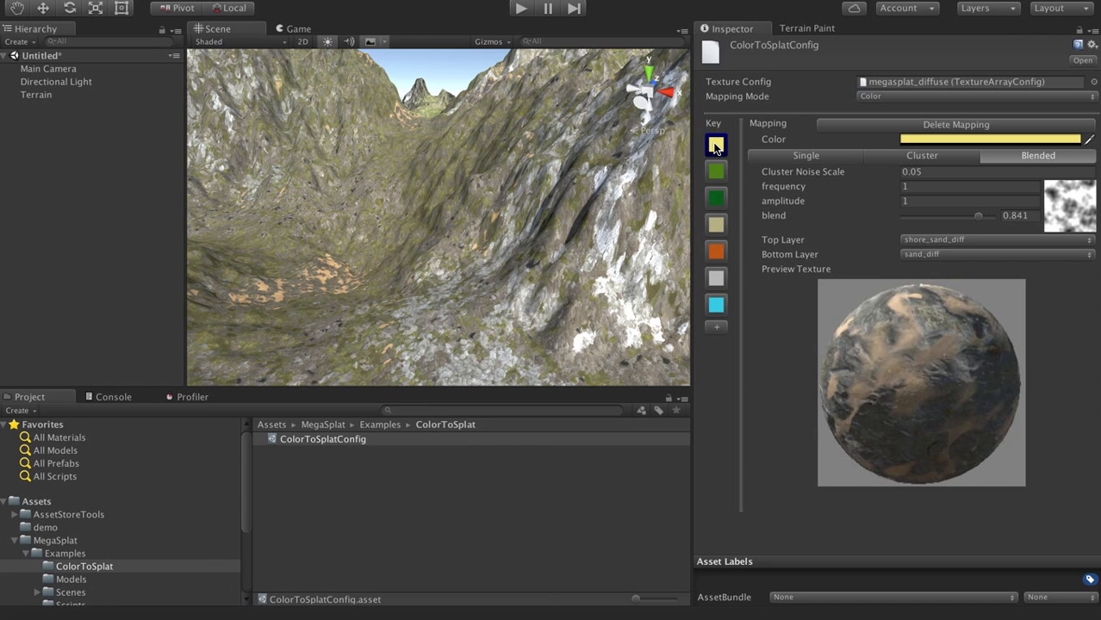
mouse_move(1096, 325)
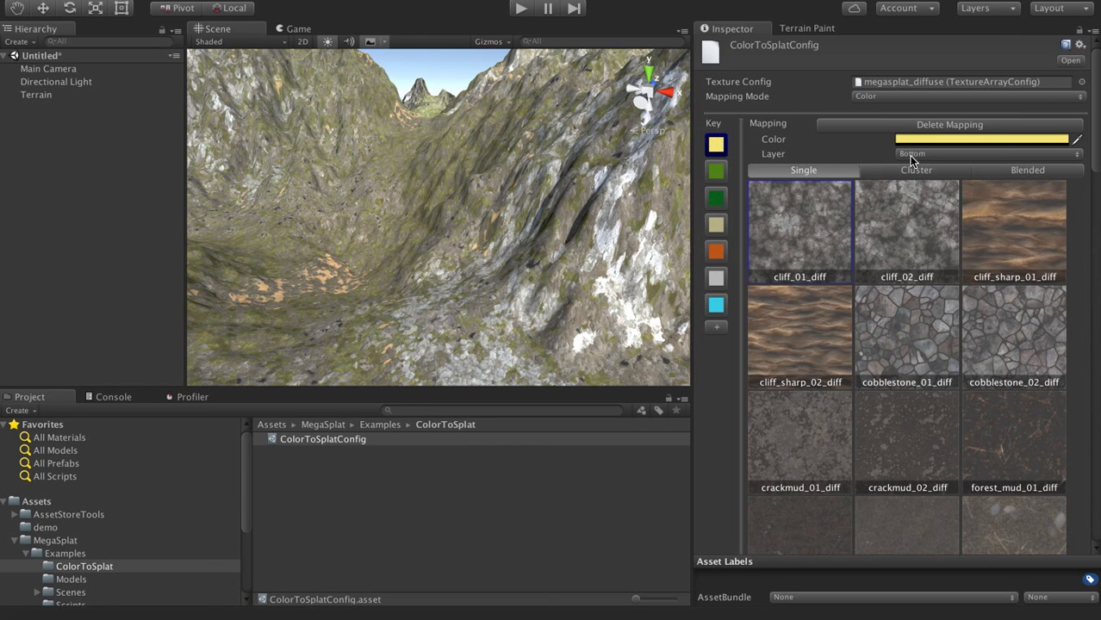
left_click(917, 171)
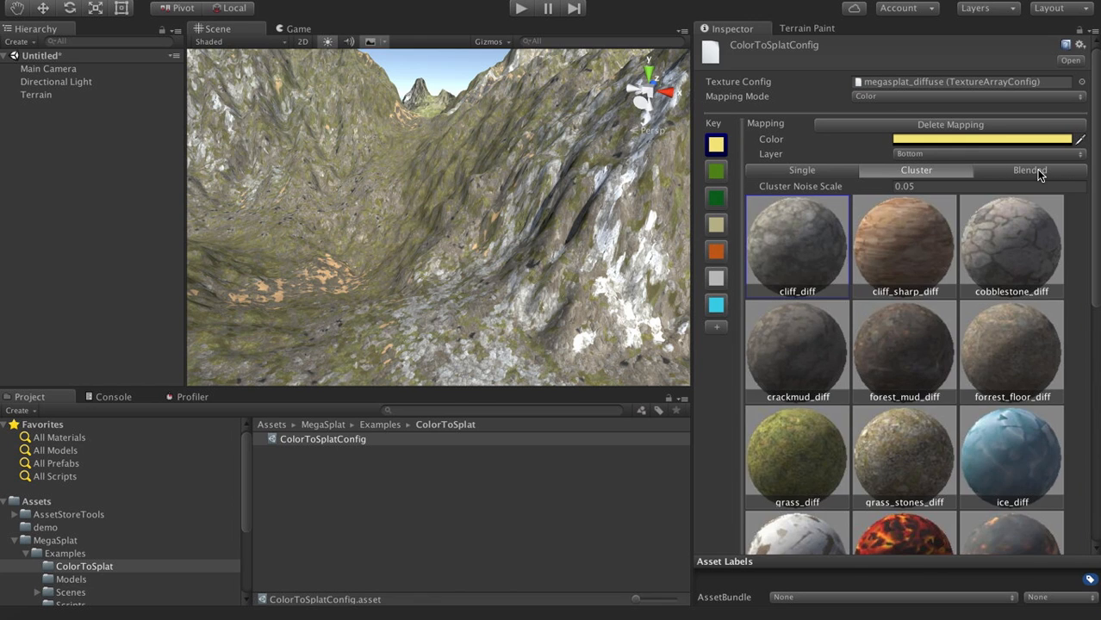
left_click(1031, 170)
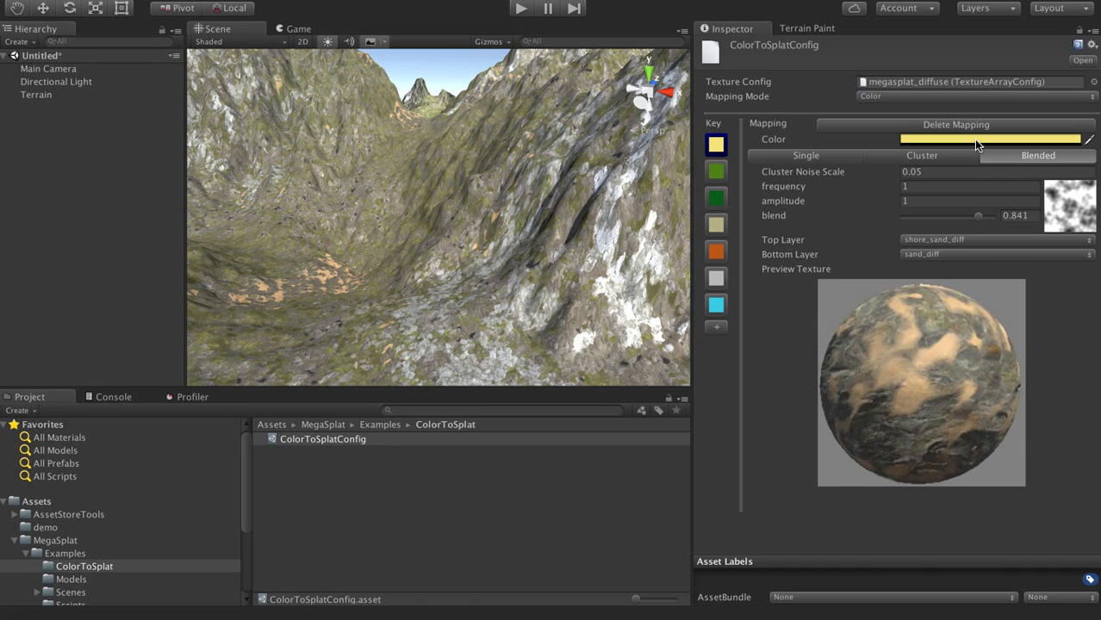
mouse_move(882, 165)
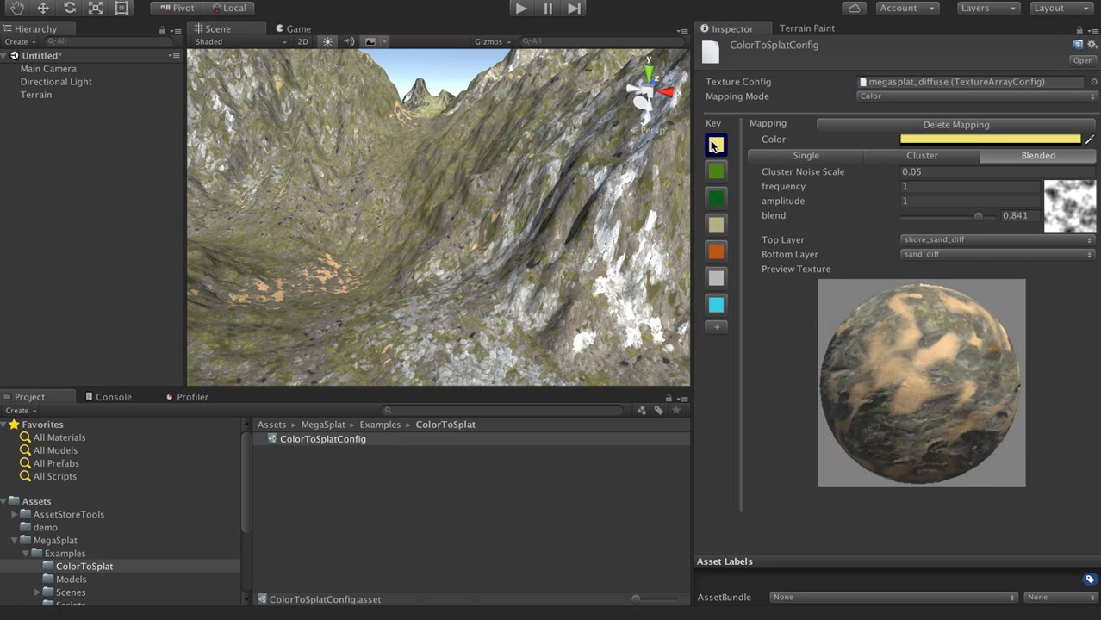
mouse_move(717, 154)
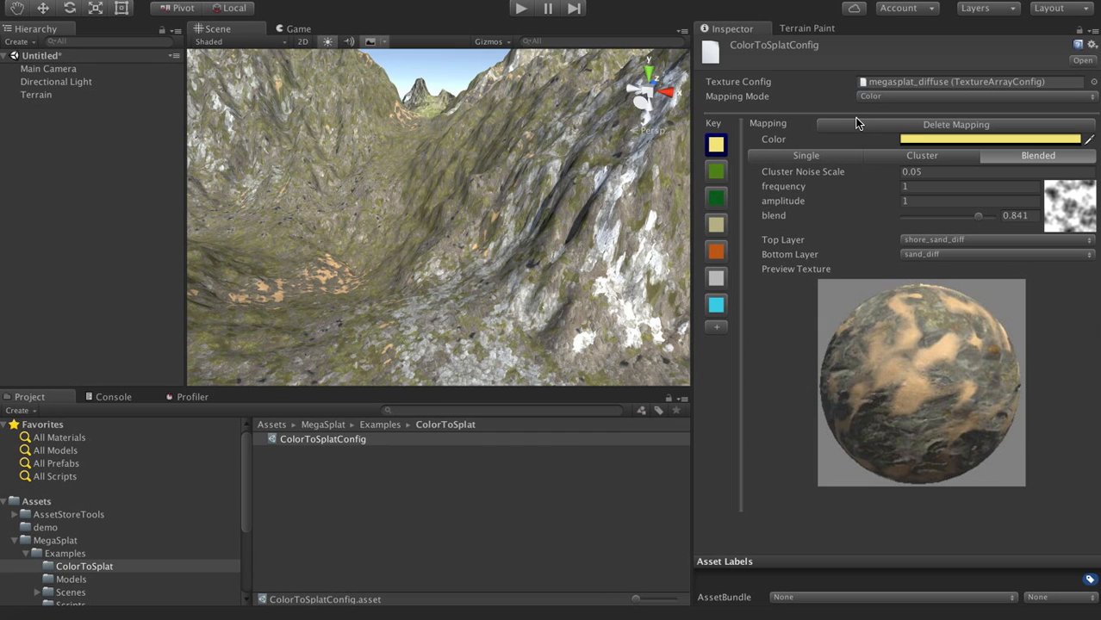
Set ColorToSplatConfig's Mapping Mode to Index.
left_click(972, 97)
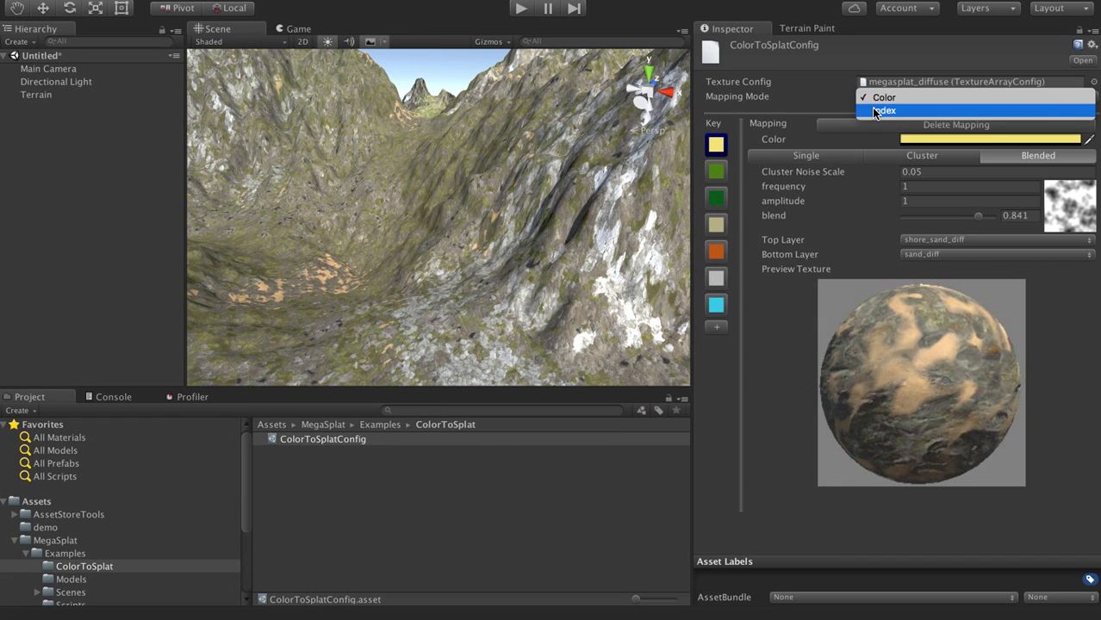
left_click(886, 110)
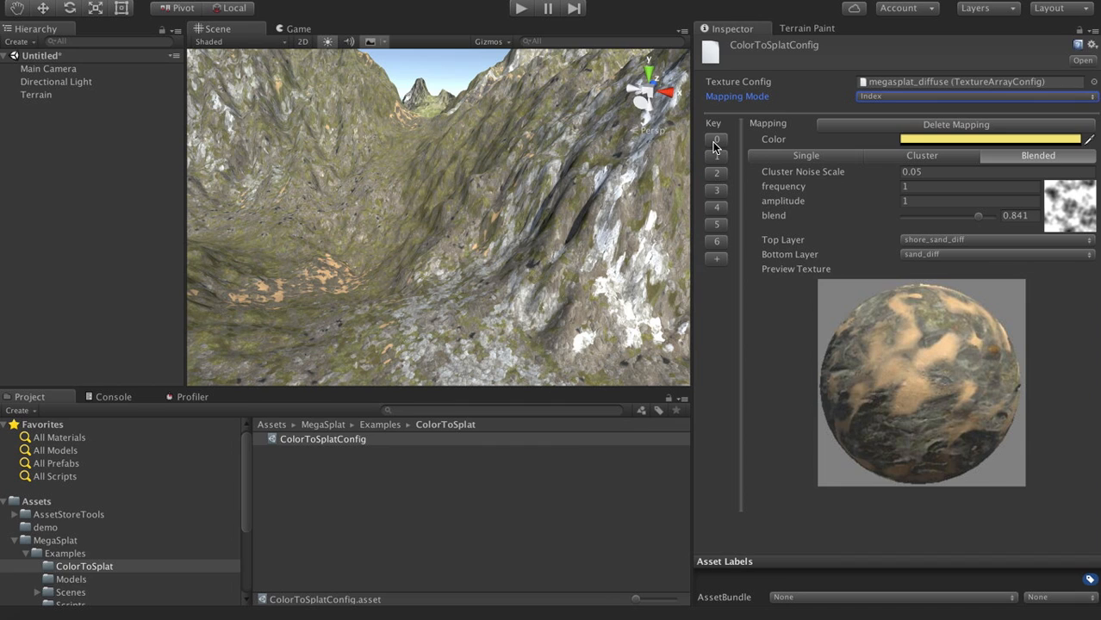
mouse_move(715, 142)
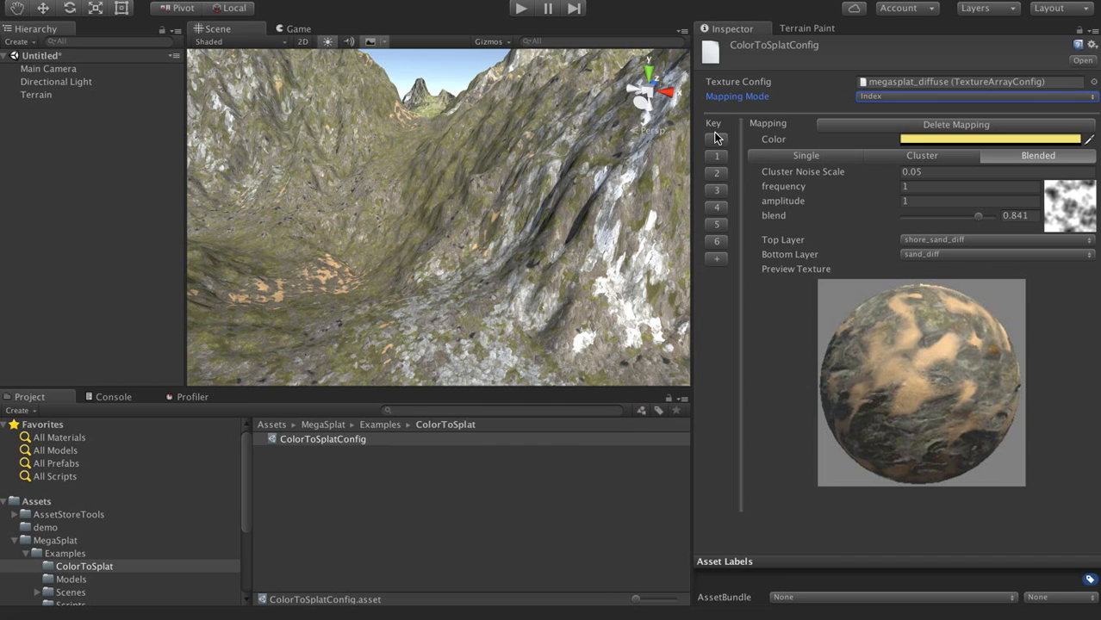
mouse_move(715, 143)
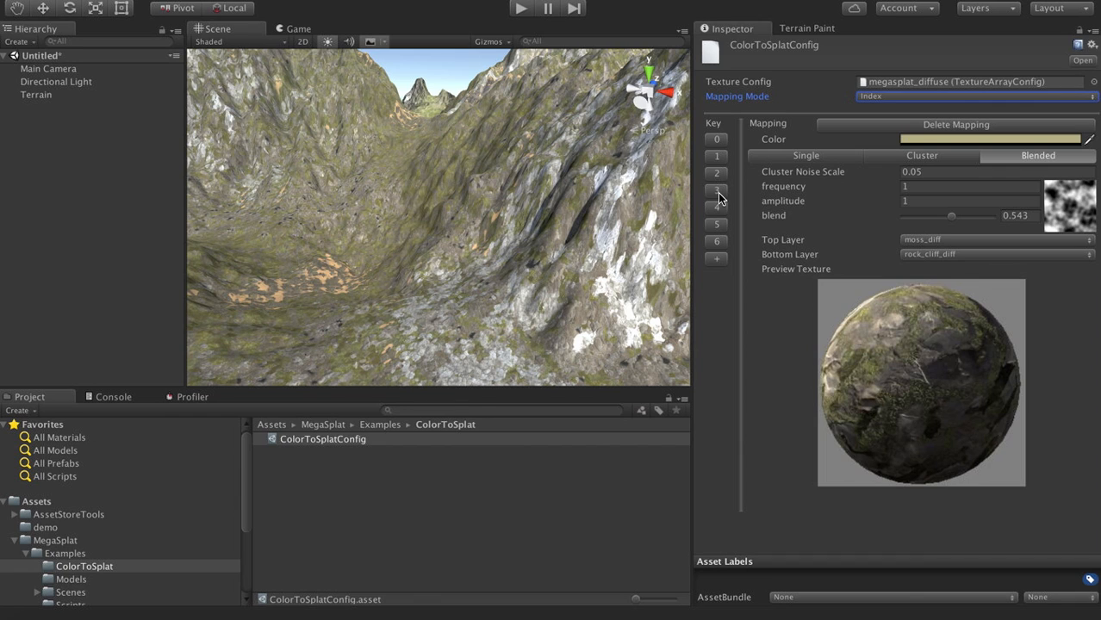
mouse_move(464, 279)
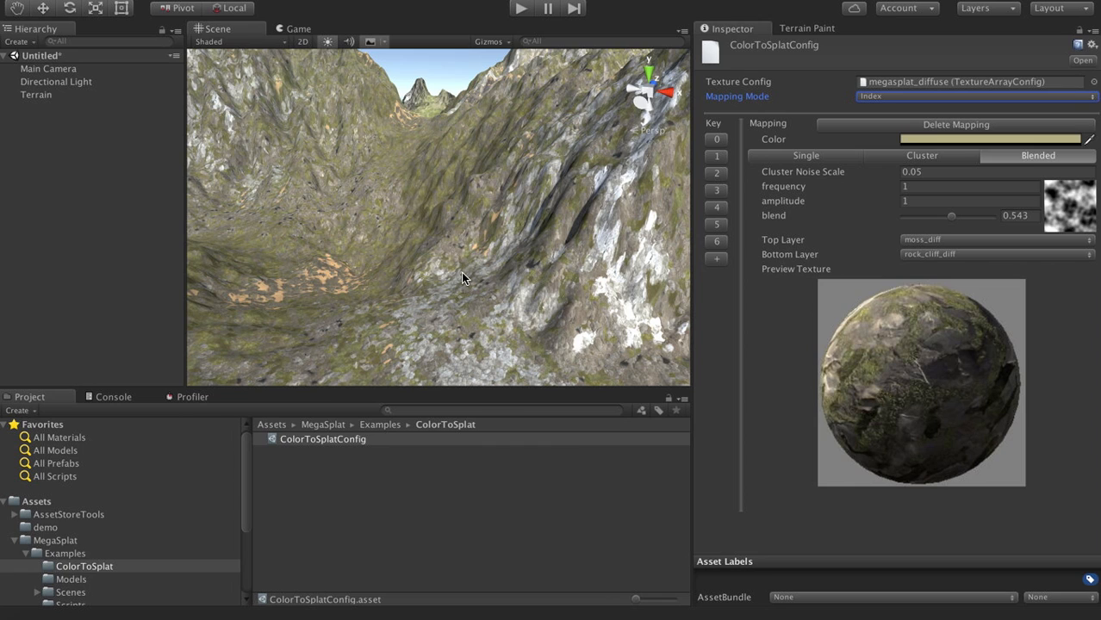
left_click_drag(462, 279, 393, 201)
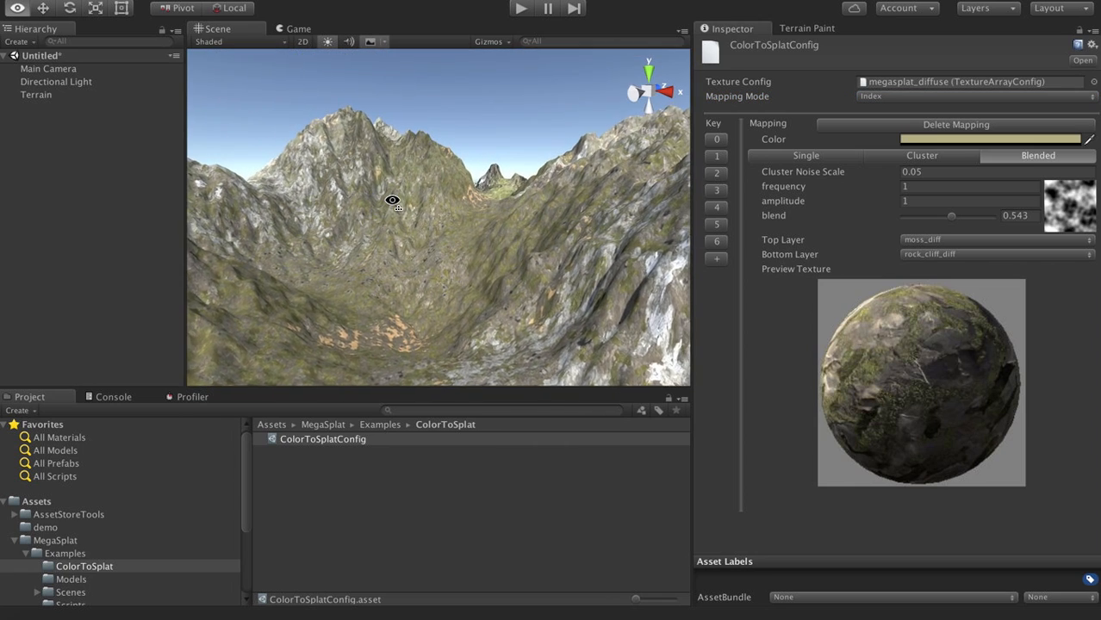
left_click_drag(391, 200, 472, 232)
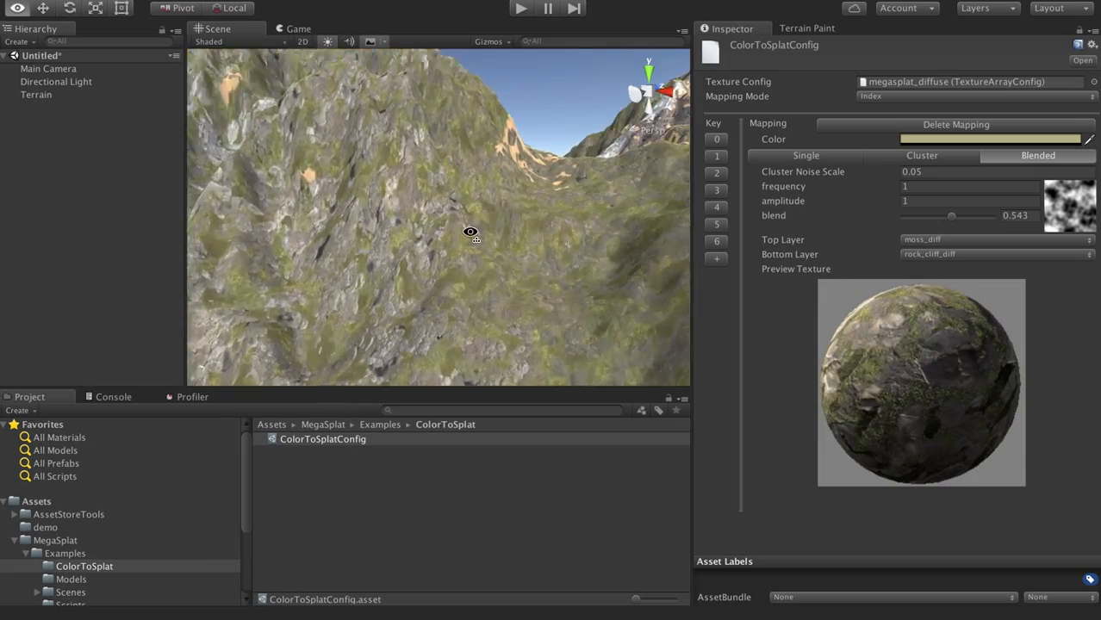
left_click_drag(470, 230, 581, 301)
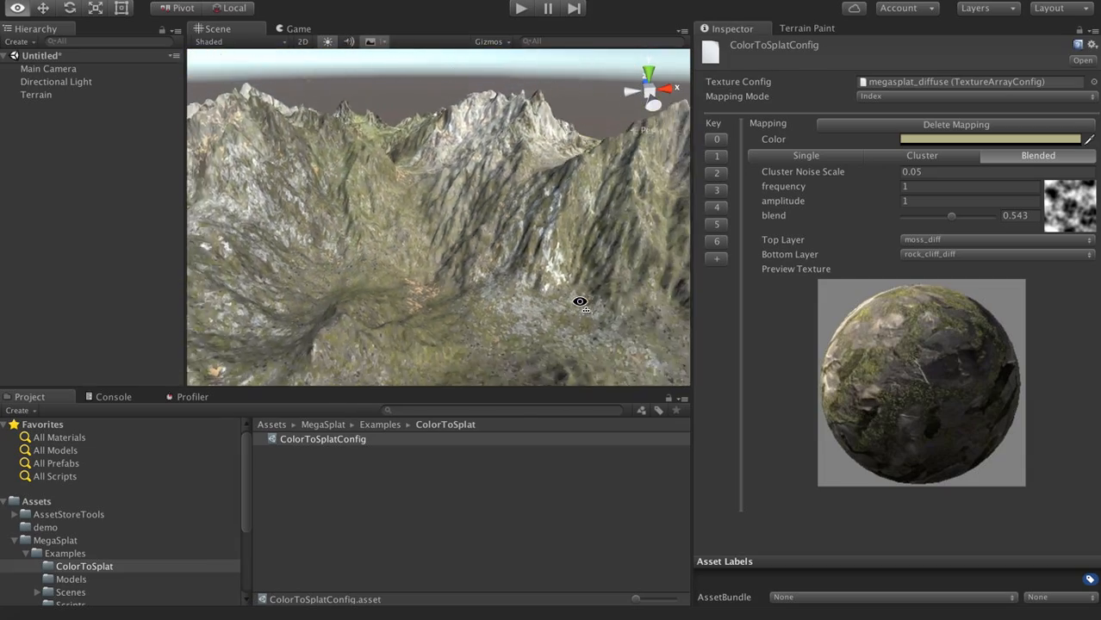
left_click_drag(580, 301, 412, 274)
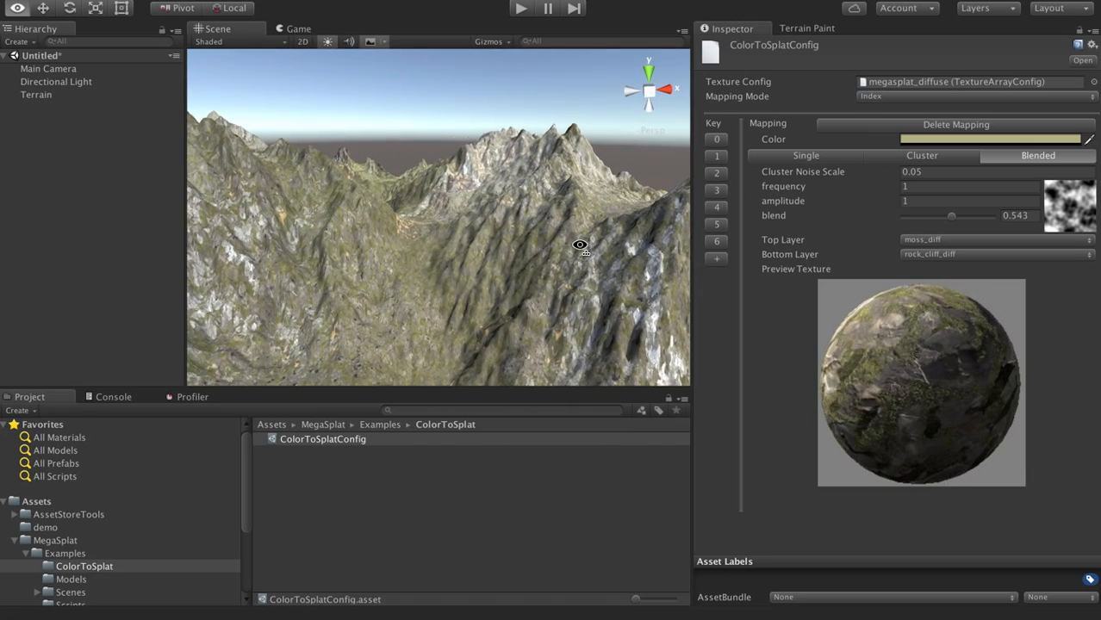
left_click_drag(581, 244, 448, 333)
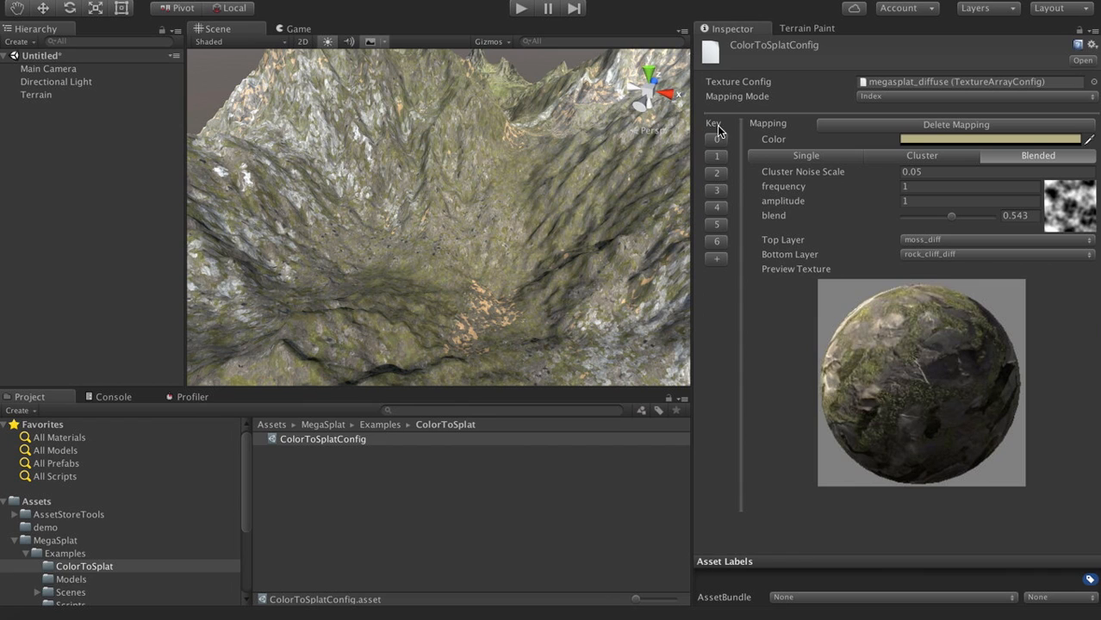
mouse_move(694, 205)
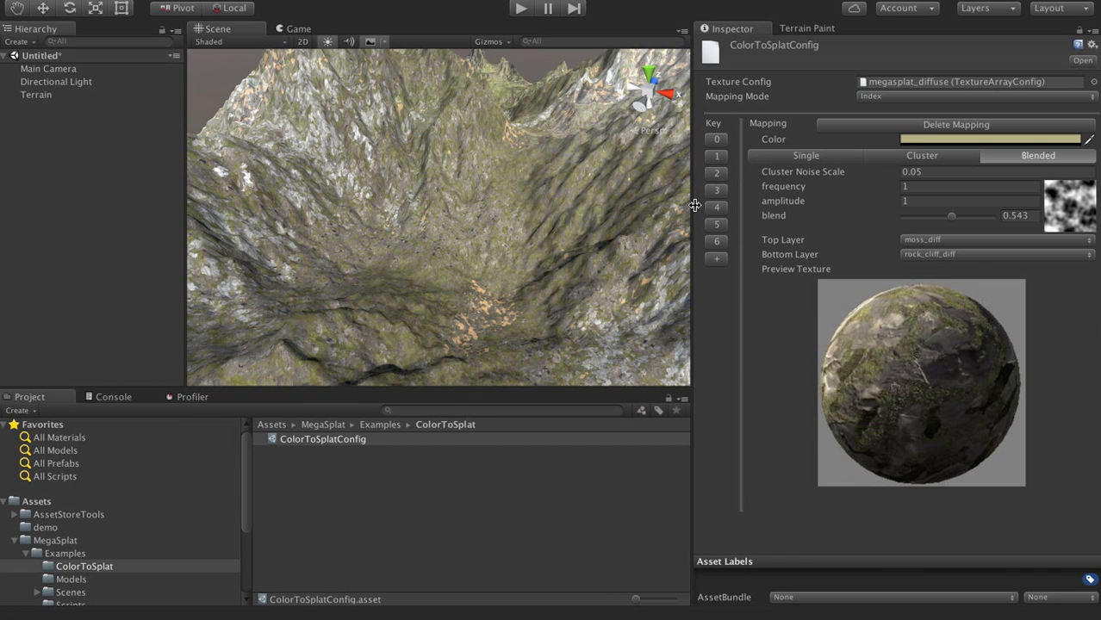
mouse_move(694, 205)
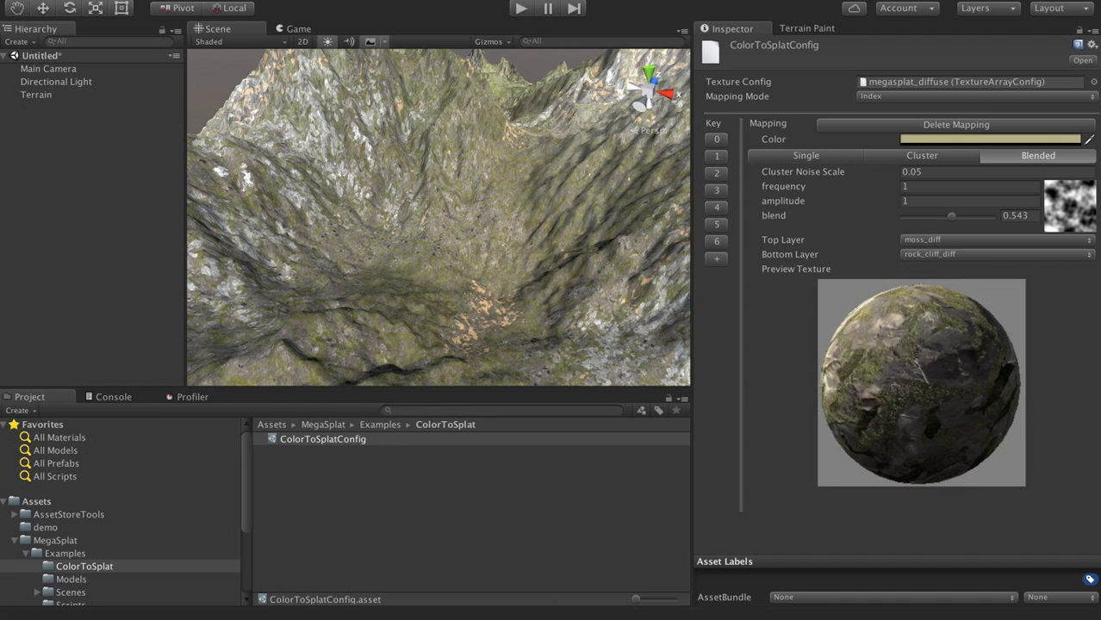
Bring up MegaSplat's Paint mode on the Terrain object and reveal its full splat texture list.
left_click(83, 102)
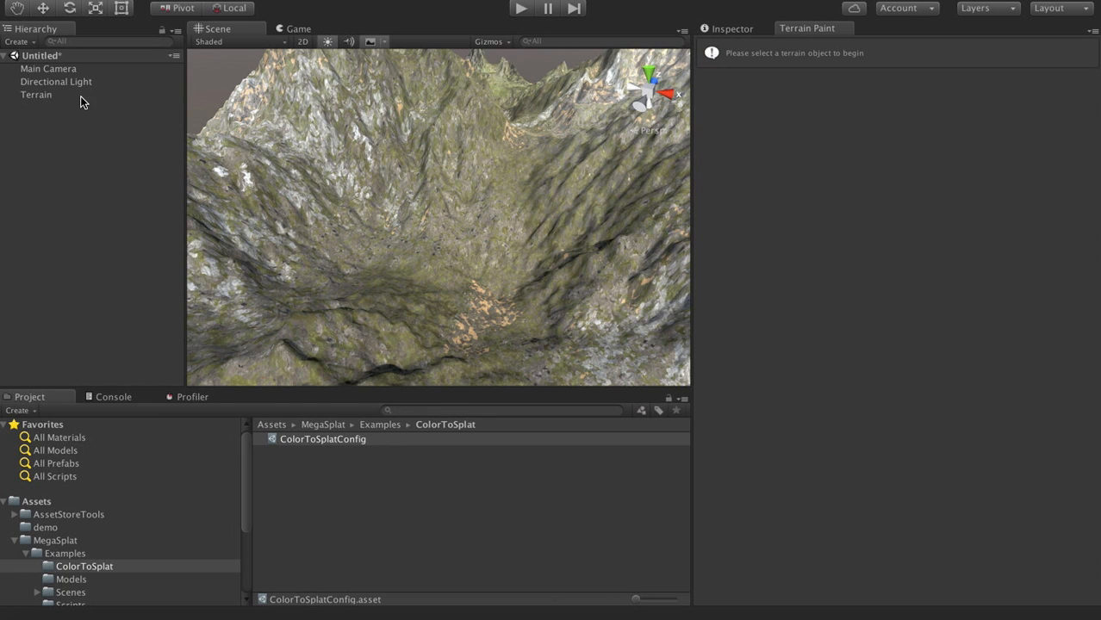
left_click(36, 93)
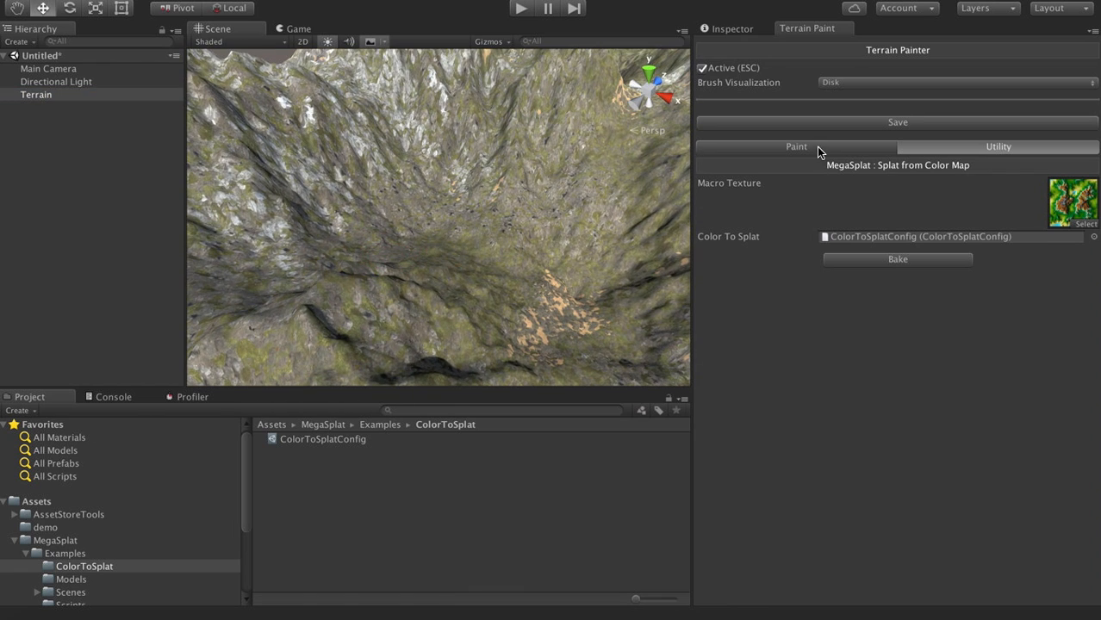
left_click(793, 146)
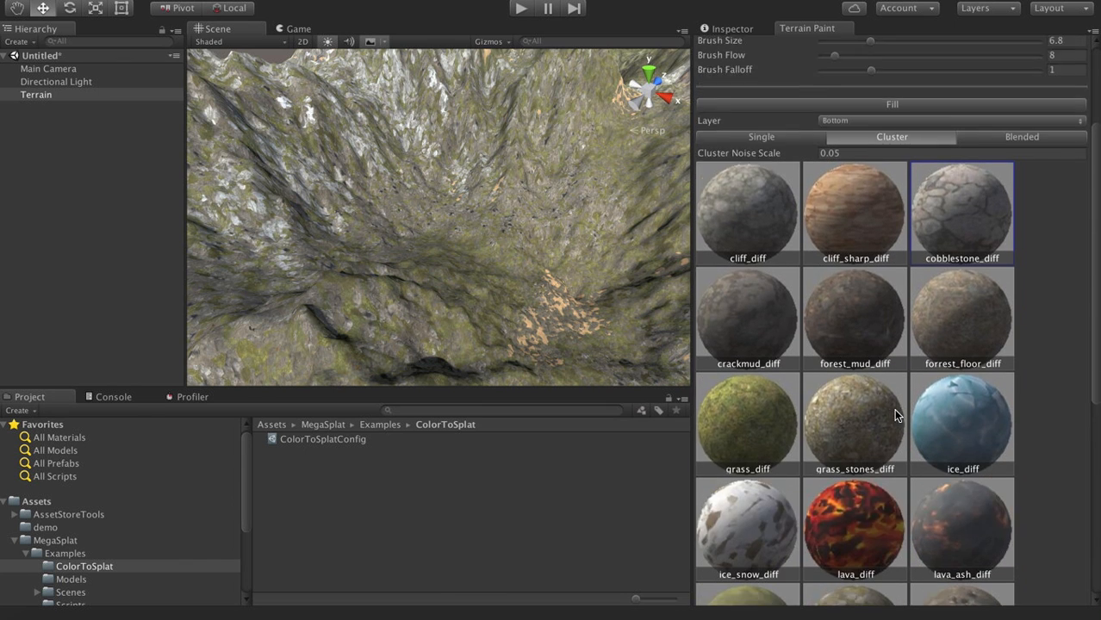
scroll("down", 3)
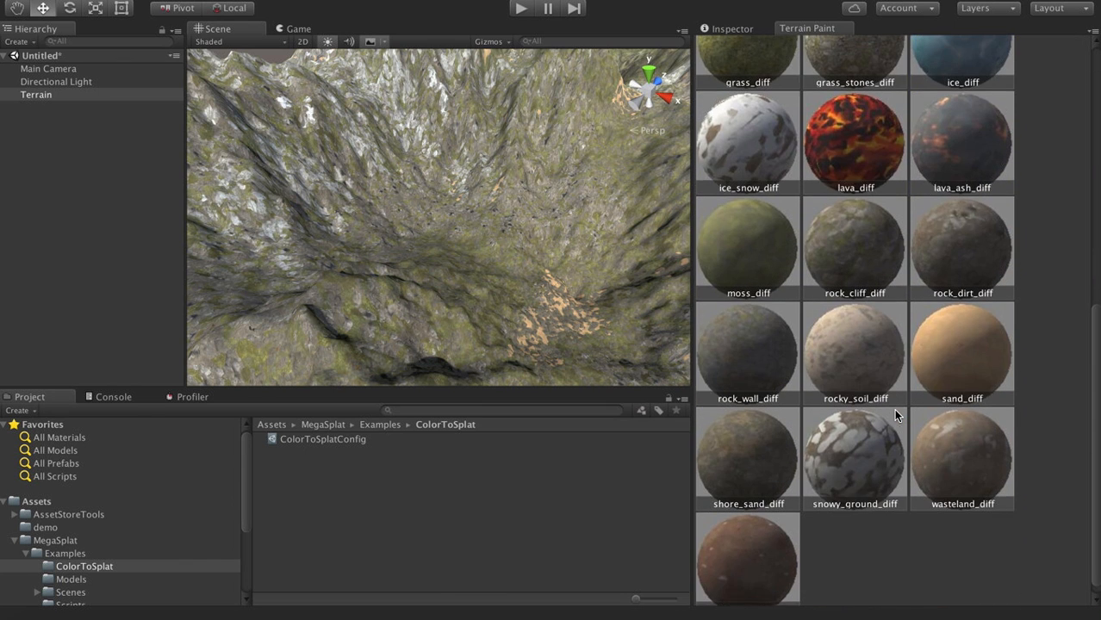